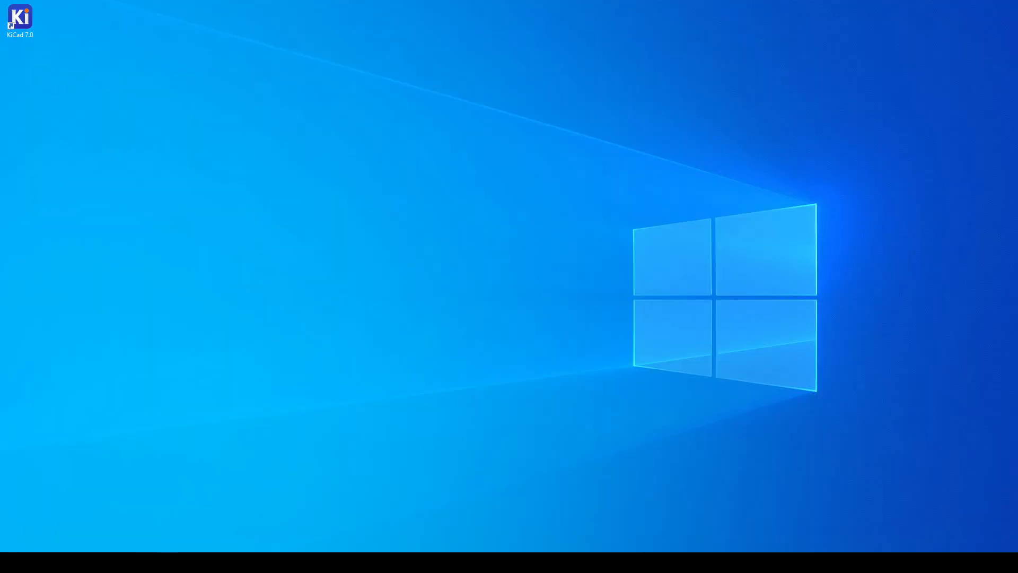
Launch KiCad 7.0 from its desktop shortcut, opening the arduino-temp project
double_click(20, 16)
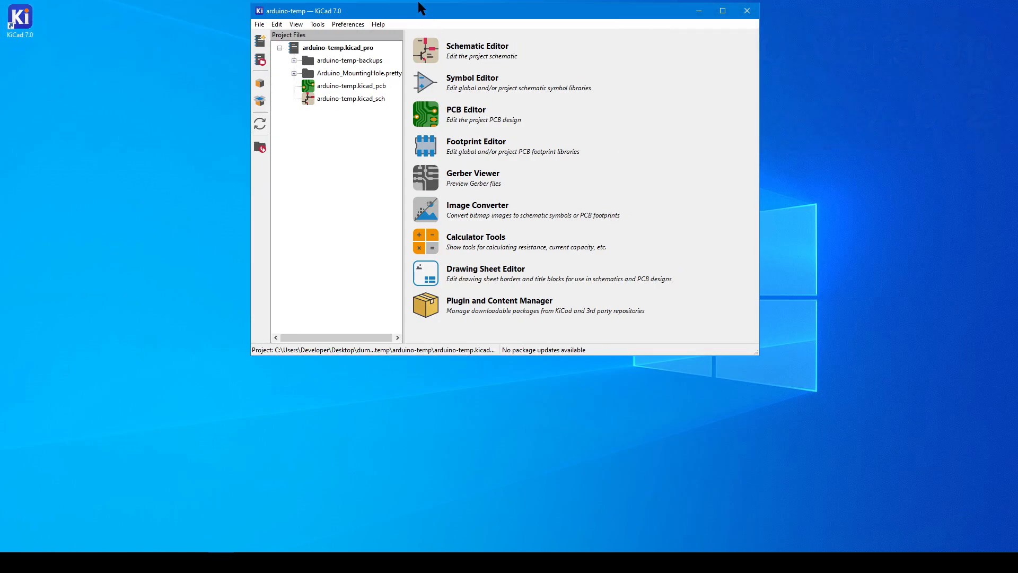
mouse_move(680, 54)
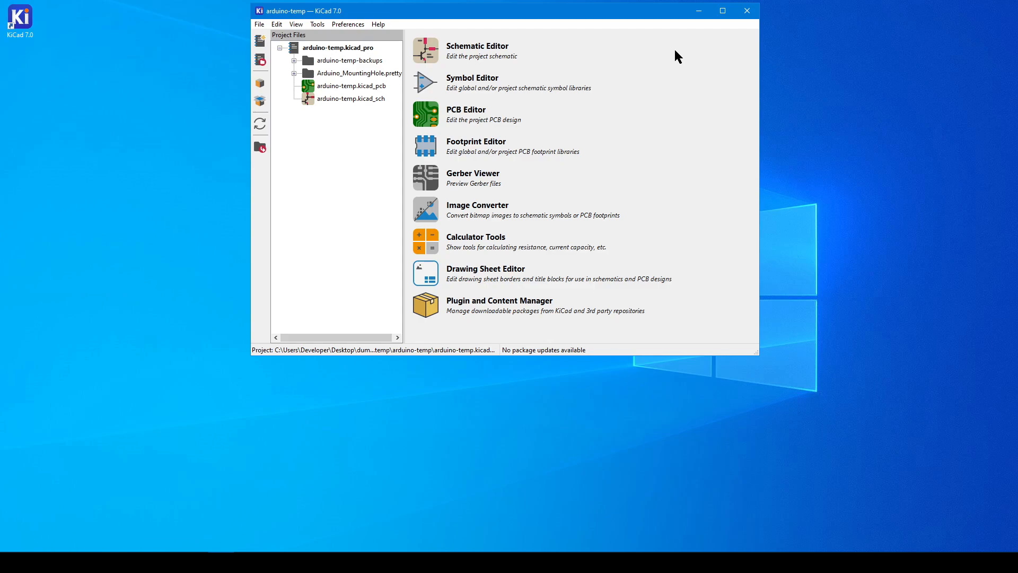
mouse_move(169, 104)
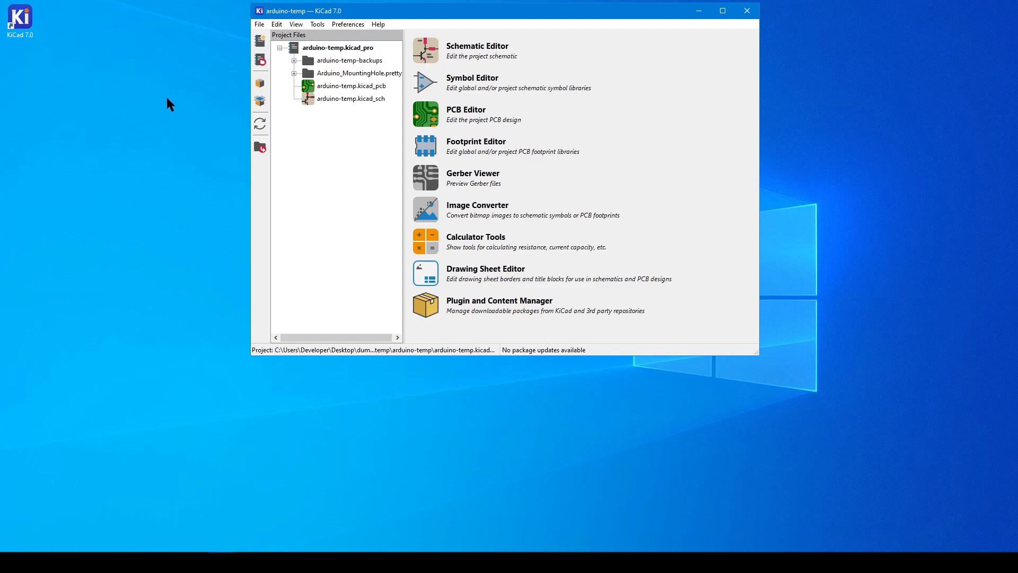
mouse_move(157, 94)
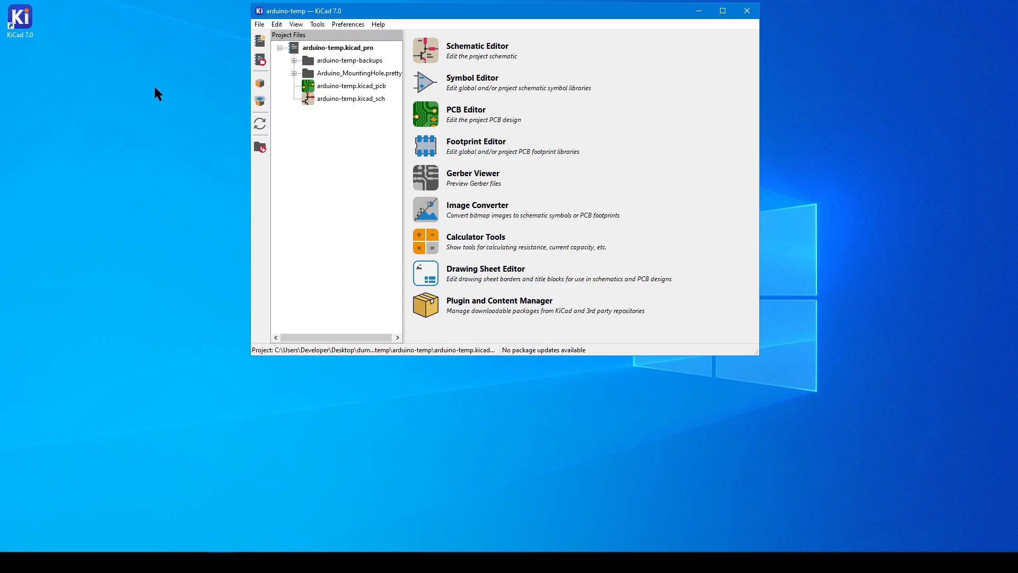
mouse_move(544, 65)
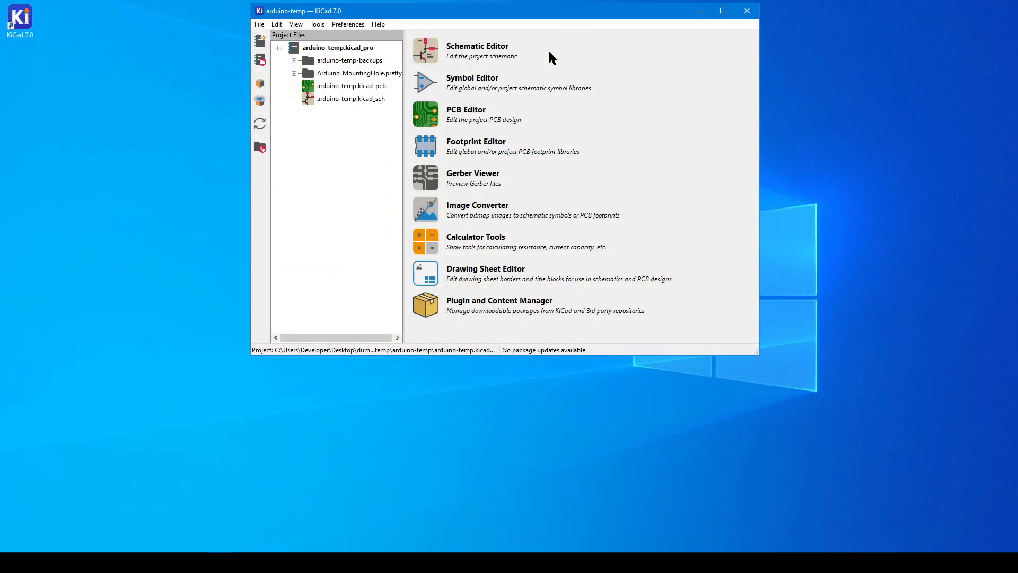
mouse_move(426, 51)
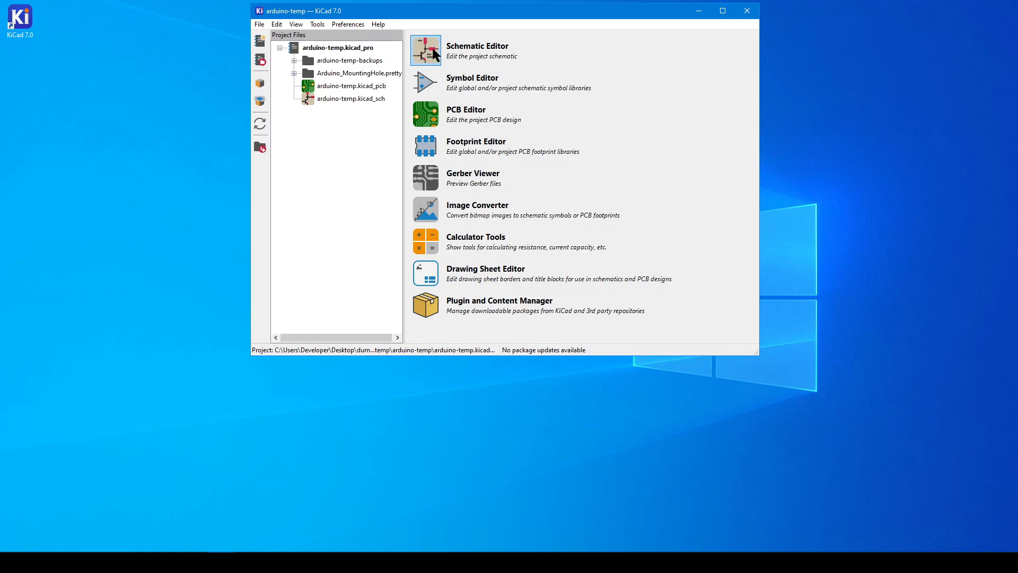
mouse_move(433, 53)
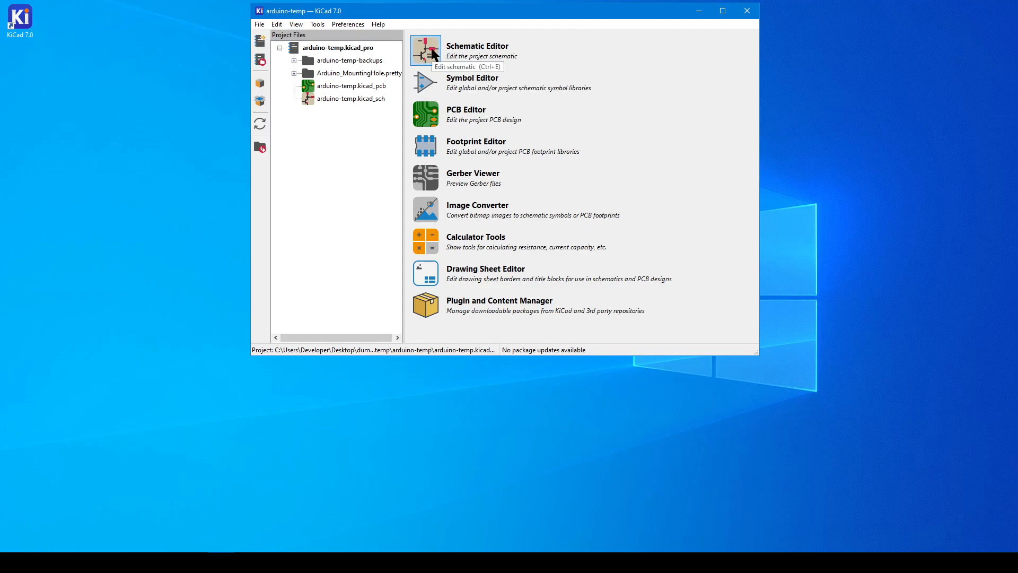
mouse_move(640, 70)
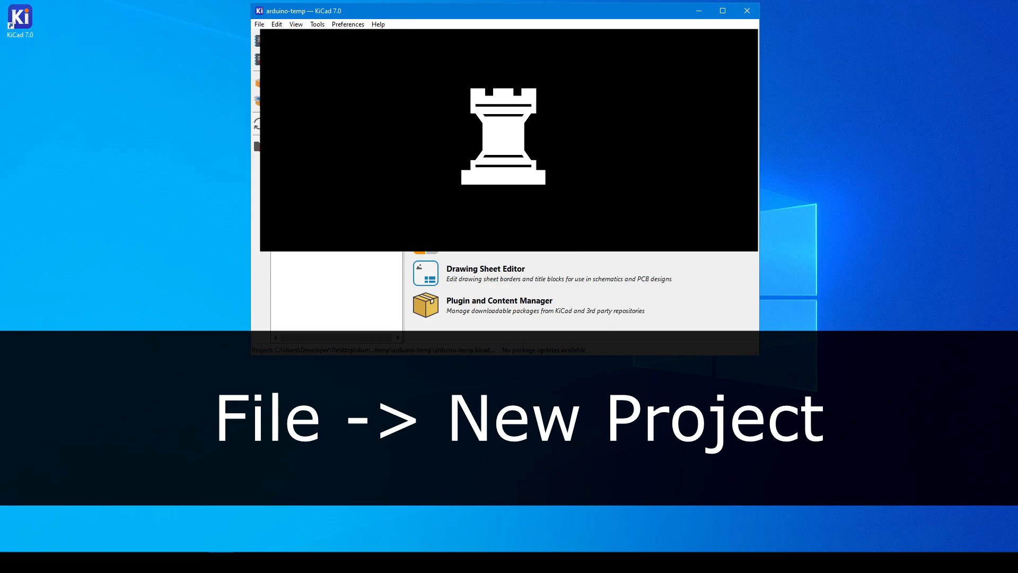
Create the wilson-current-mirror project and open its .kicad_sch in the Schematic Editor
left_click(258, 24)
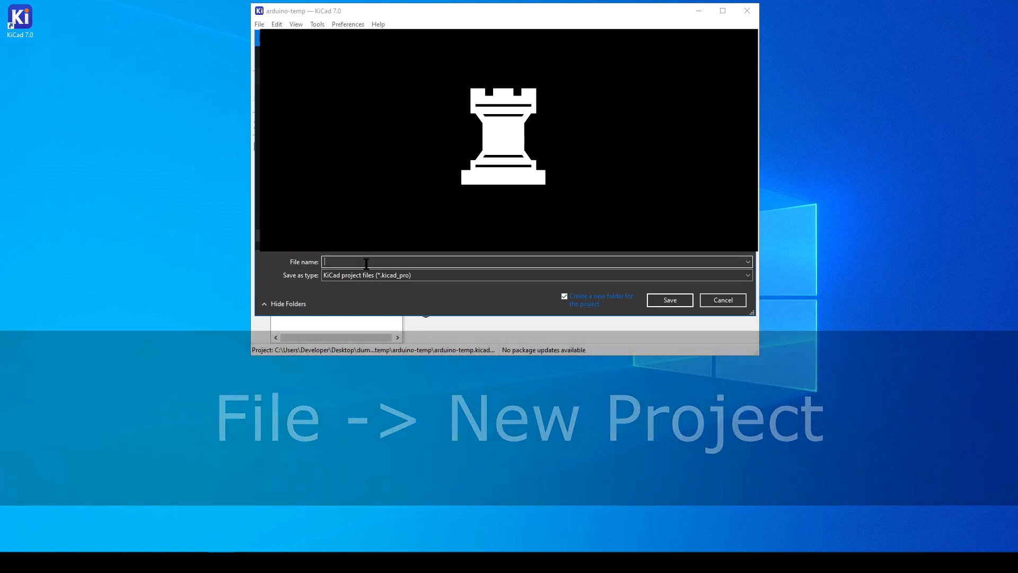
left_click(668, 299)
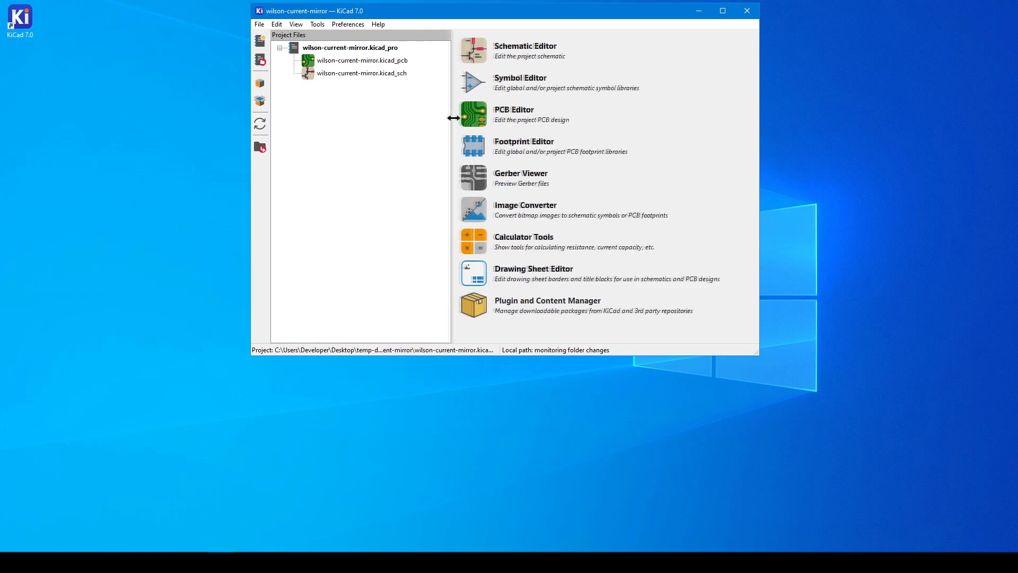
left_click(362, 73)
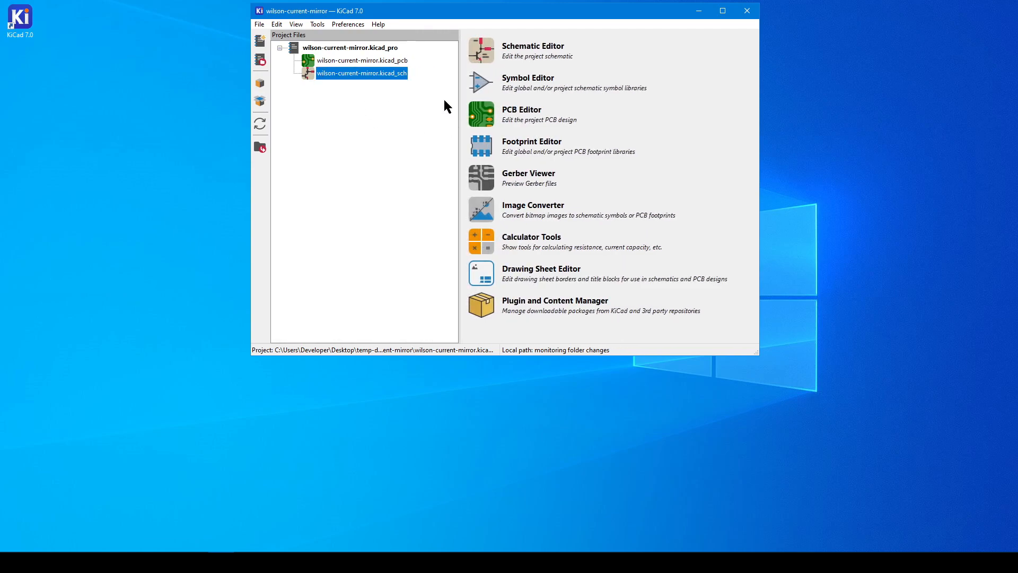
mouse_move(308, 79)
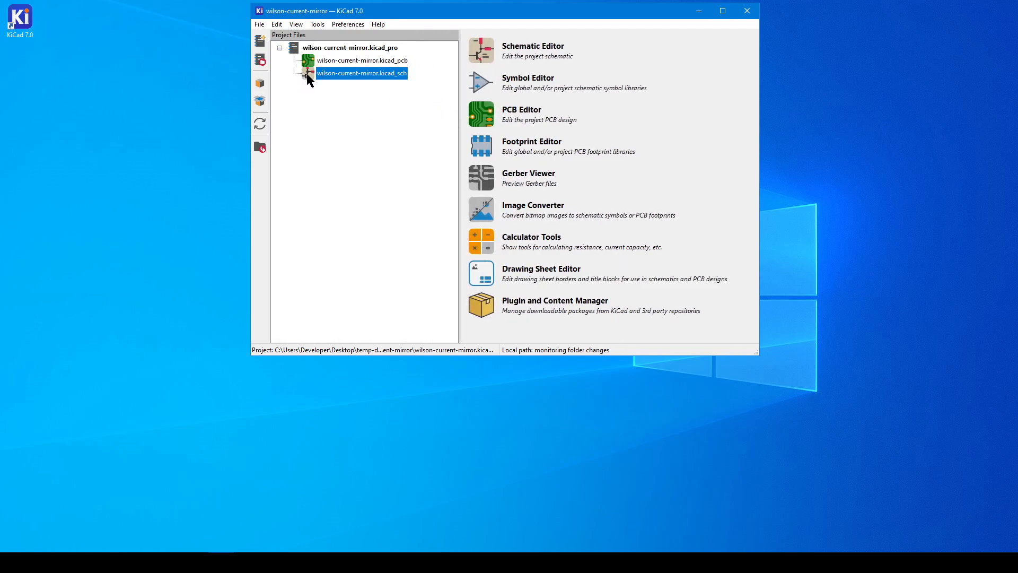
double_click(362, 73)
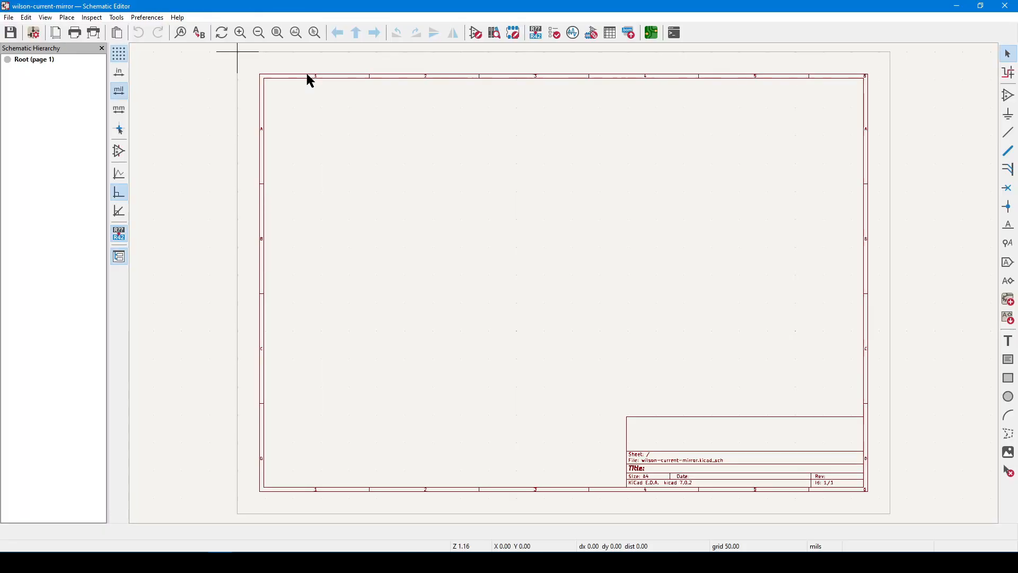
mouse_move(307, 81)
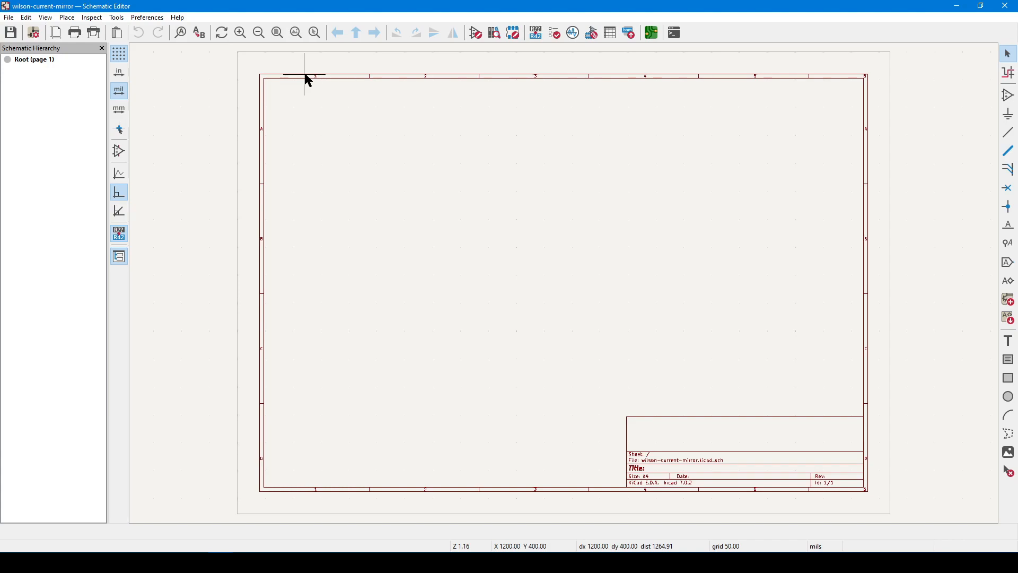
mouse_move(563, 204)
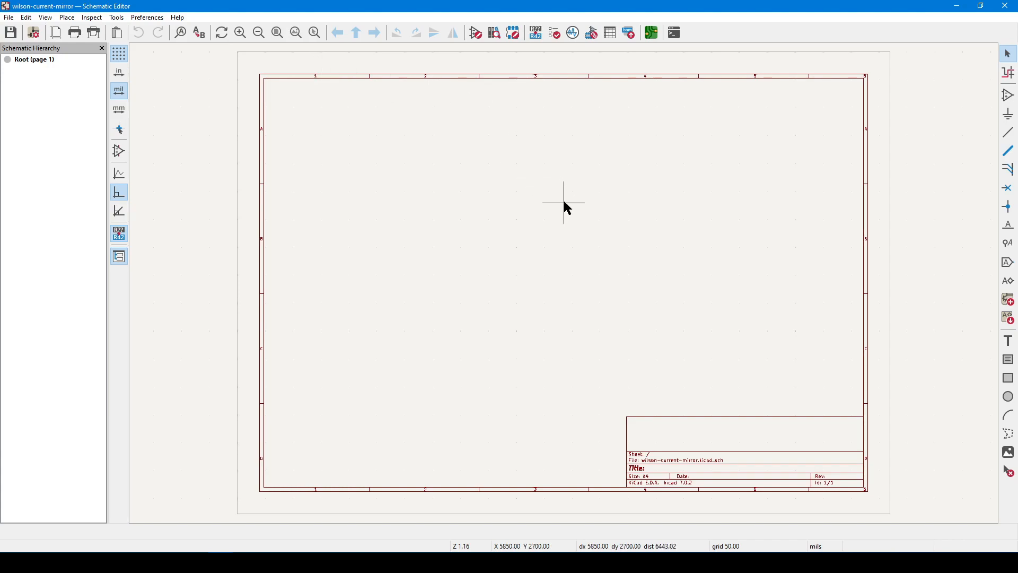
mouse_move(570, 193)
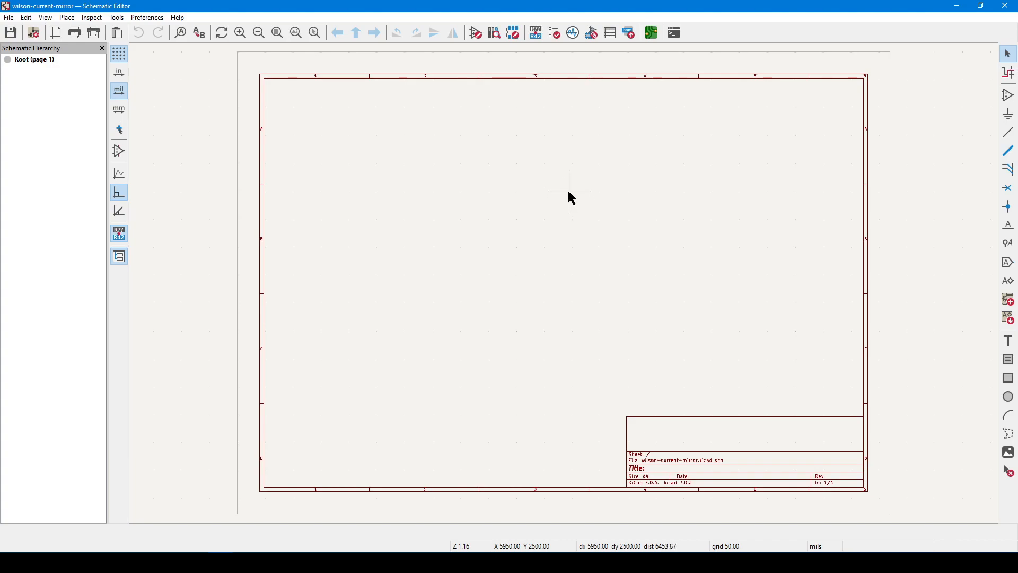
mouse_move(564, 191)
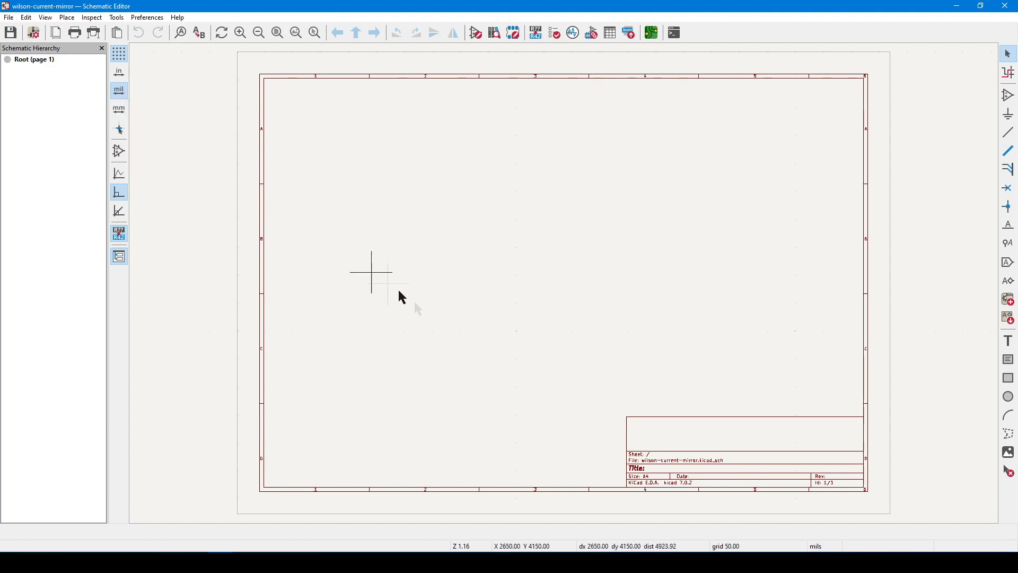
mouse_move(734, 546)
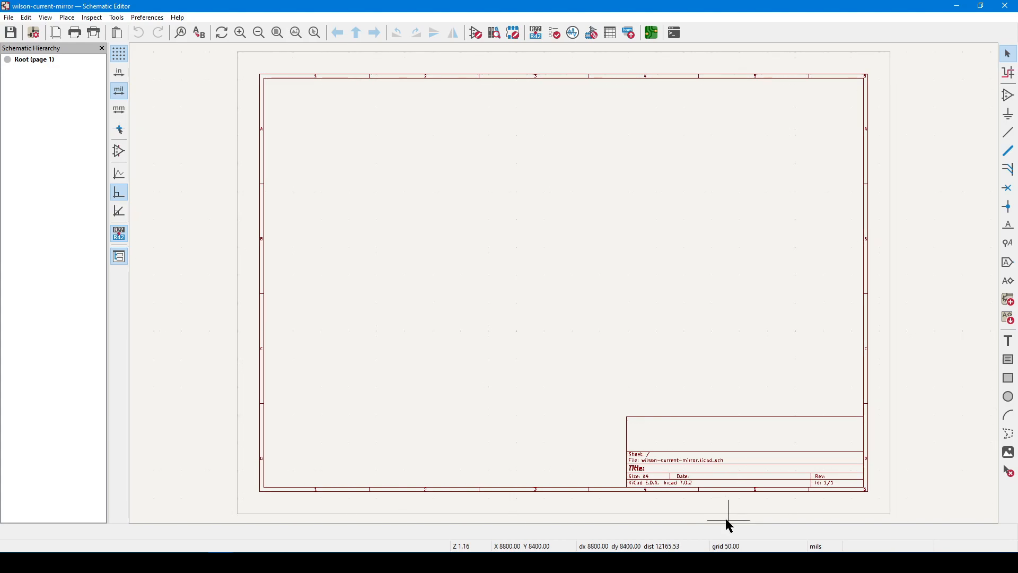
mouse_move(738, 534)
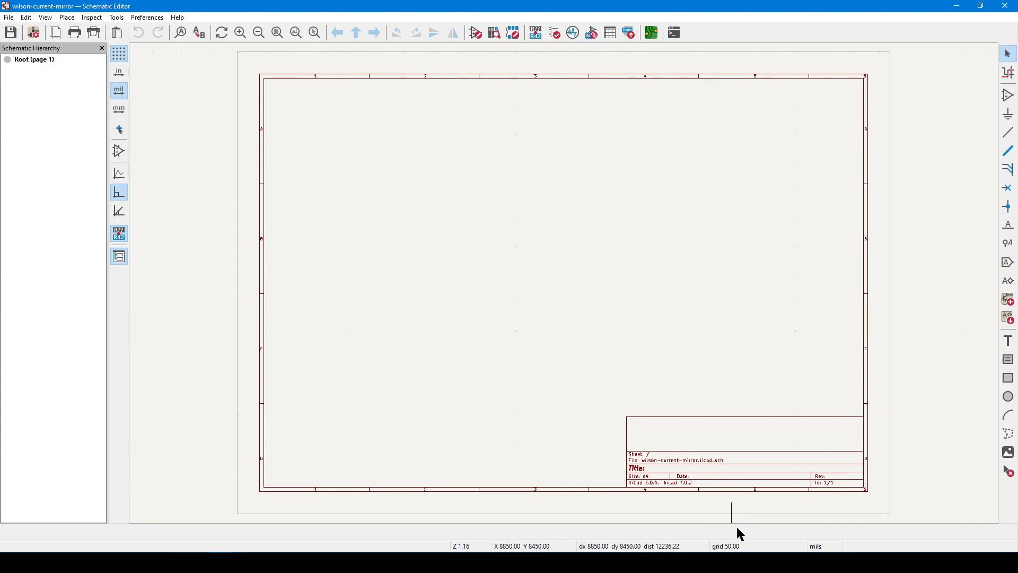
mouse_move(983, 55)
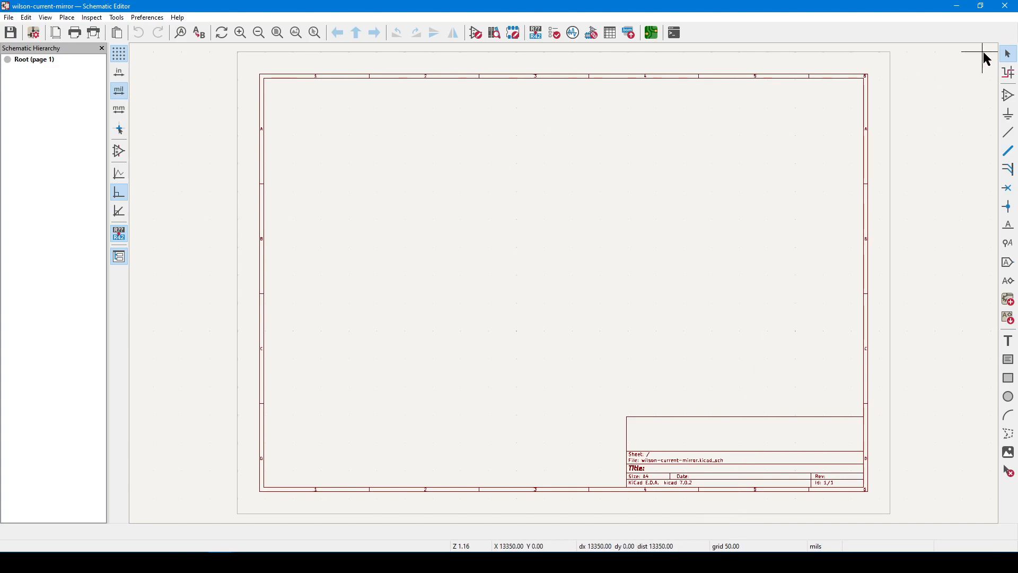
mouse_move(991, 58)
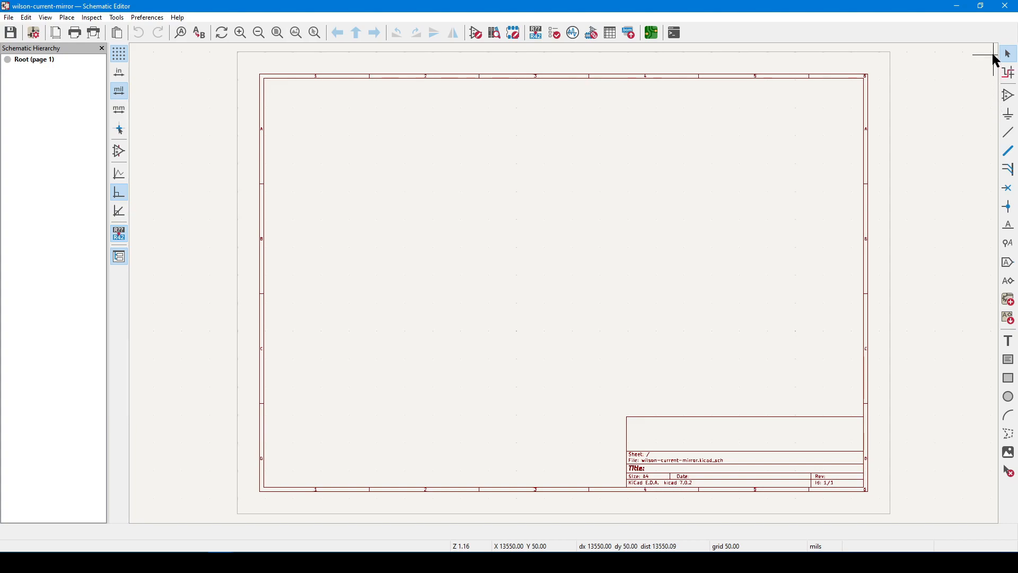
mouse_move(992, 59)
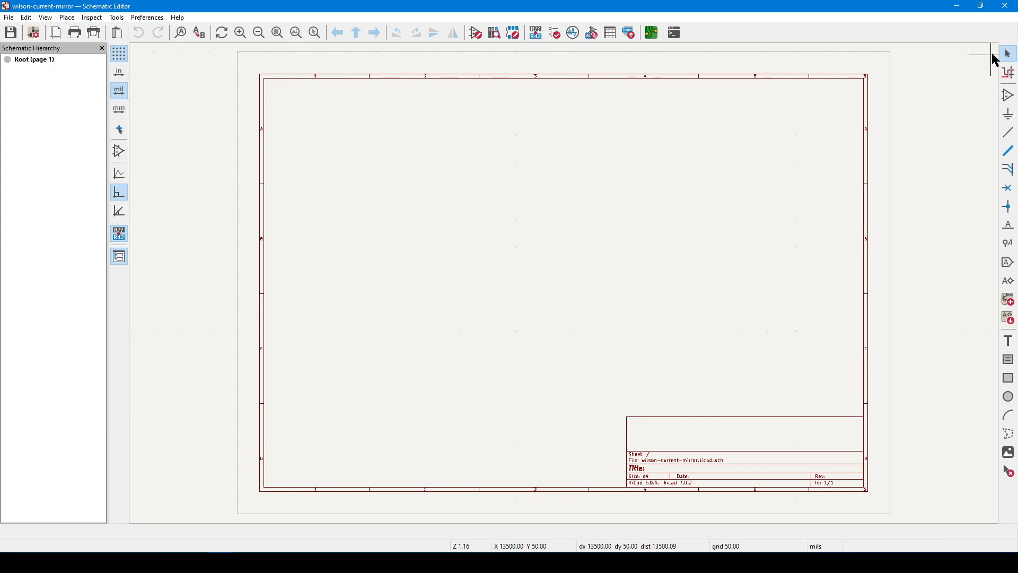
mouse_move(987, 90)
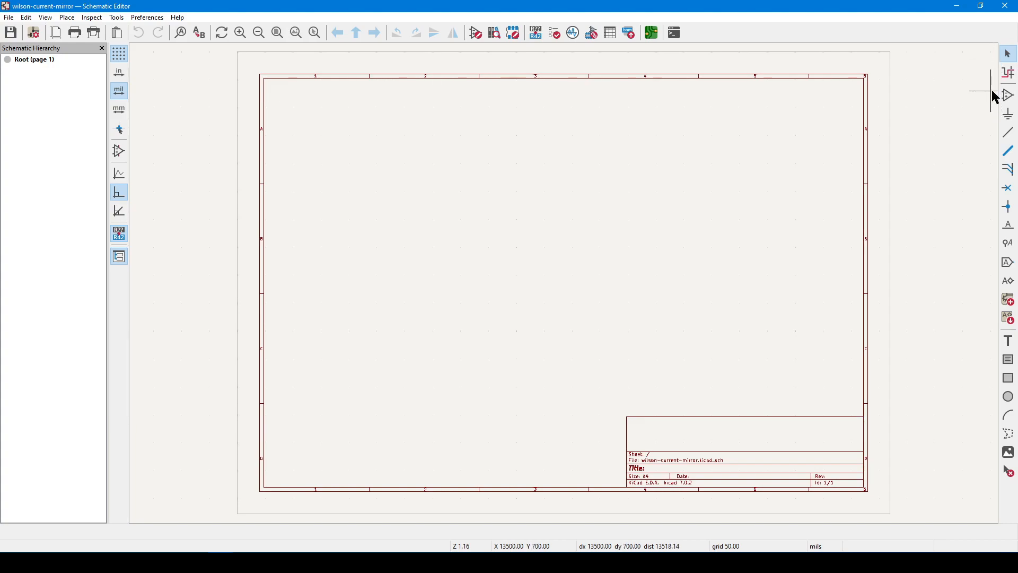
mouse_move(993, 137)
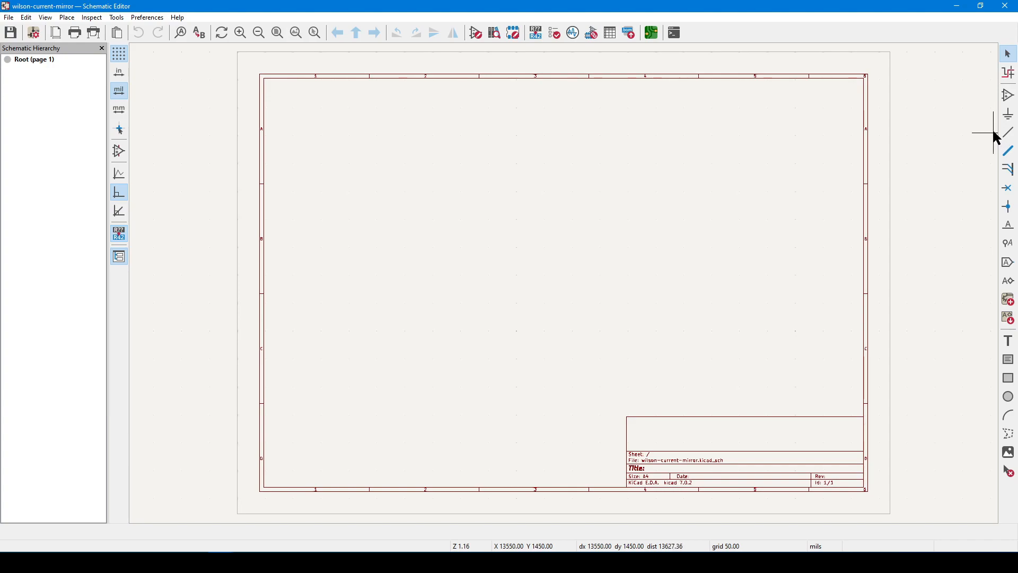
mouse_move(931, 113)
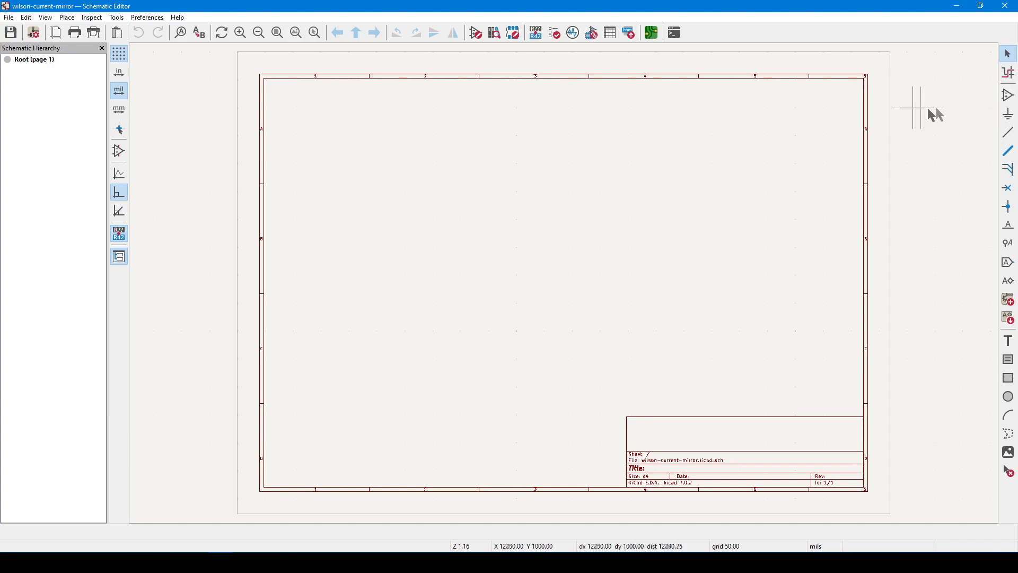
mouse_move(985, 124)
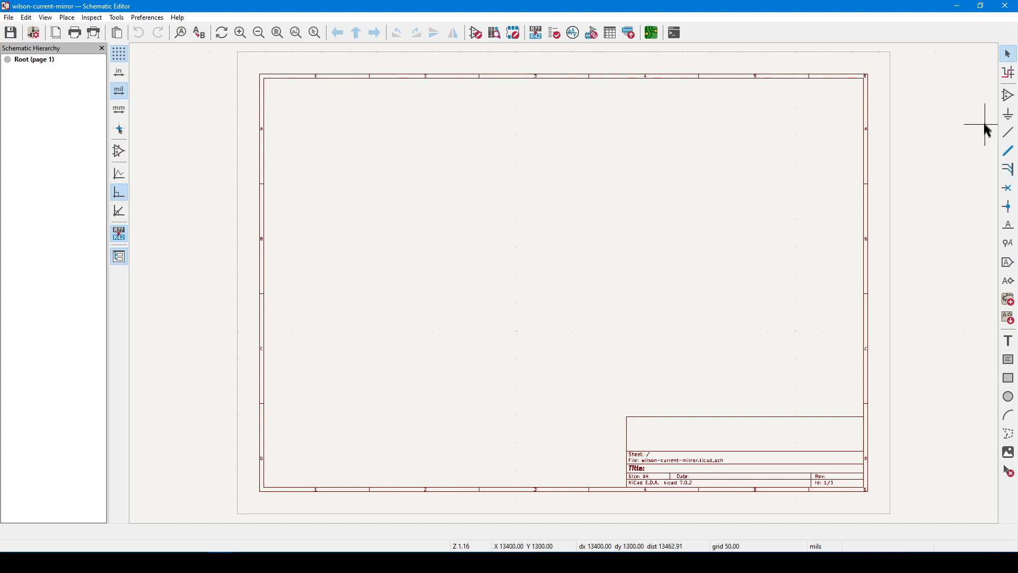
mouse_move(1001, 127)
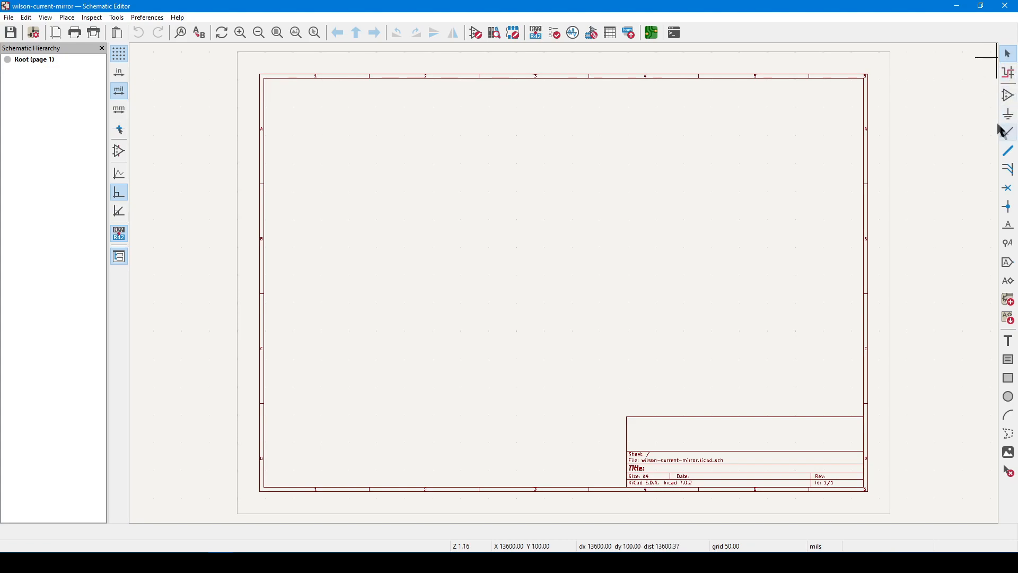
mouse_move(979, 84)
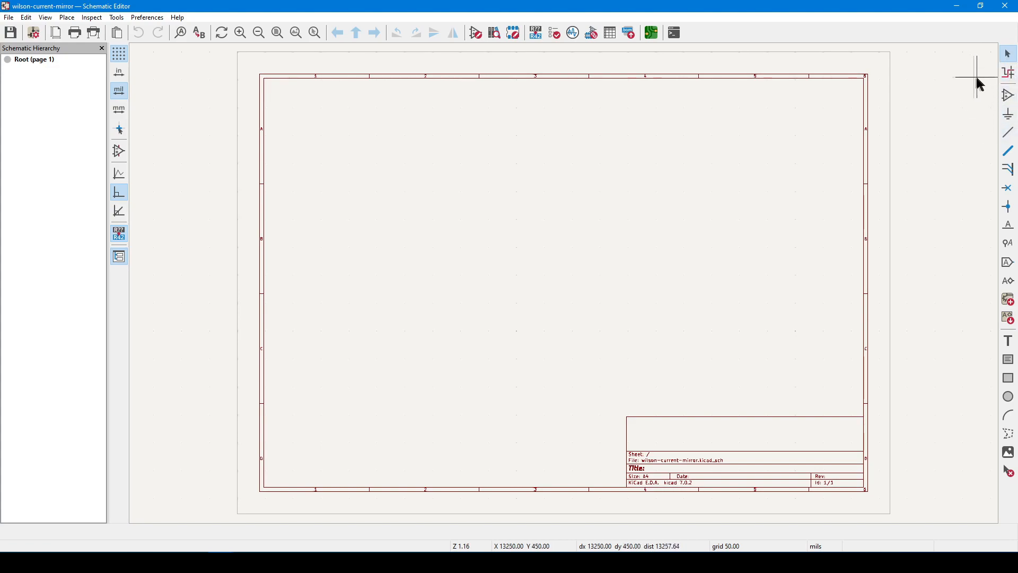
mouse_move(795, 107)
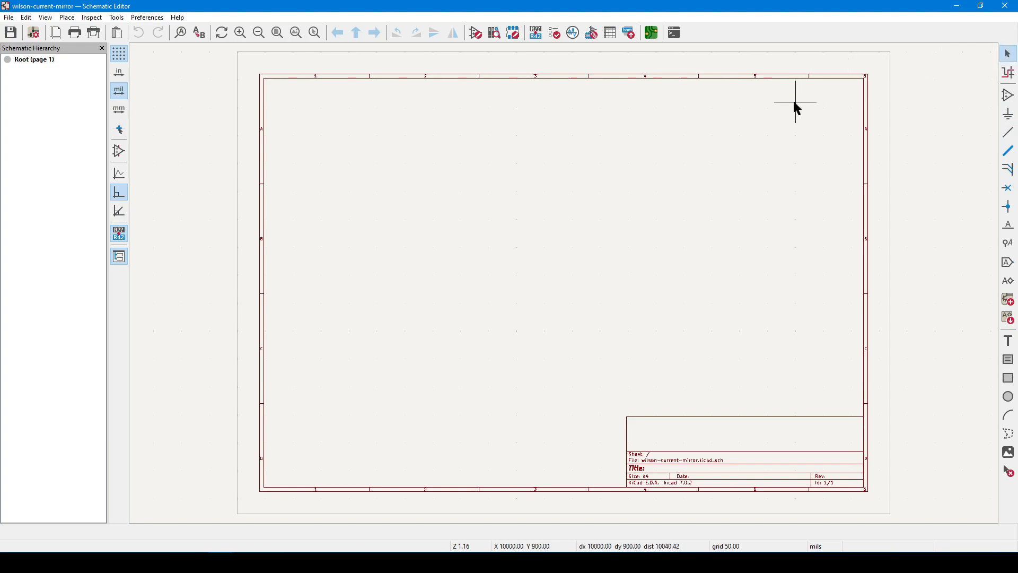
mouse_move(497, 154)
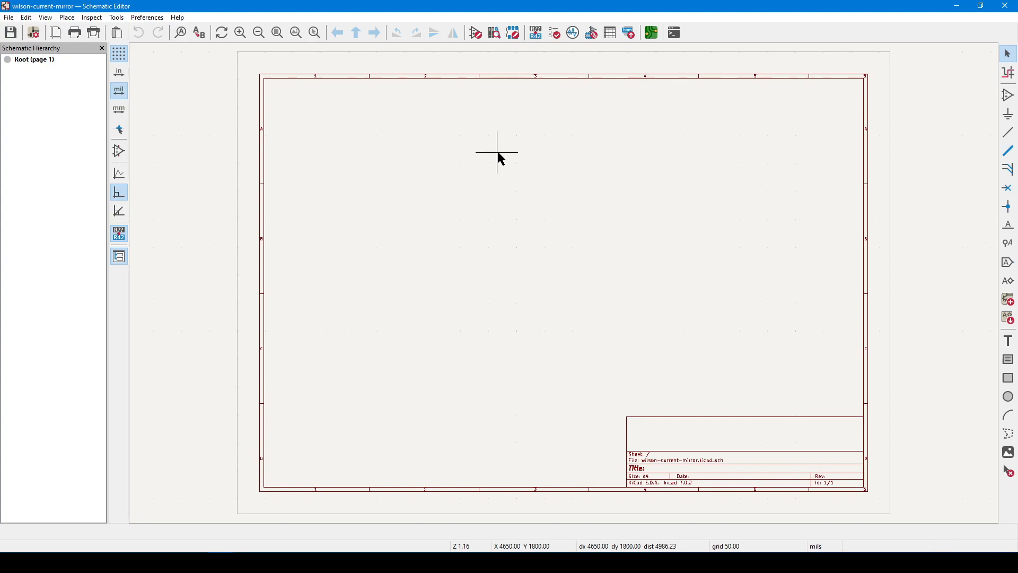
mouse_move(736, 133)
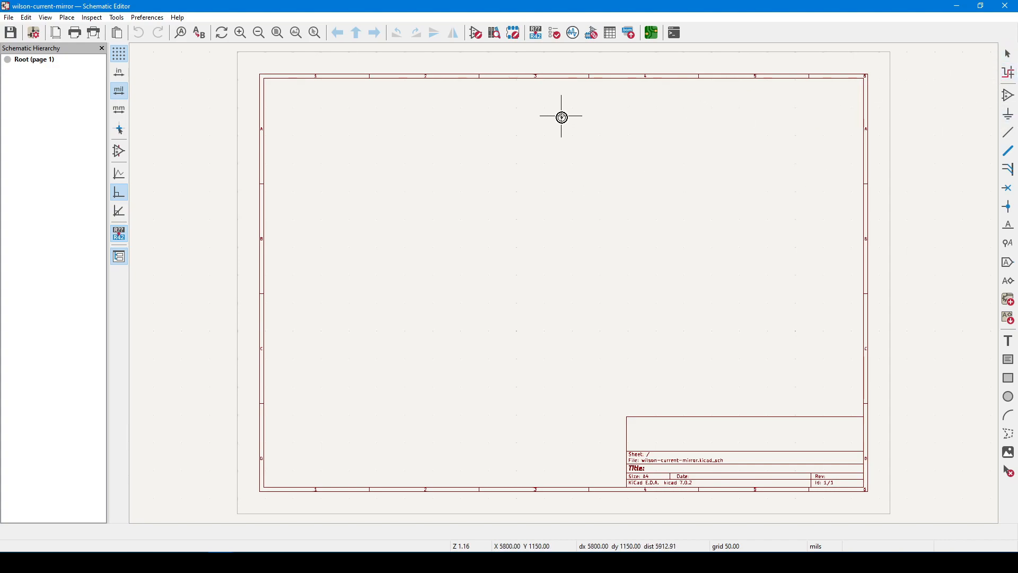
mouse_move(648, 118)
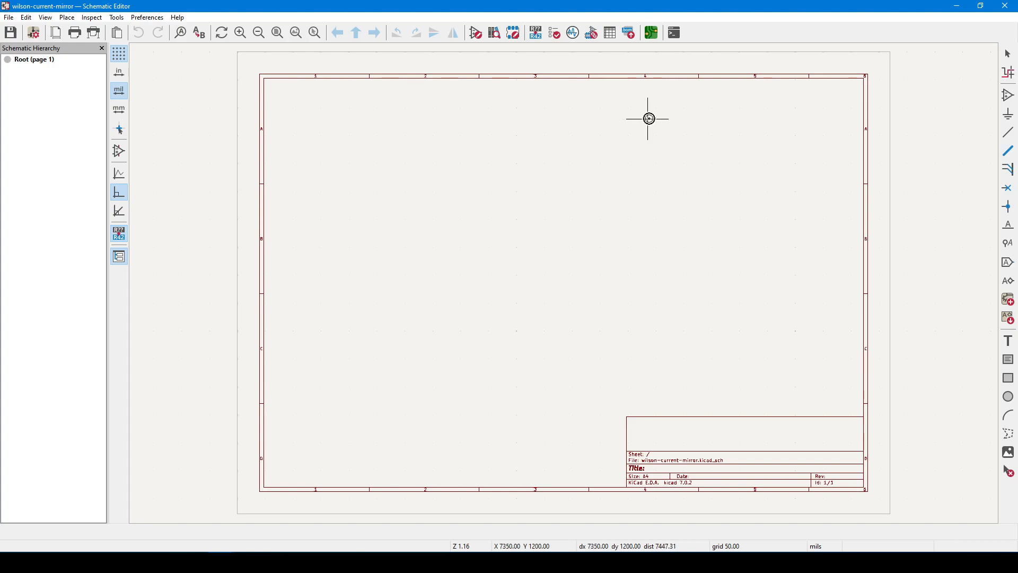
mouse_move(538, 116)
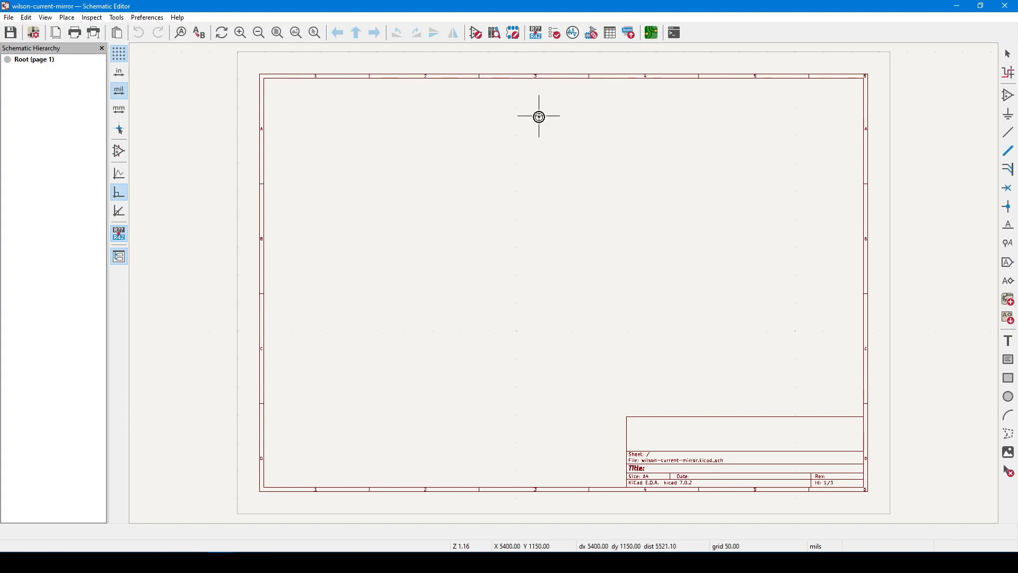
mouse_move(542, 119)
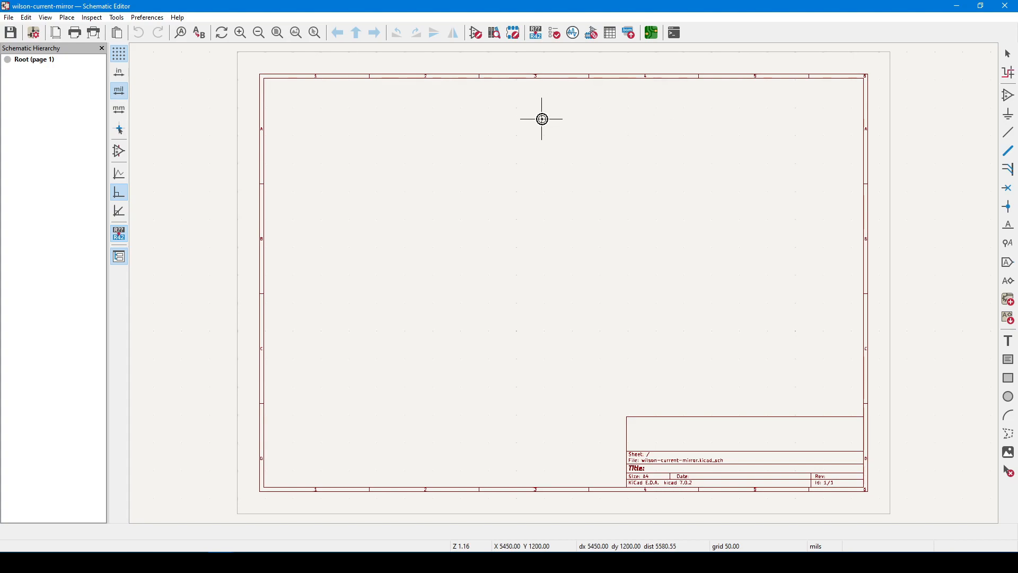
mouse_move(560, 119)
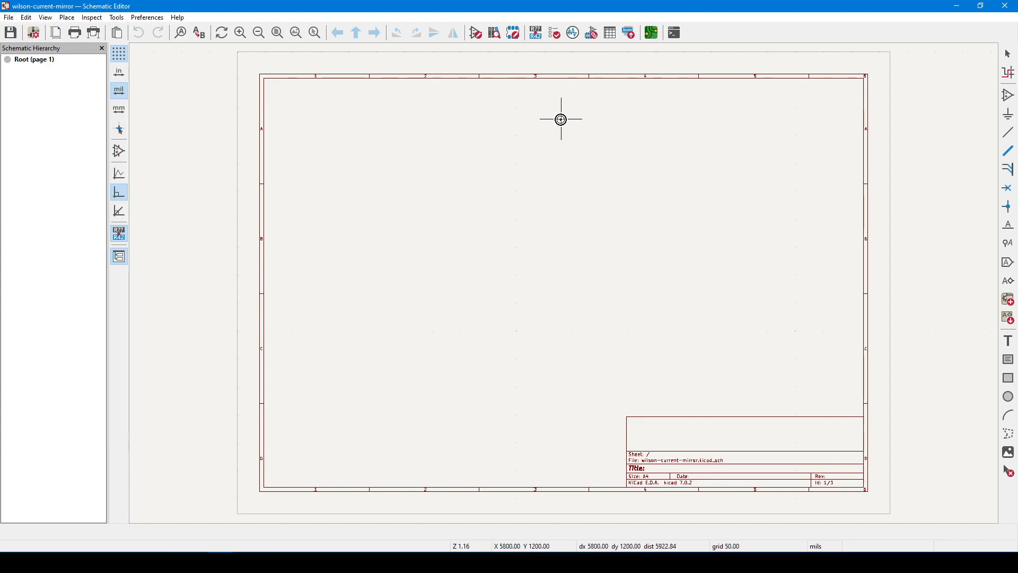
mouse_move(991, 50)
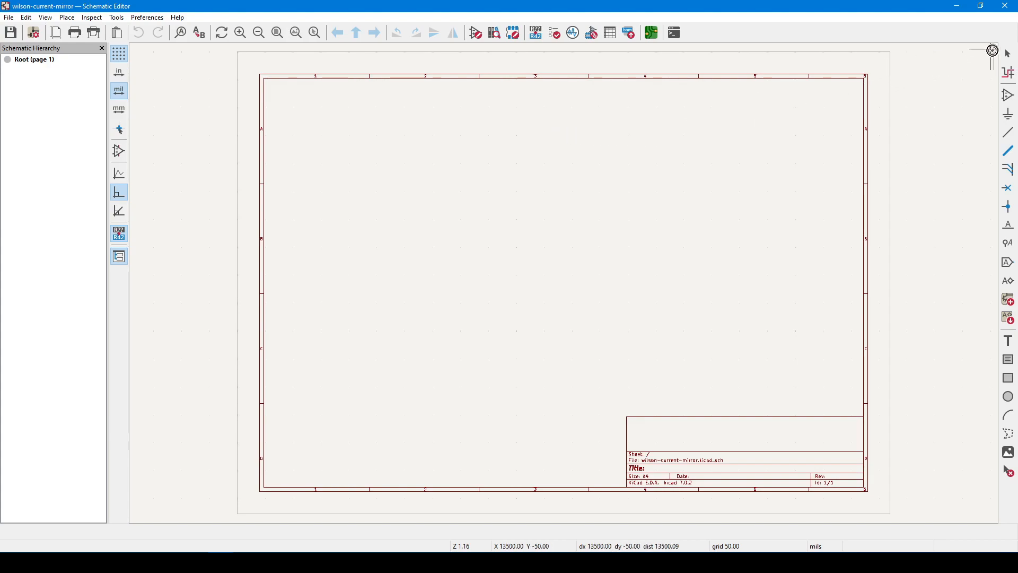
mouse_move(873, 104)
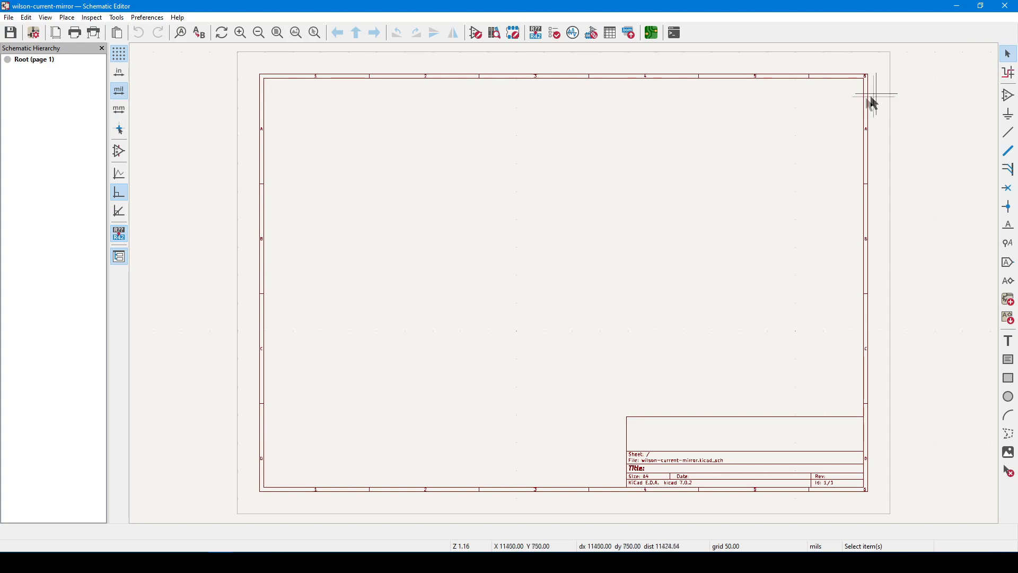
mouse_move(989, 93)
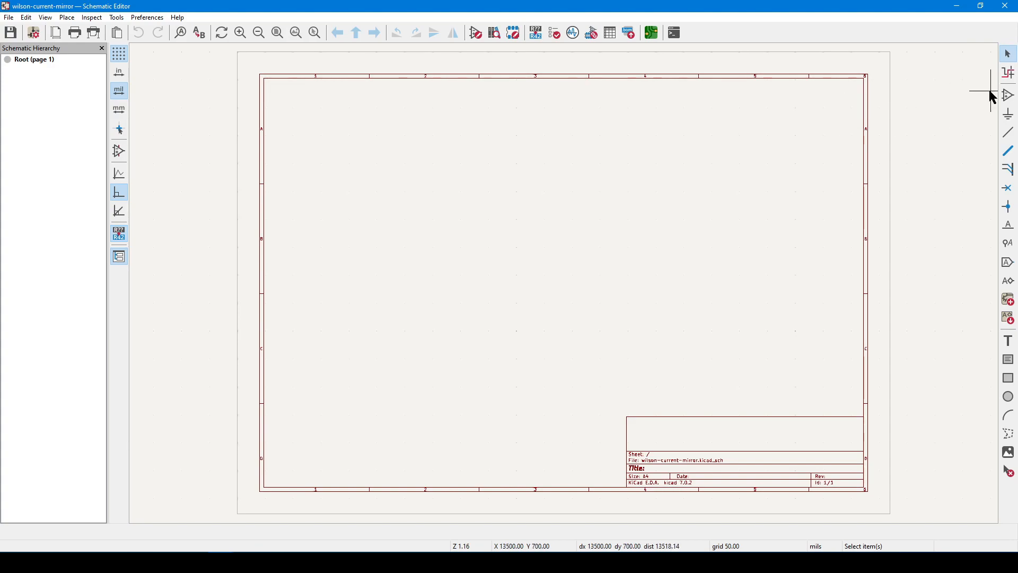
mouse_move(987, 95)
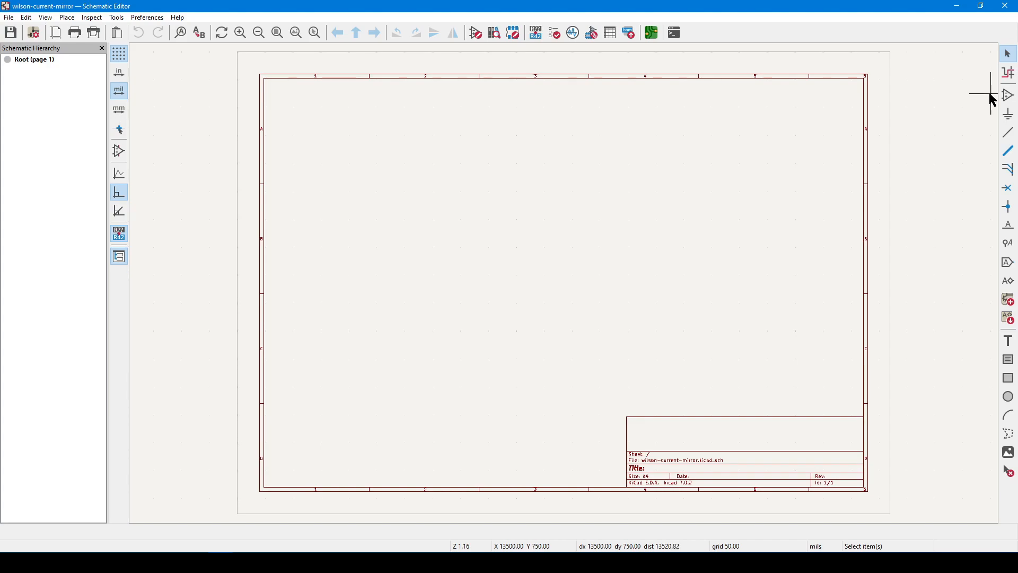
Activate the Add Symbol tool from the right-hand toolbar
left_click(1008, 95)
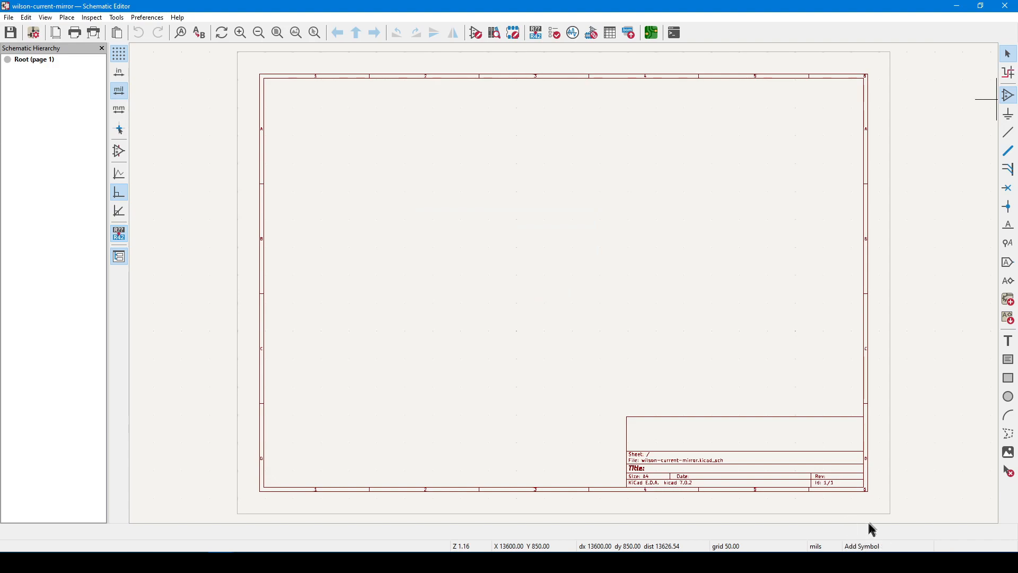
mouse_move(850, 544)
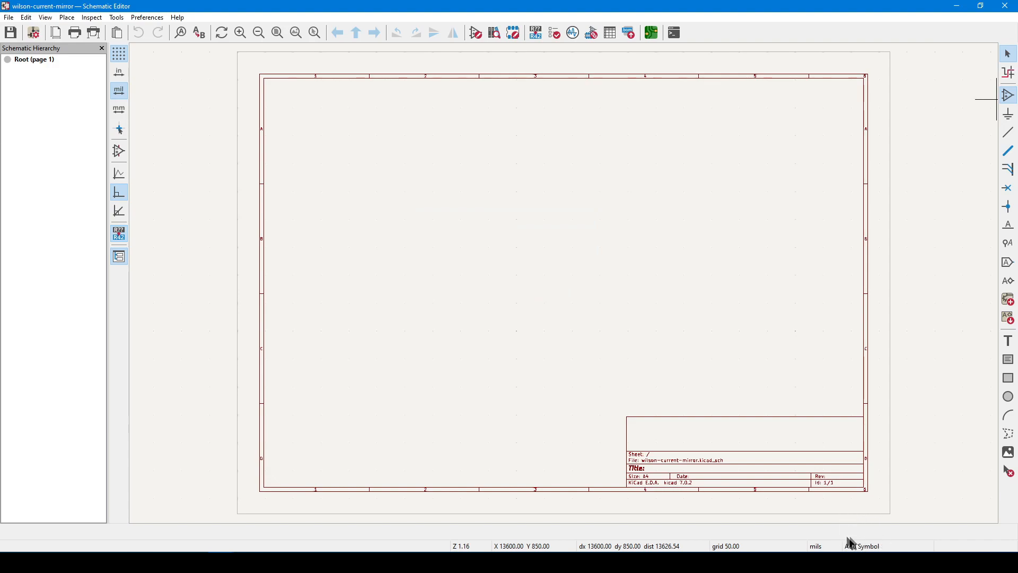
mouse_move(849, 526)
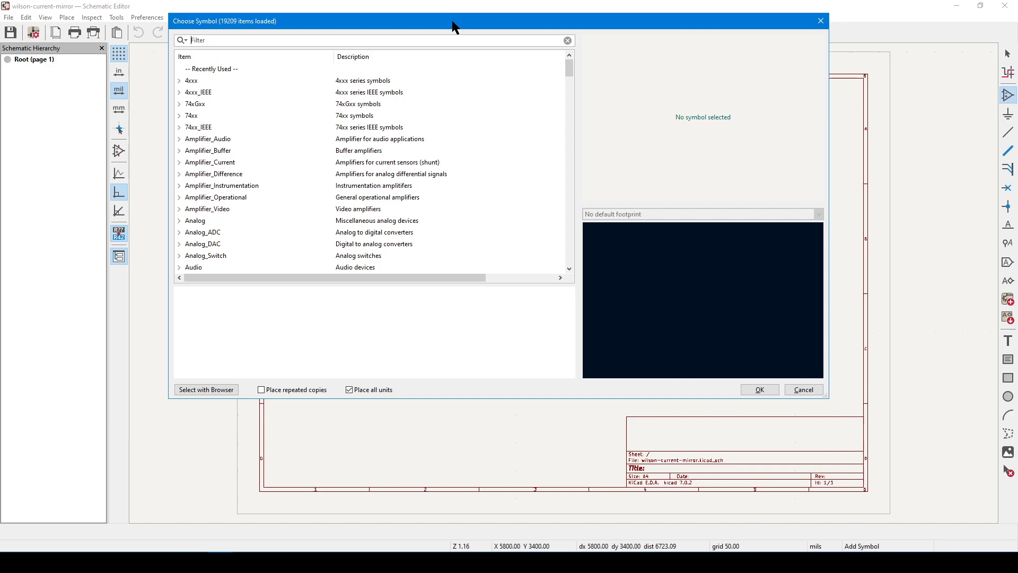
mouse_move(208, 46)
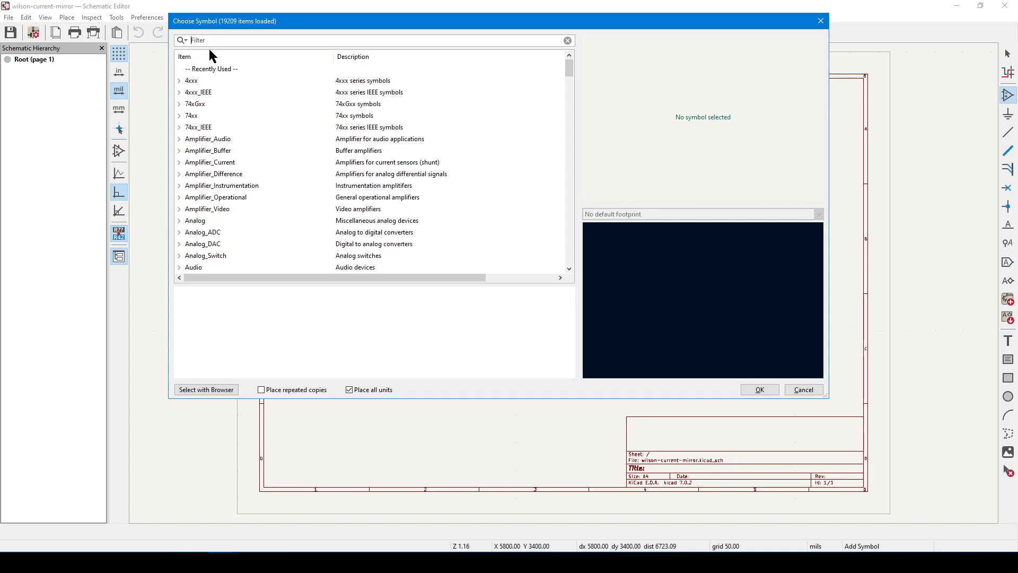
Filter symbols with (mmbt3904|2n3904), inspect the matches, then clear the filter
type("mmbt3904")
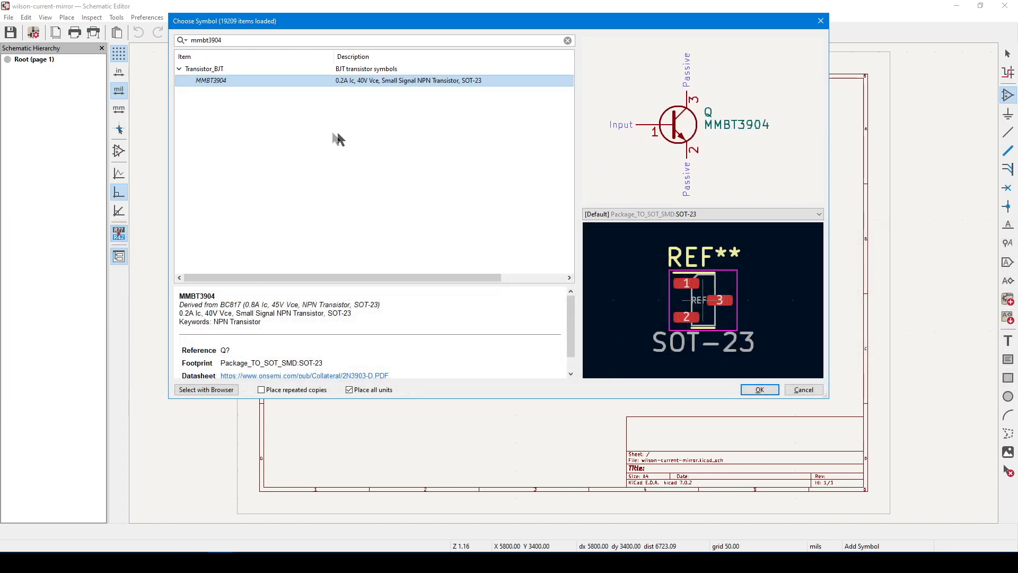
mouse_move(243, 191)
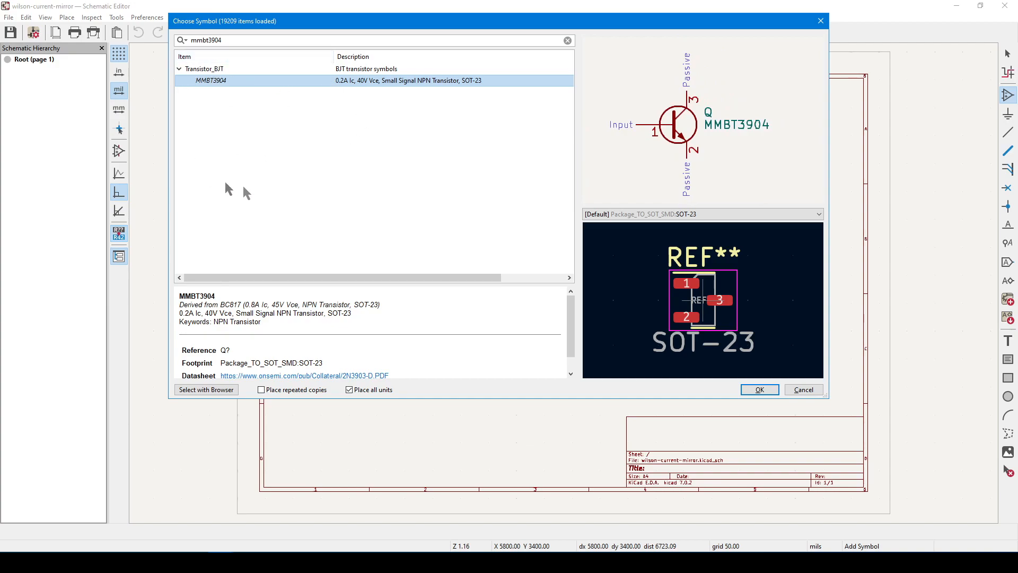
mouse_move(349, 77)
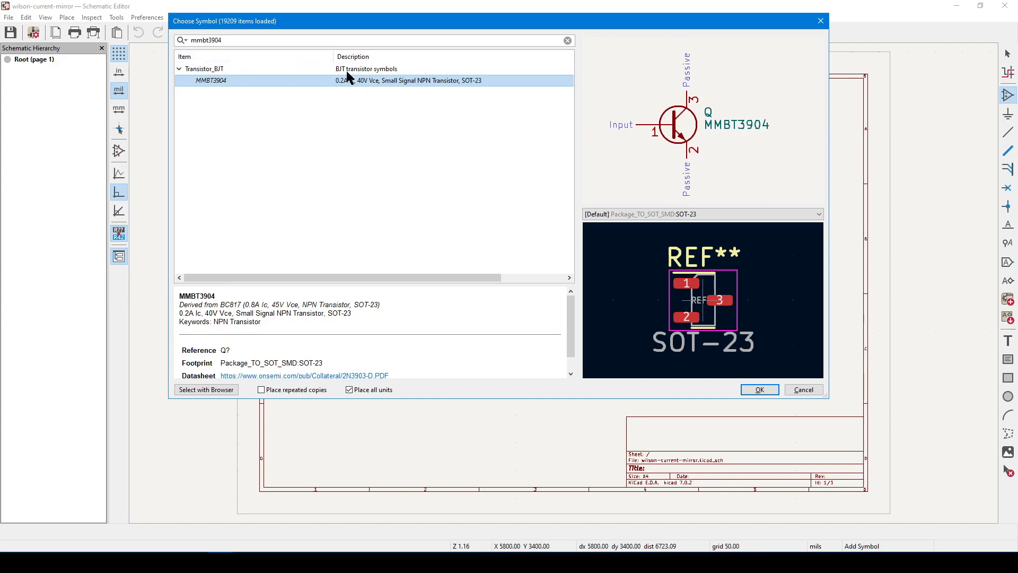
mouse_move(223, 53)
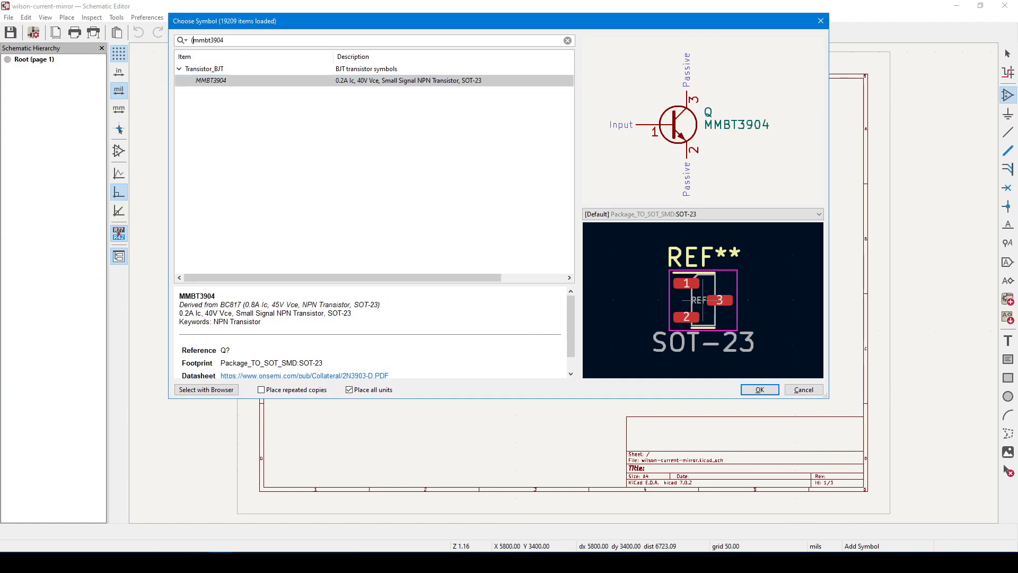
type("|2n")
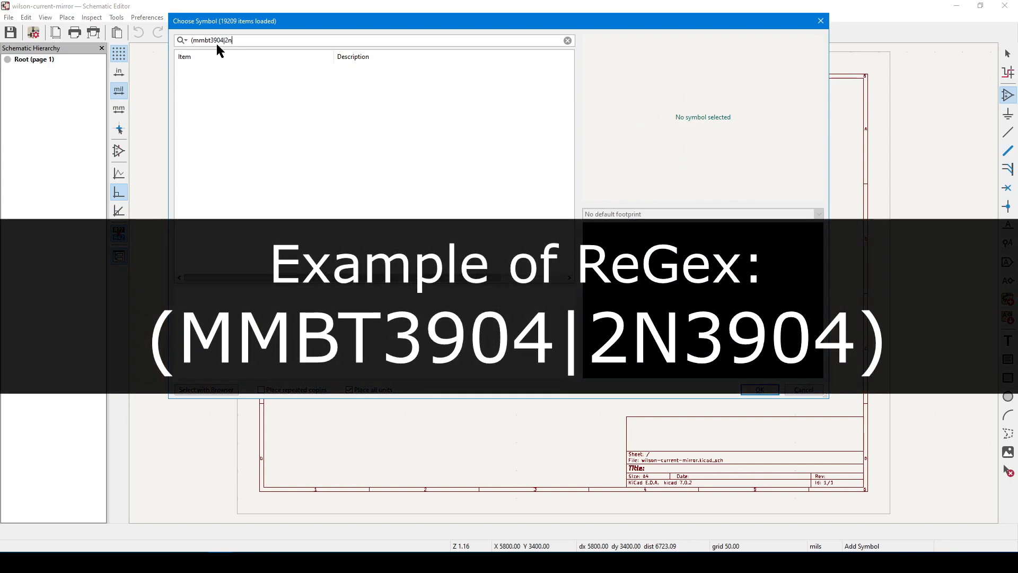
type("3904)")
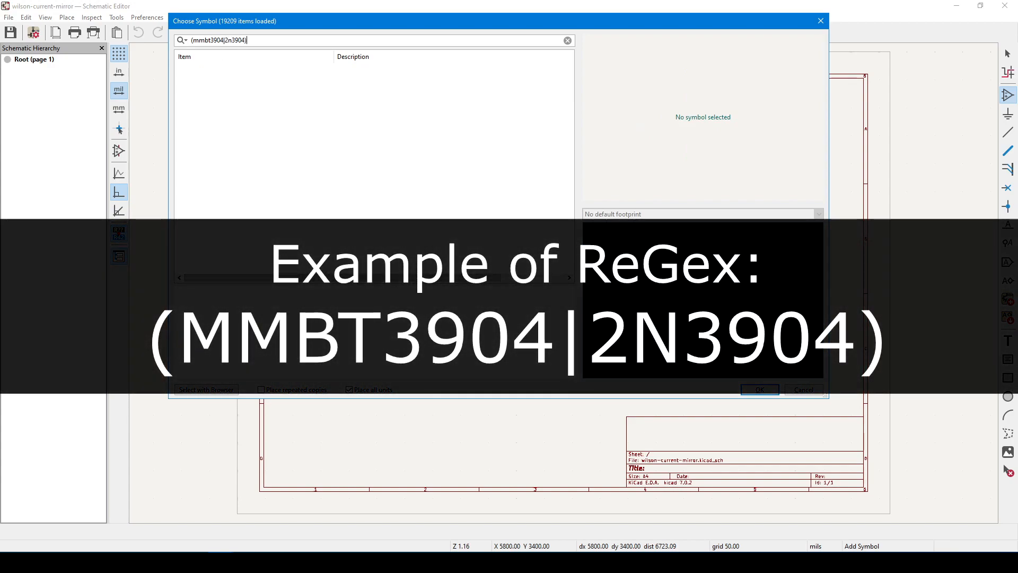
left_click(205, 80)
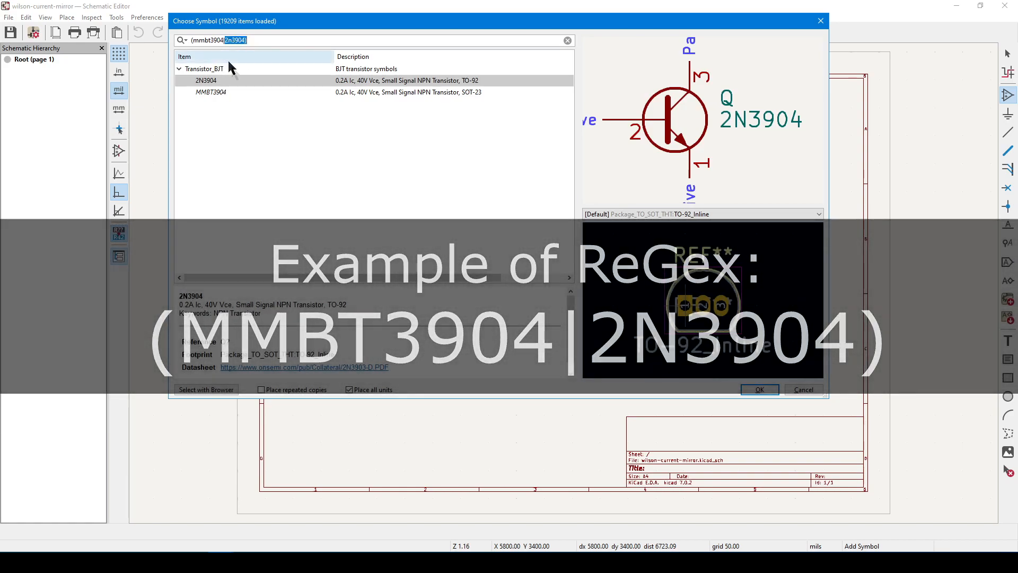
left_click(211, 92)
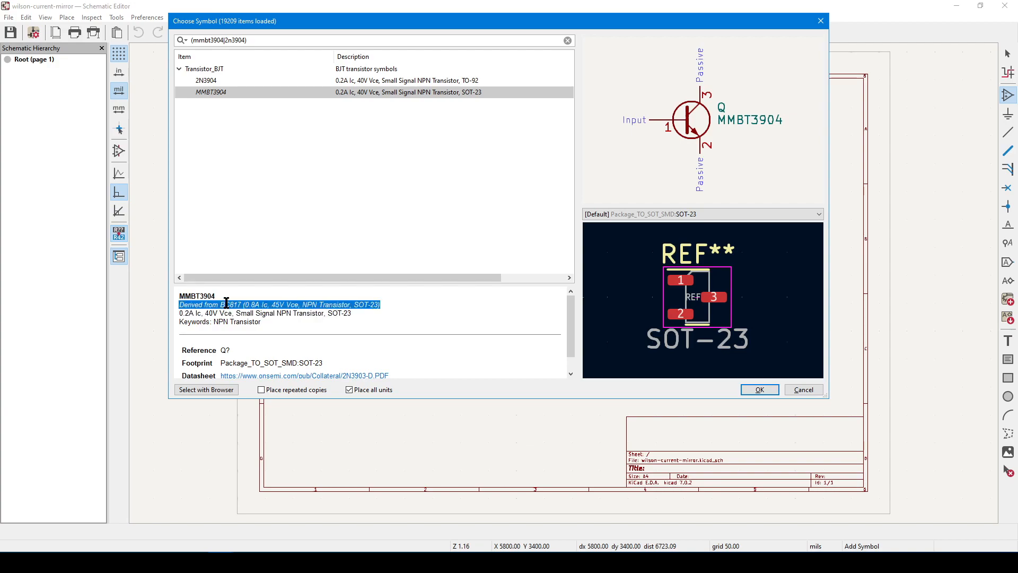
mouse_move(302, 341)
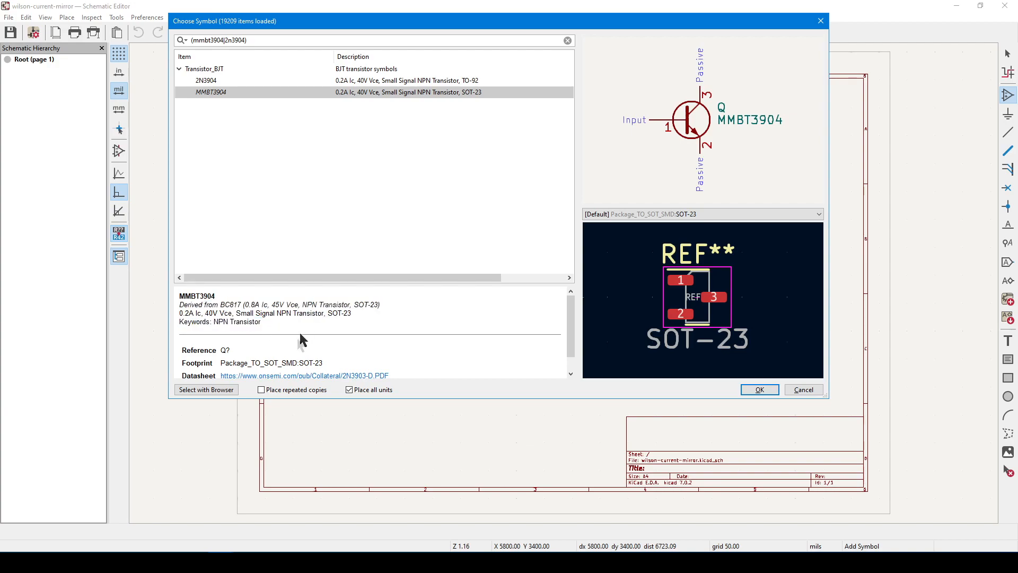
mouse_move(273, 361)
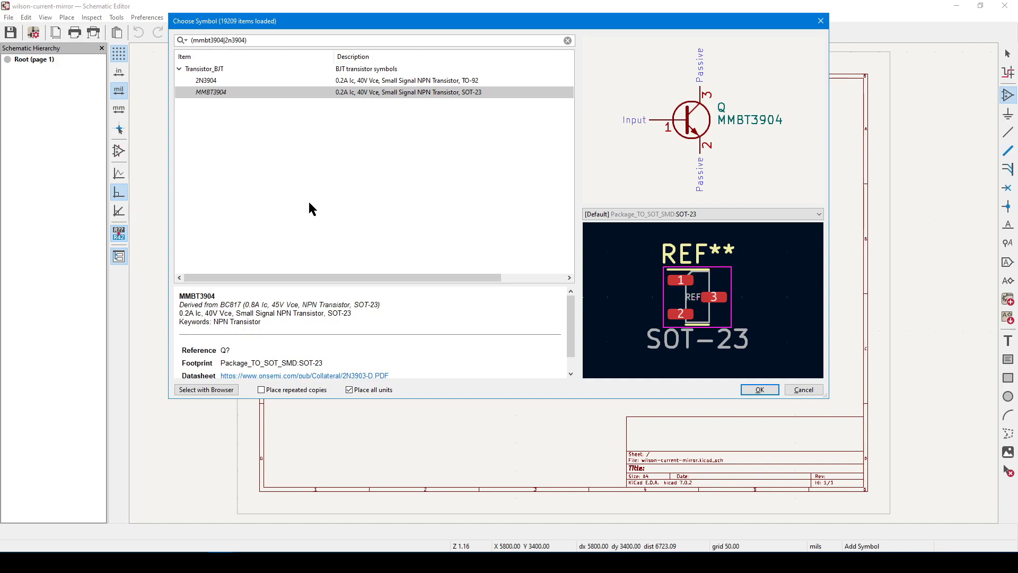
mouse_move(265, 118)
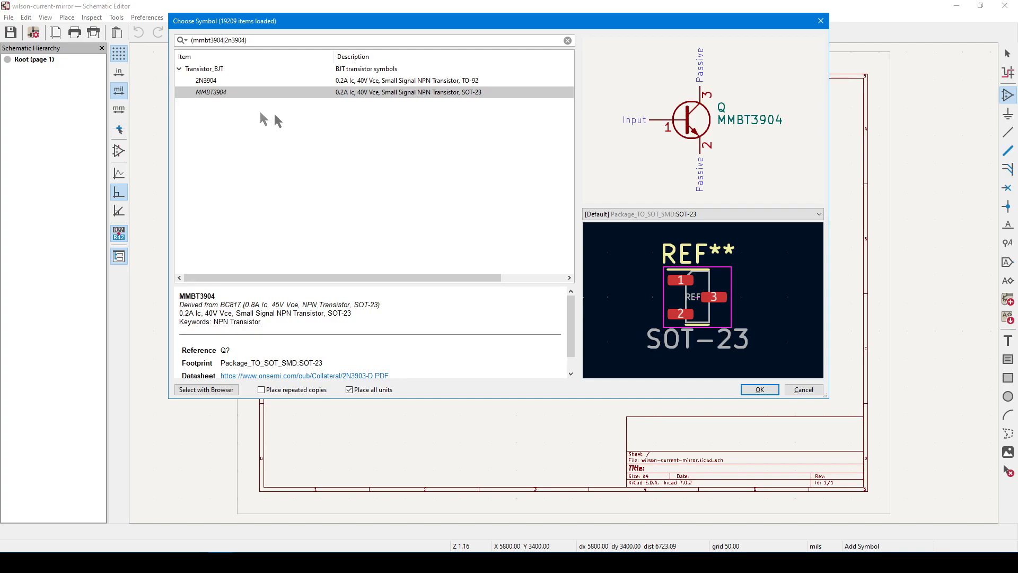
mouse_move(448, 136)
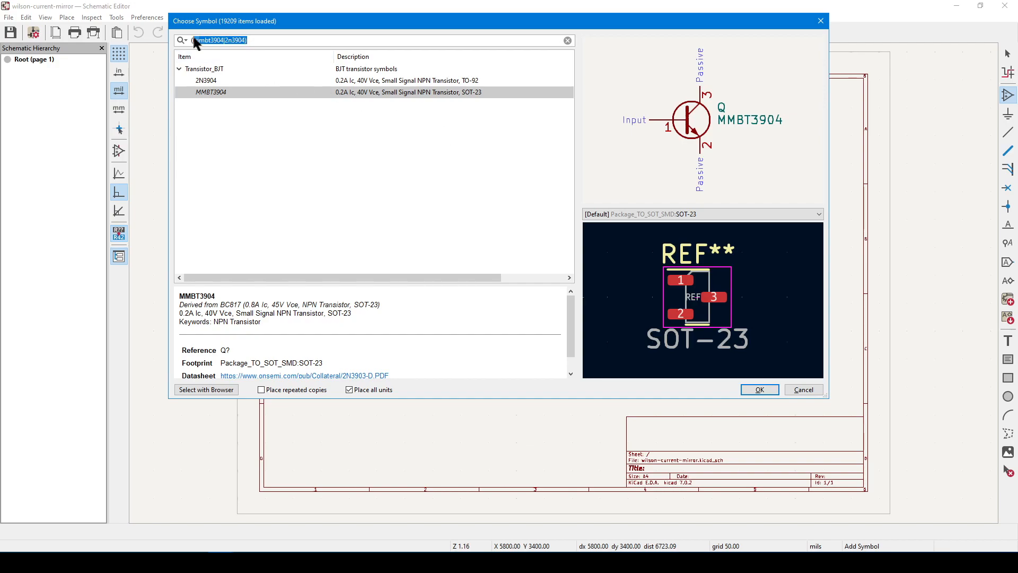
left_click(567, 40)
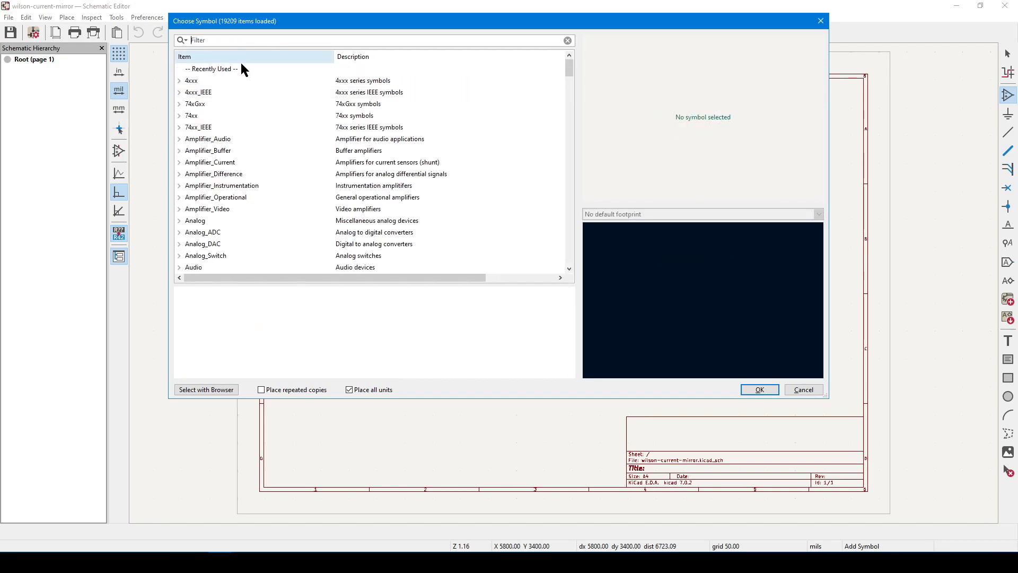
mouse_move(308, 161)
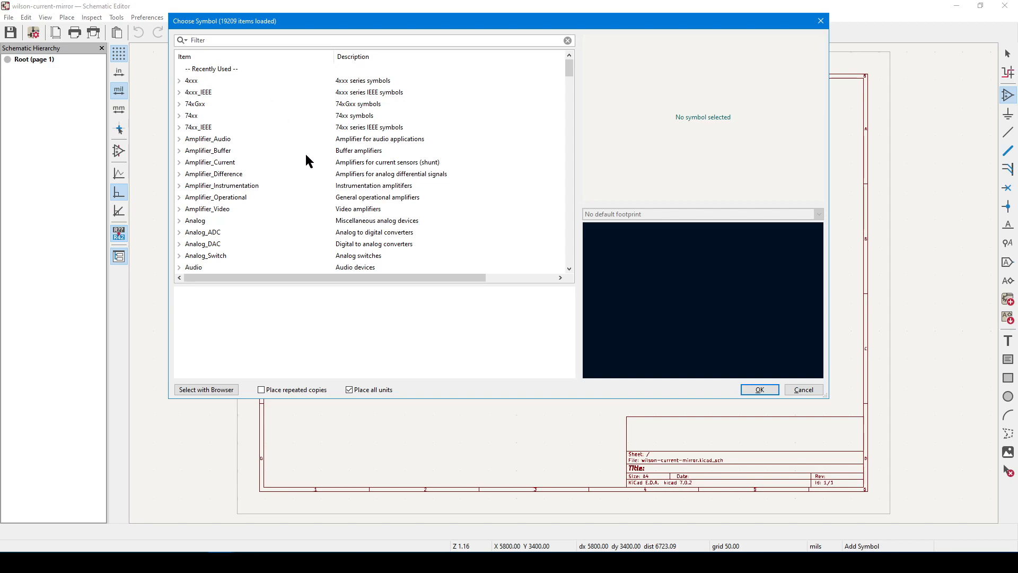
Expand the Device library, select Q_NPN_BEC and confirm it with OK
left_click(191, 81)
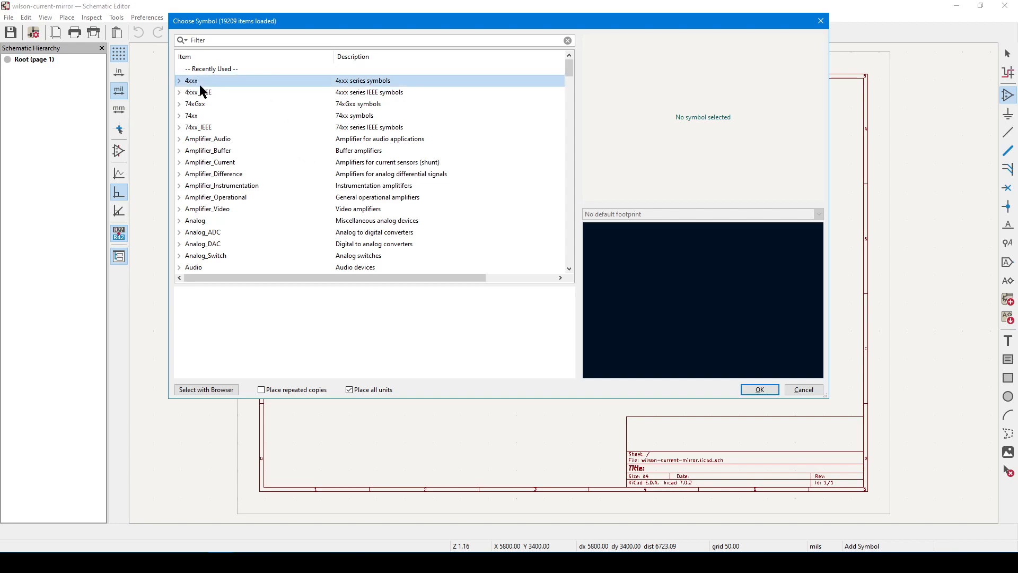
left_click(213, 173)
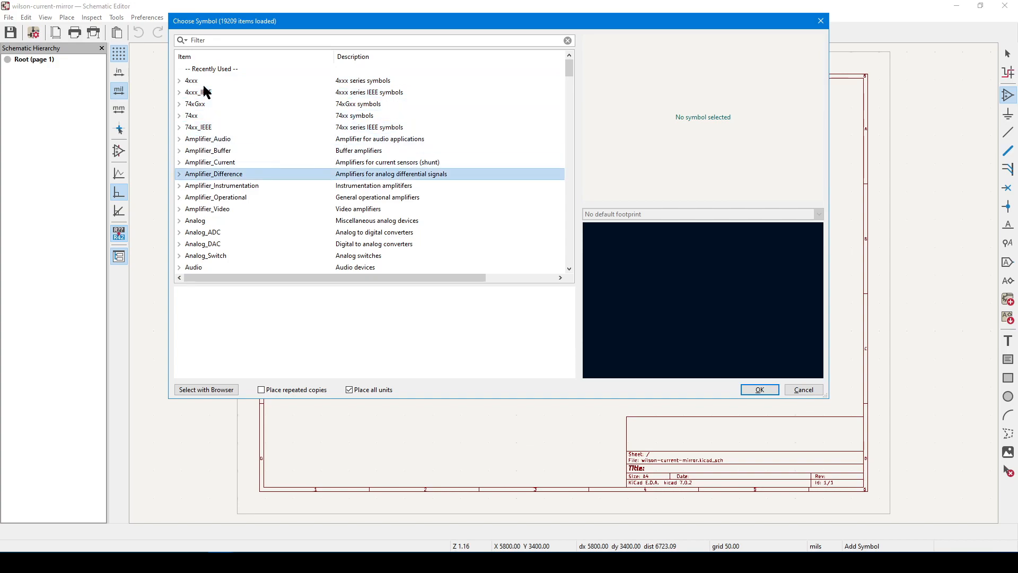
scroll("down", 3)
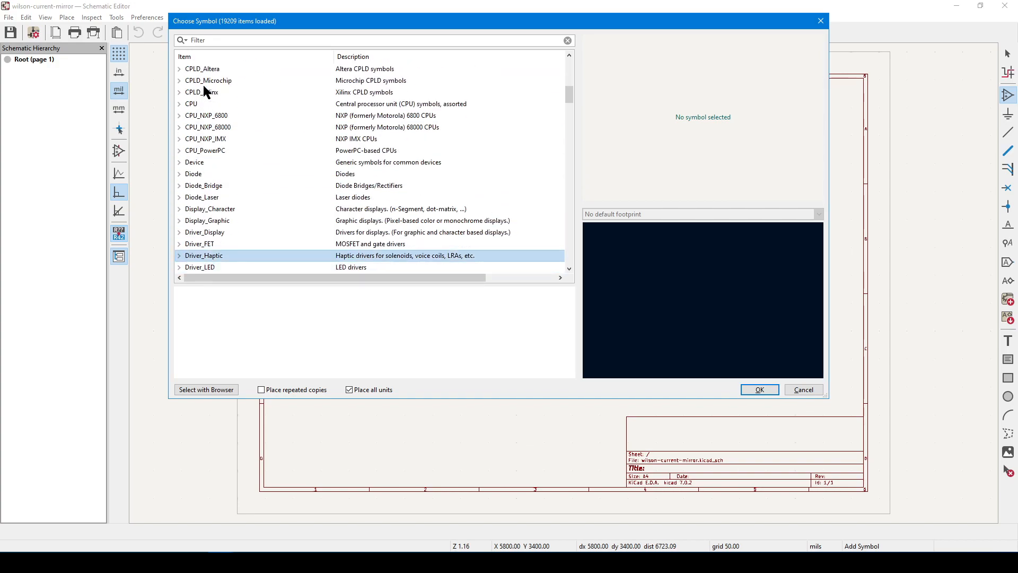
left_click(194, 161)
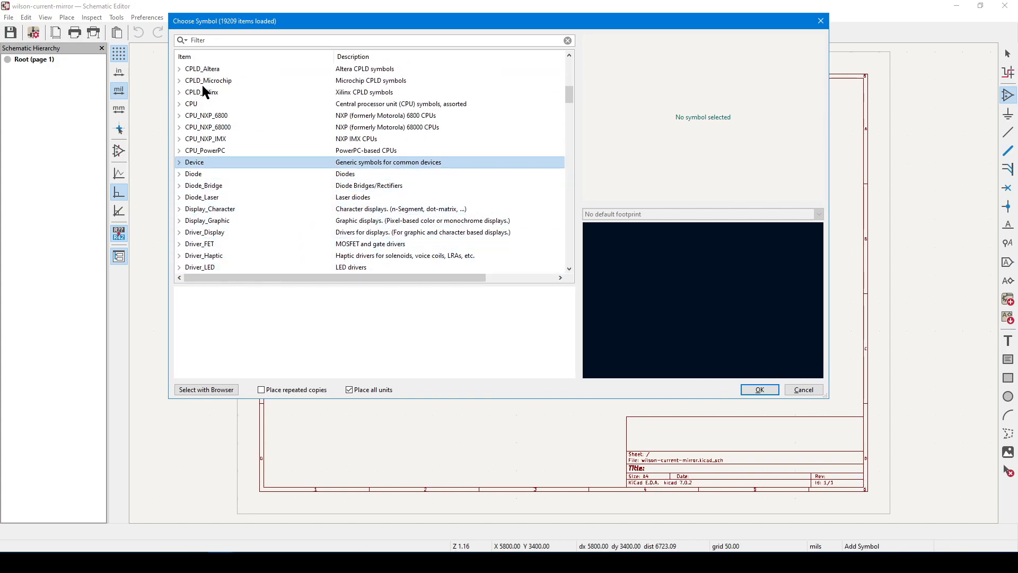
mouse_move(215, 179)
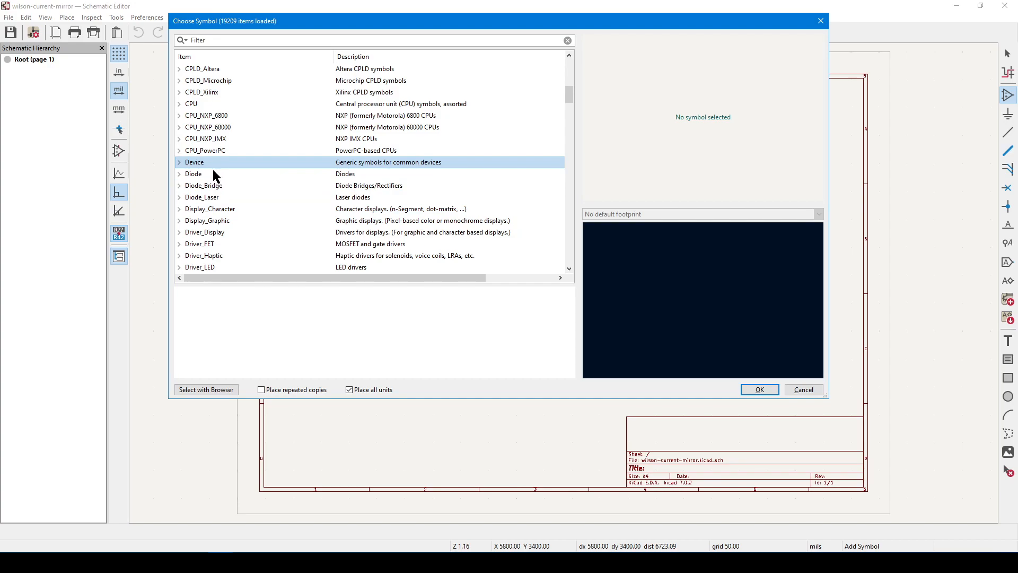
mouse_move(306, 47)
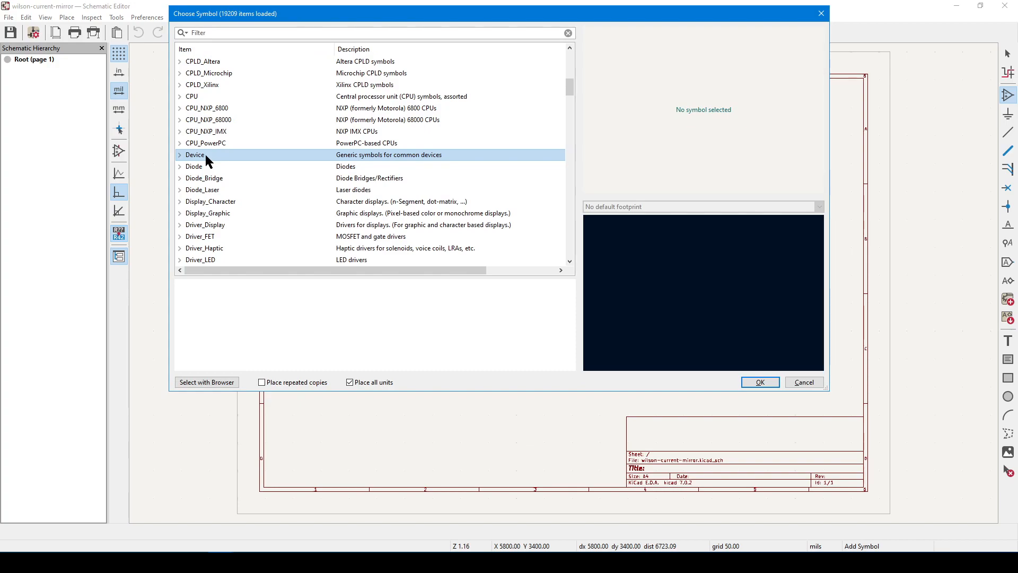
mouse_move(183, 160)
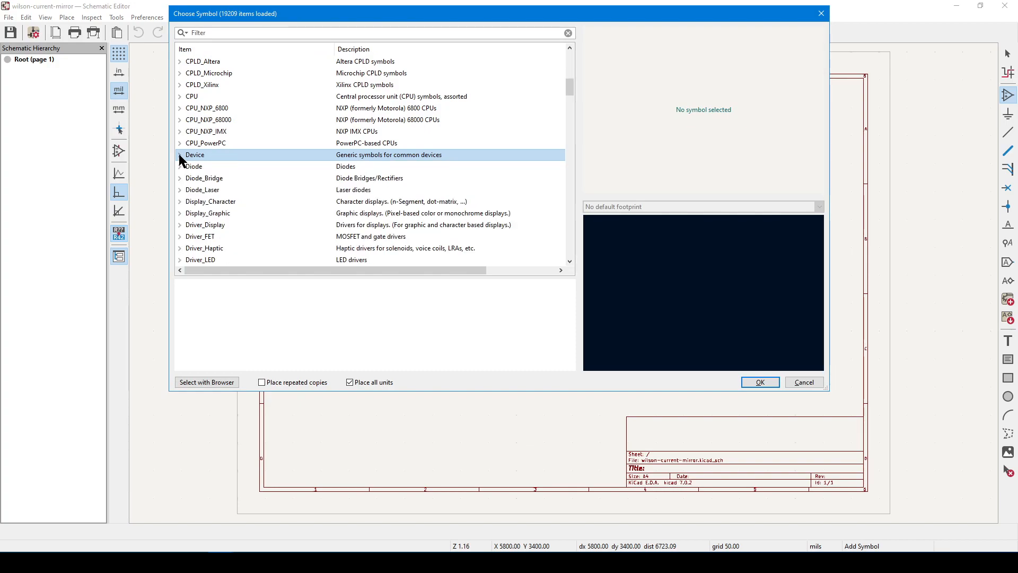
left_click(180, 155)
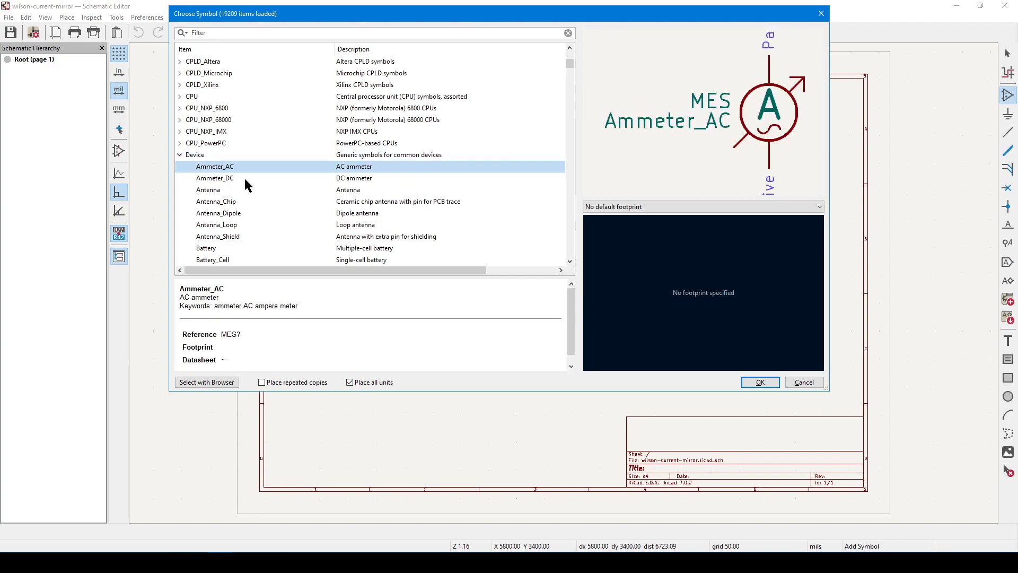
scroll("down", 3)
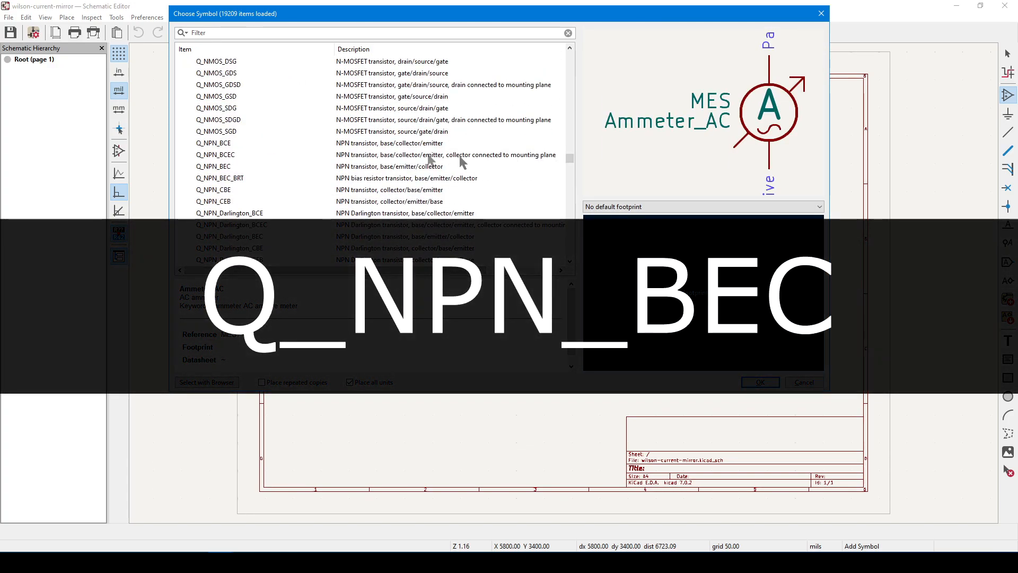
left_click(213, 166)
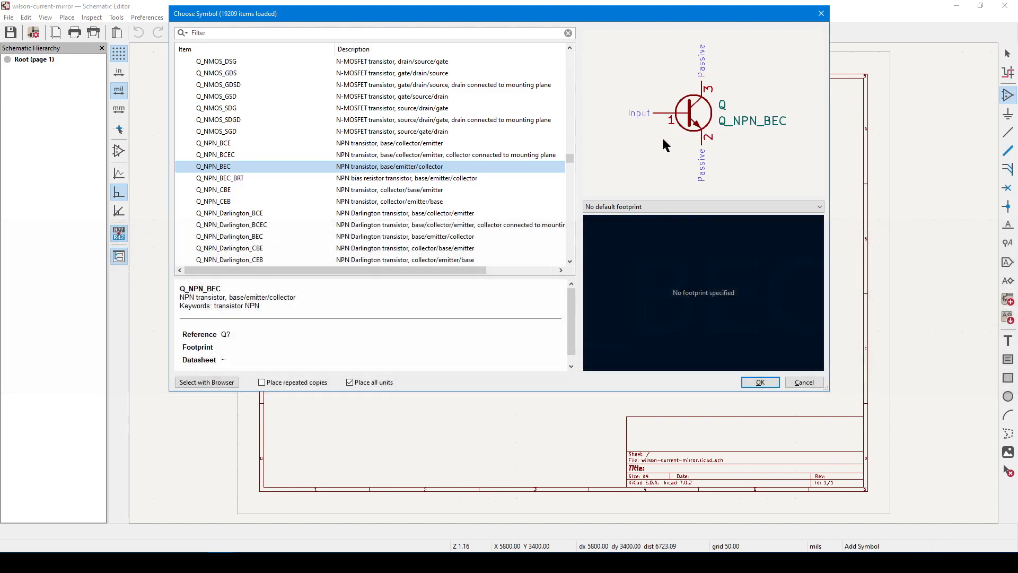
mouse_move(642, 124)
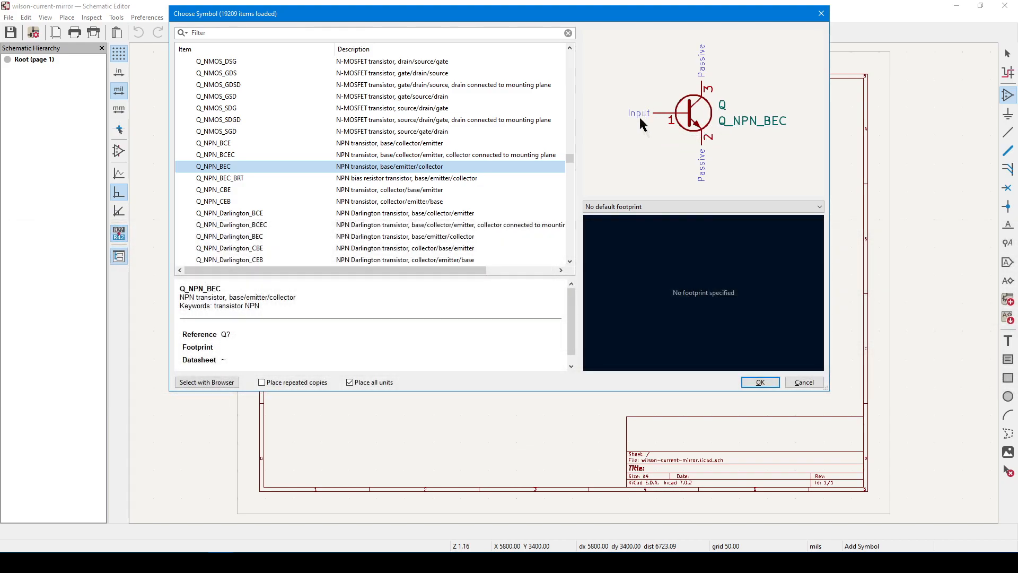
mouse_move(681, 138)
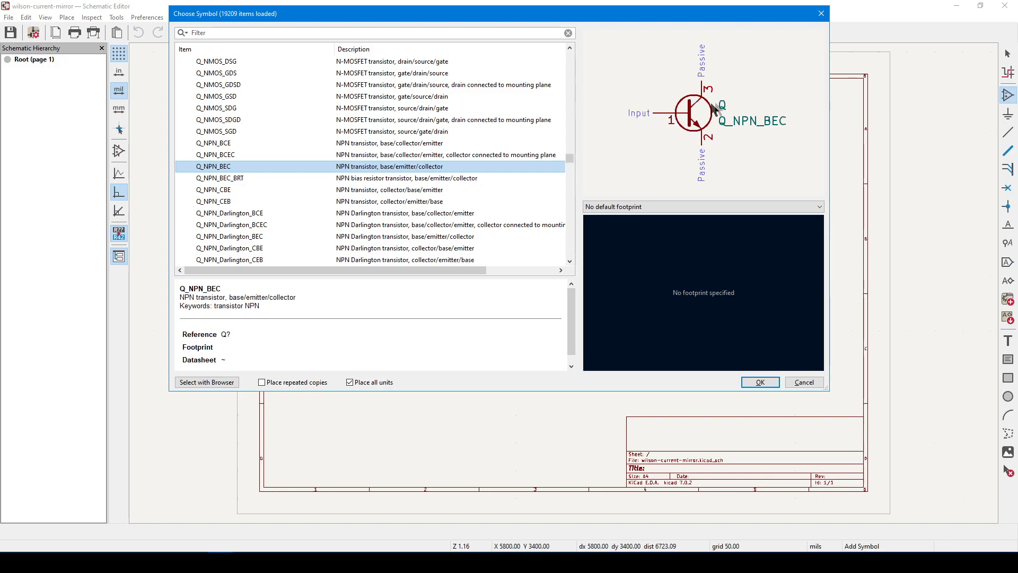
mouse_move(604, 162)
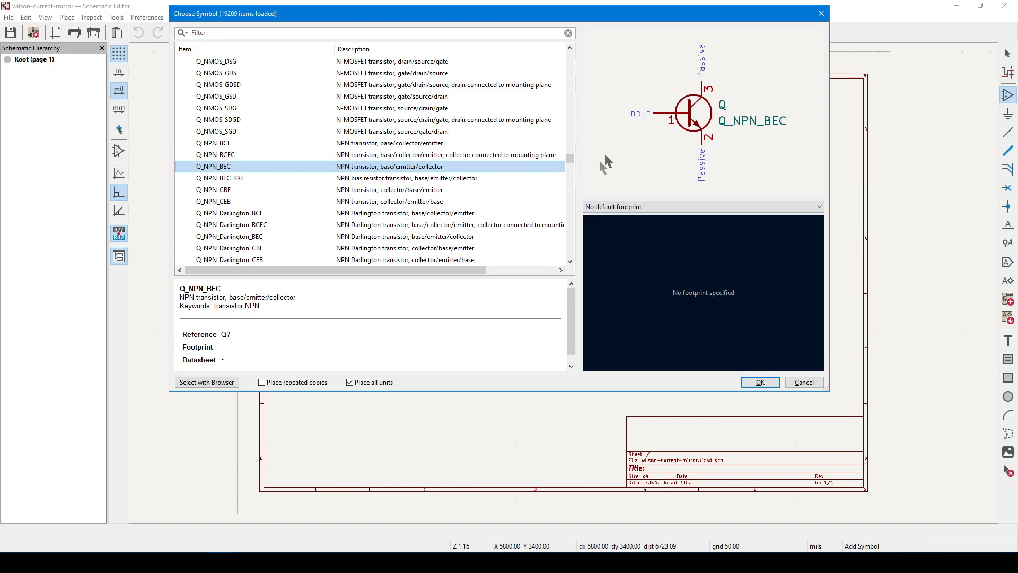
scroll("up", 3)
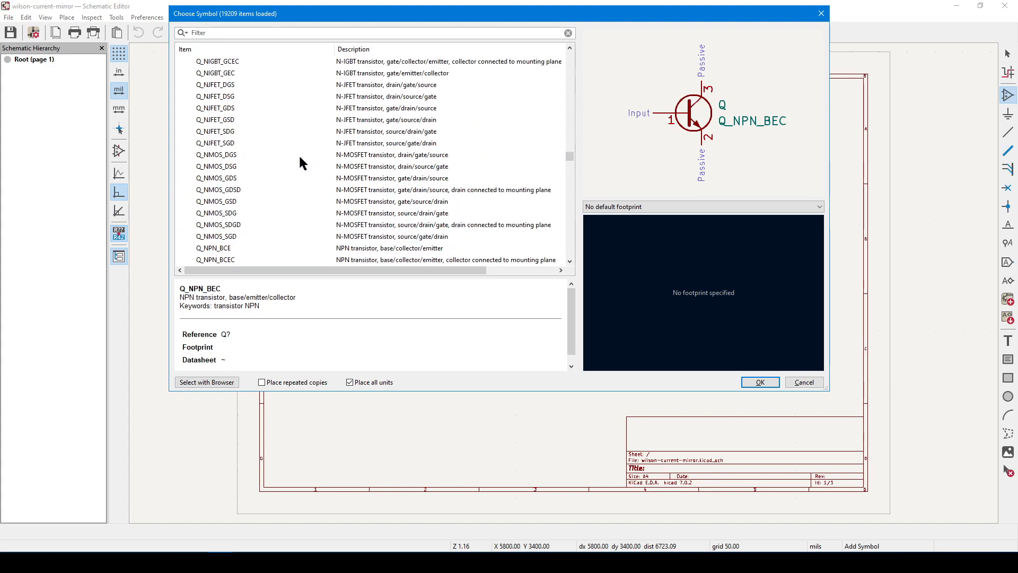
mouse_move(219, 155)
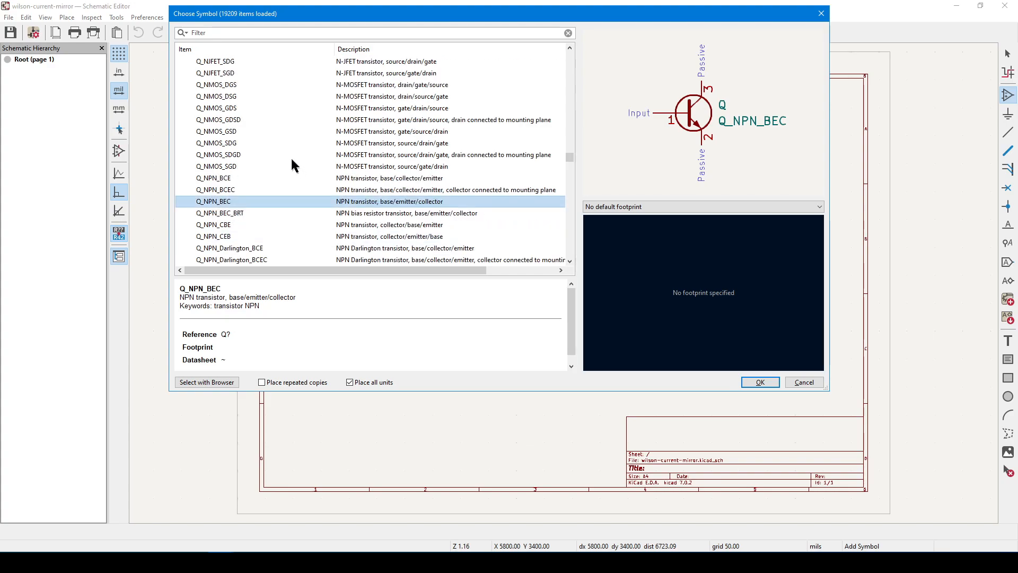
scroll("down", 3)
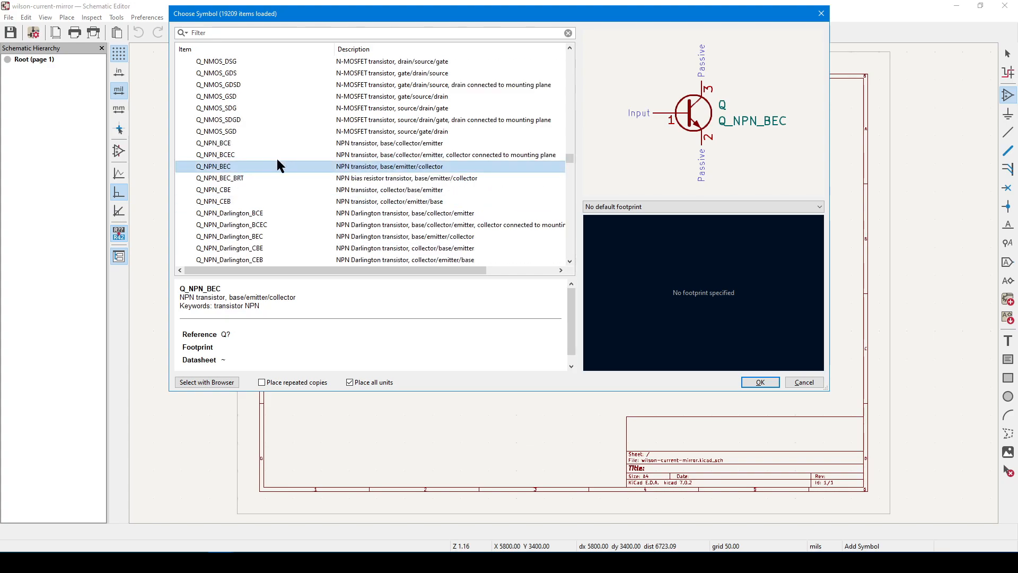
mouse_move(660, 156)
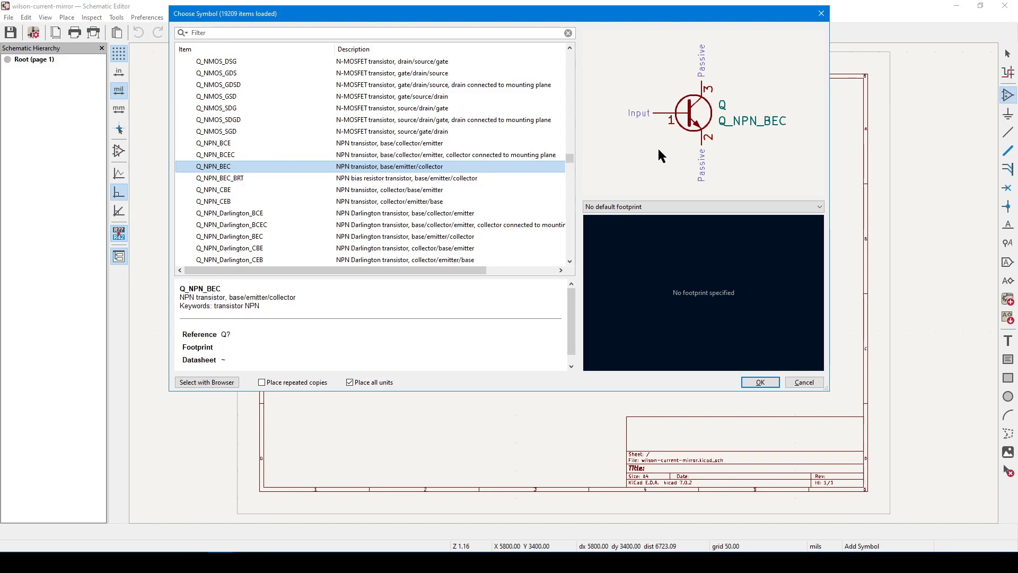
mouse_move(221, 170)
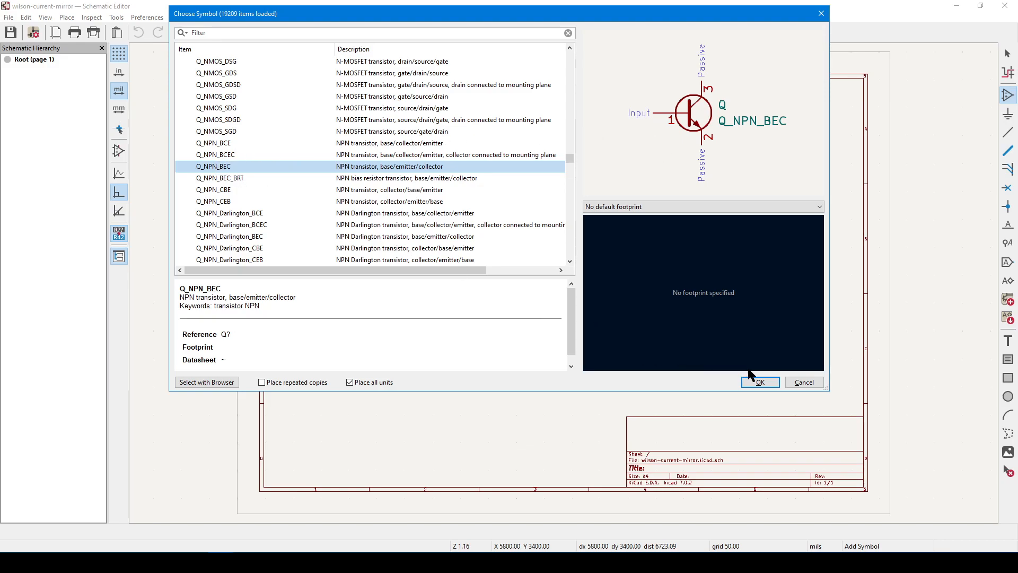
left_click(759, 382)
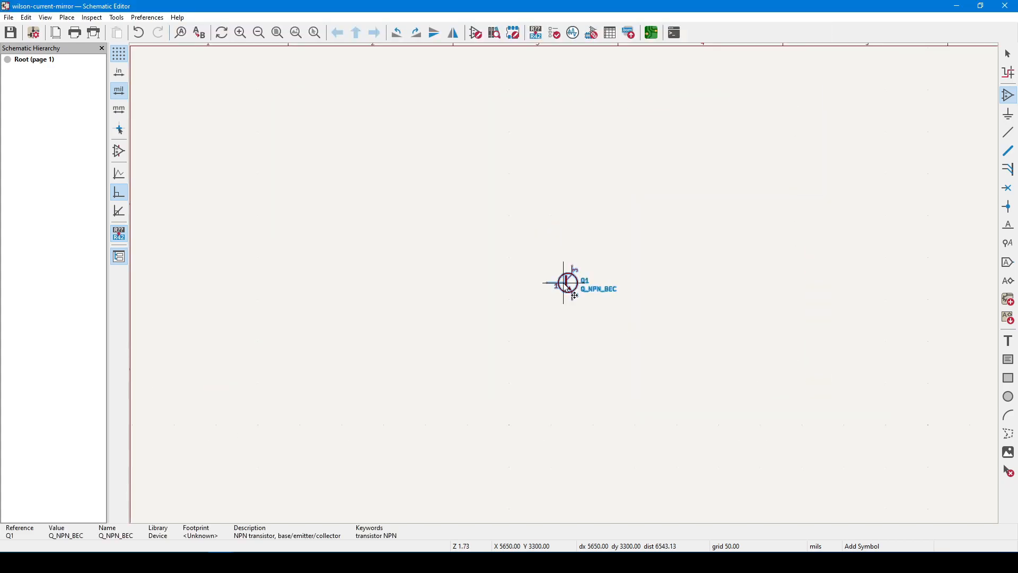
Place Q1, zoom in, and open its reference designator for editing
scroll("up", 3)
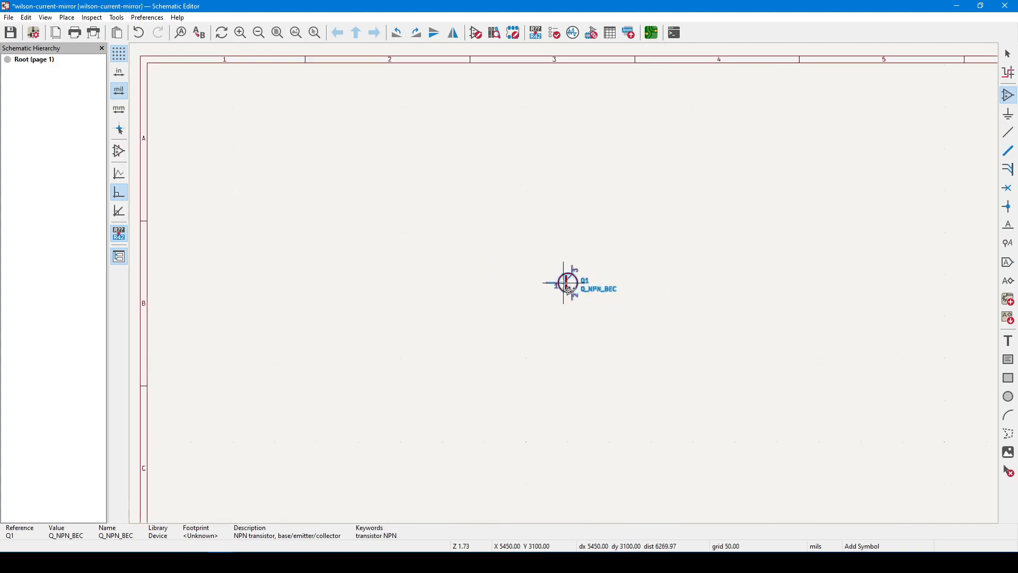
scroll("up", 3)
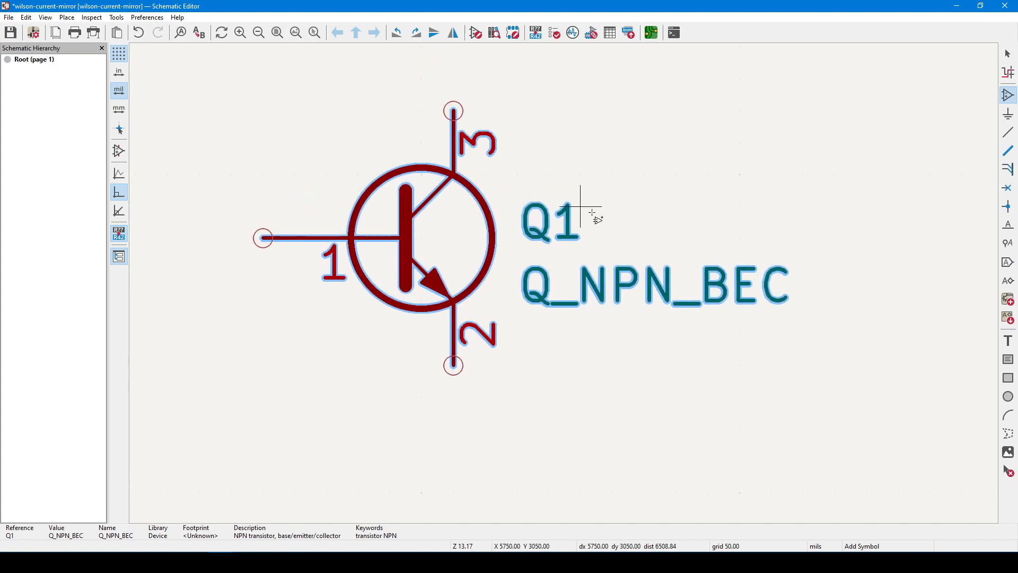
mouse_move(578, 175)
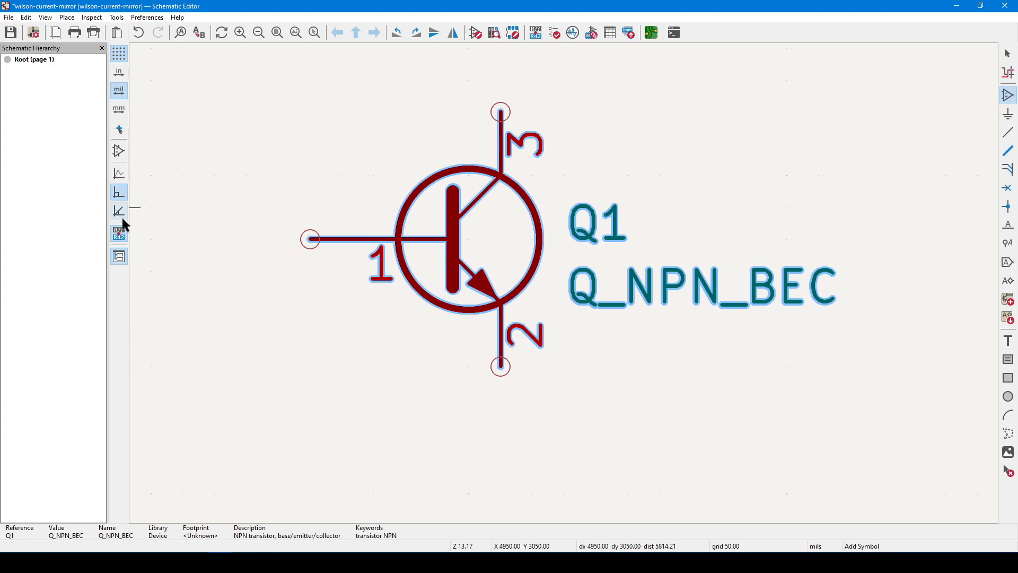
mouse_move(119, 234)
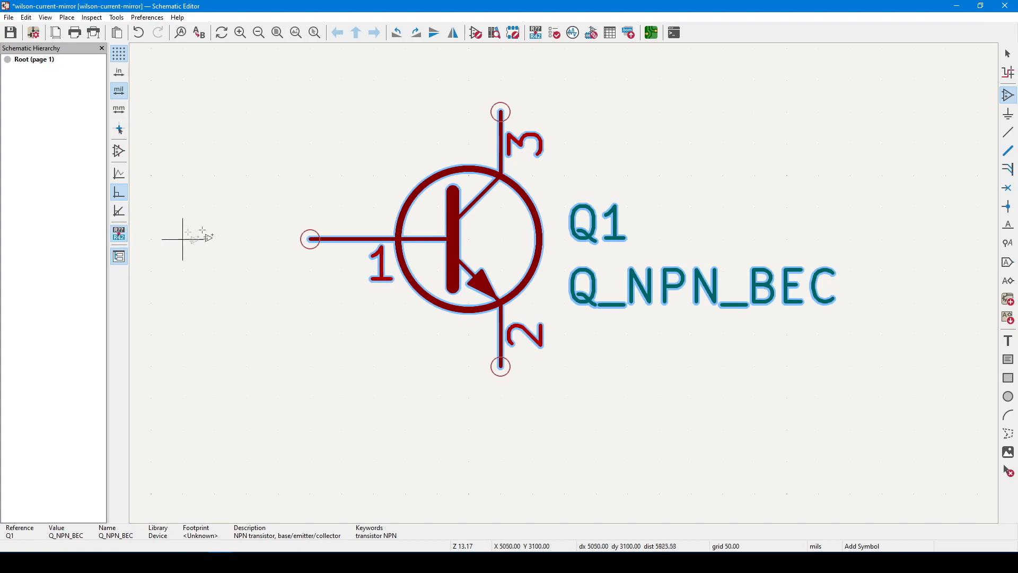
mouse_move(532, 209)
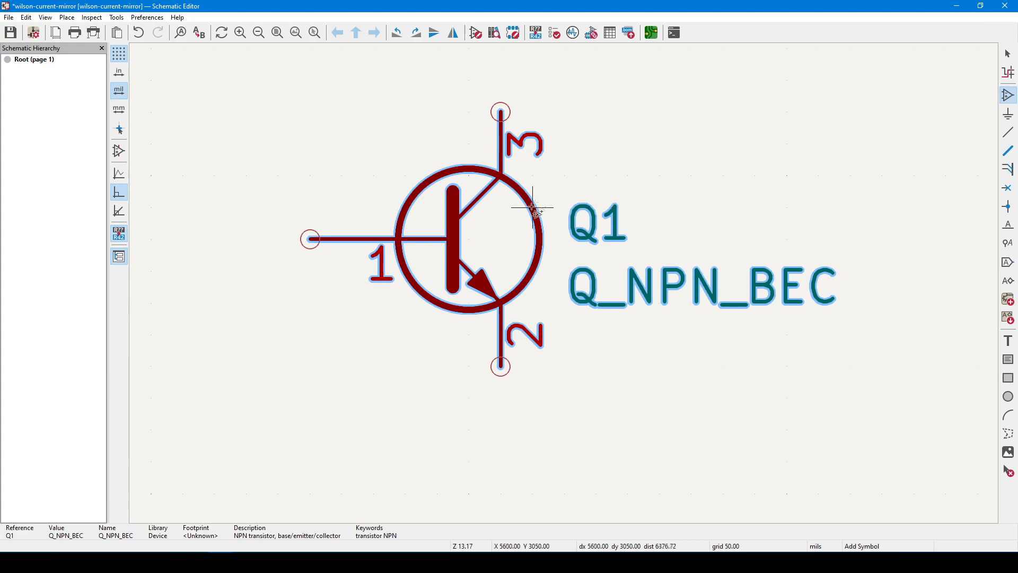
mouse_move(558, 214)
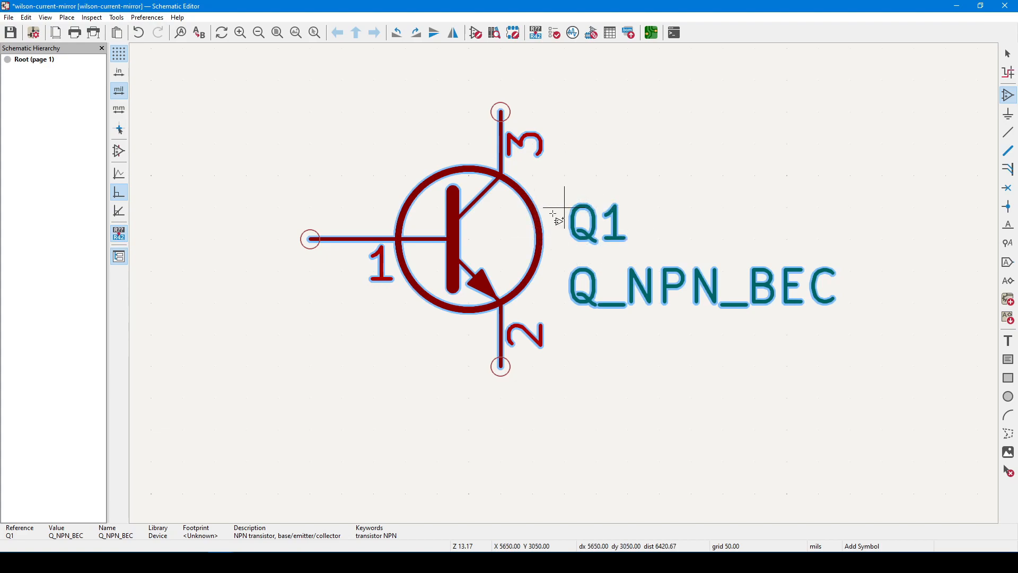
mouse_move(471, 224)
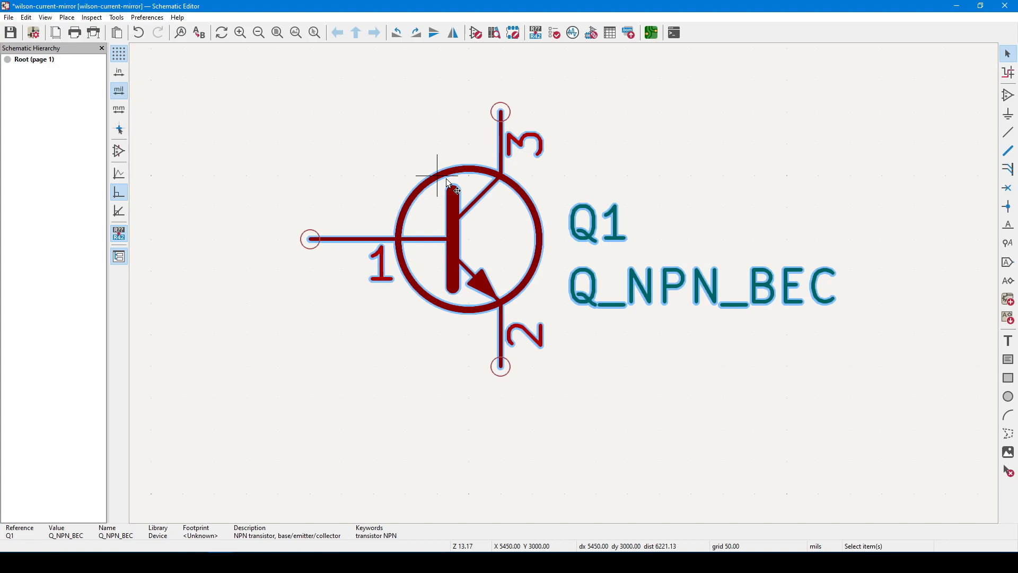
double_click(594, 224)
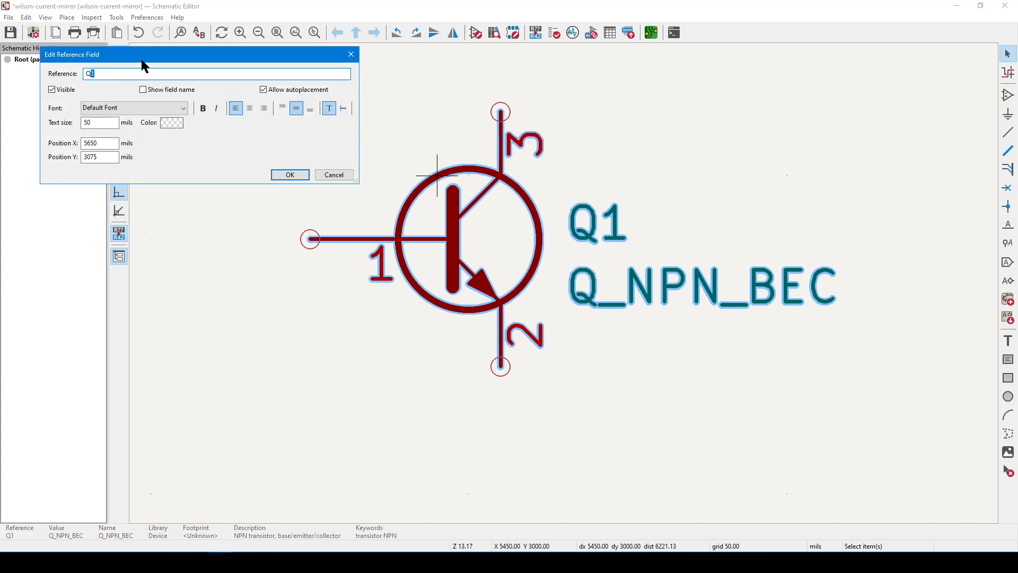
left_click_drag(142, 55, 413, 117)
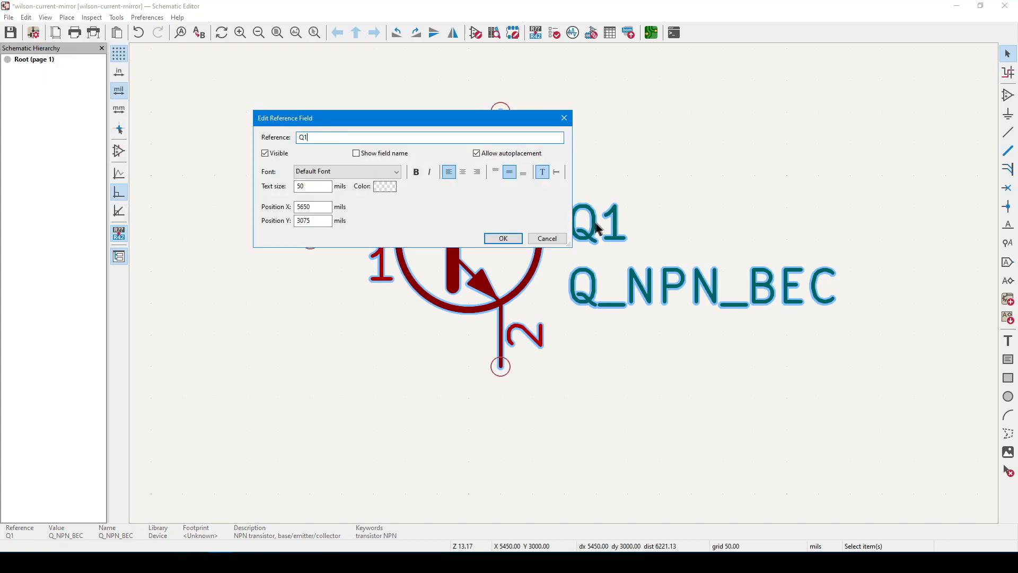
left_click(503, 238)
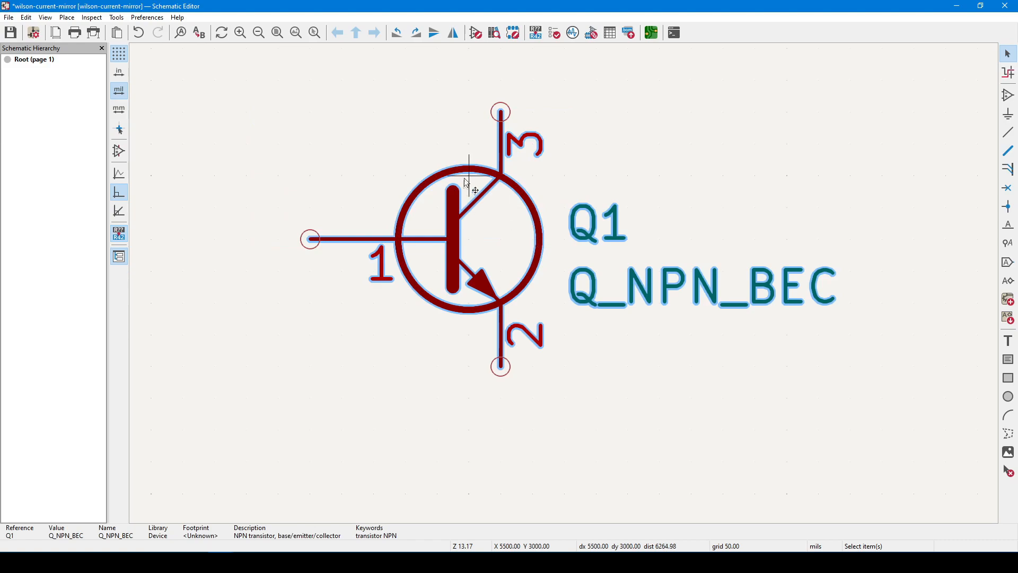
mouse_move(471, 174)
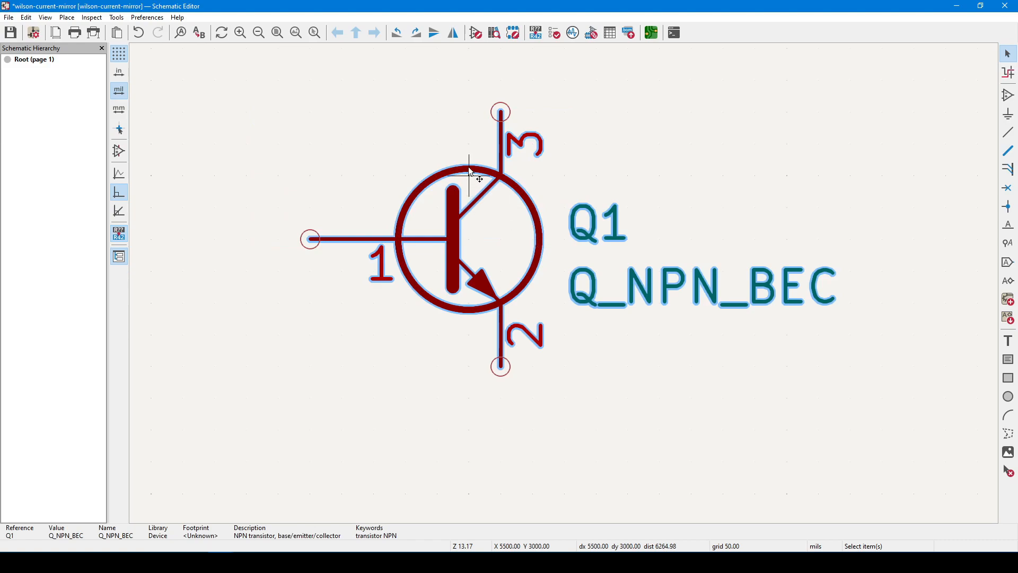
double_click(701, 286)
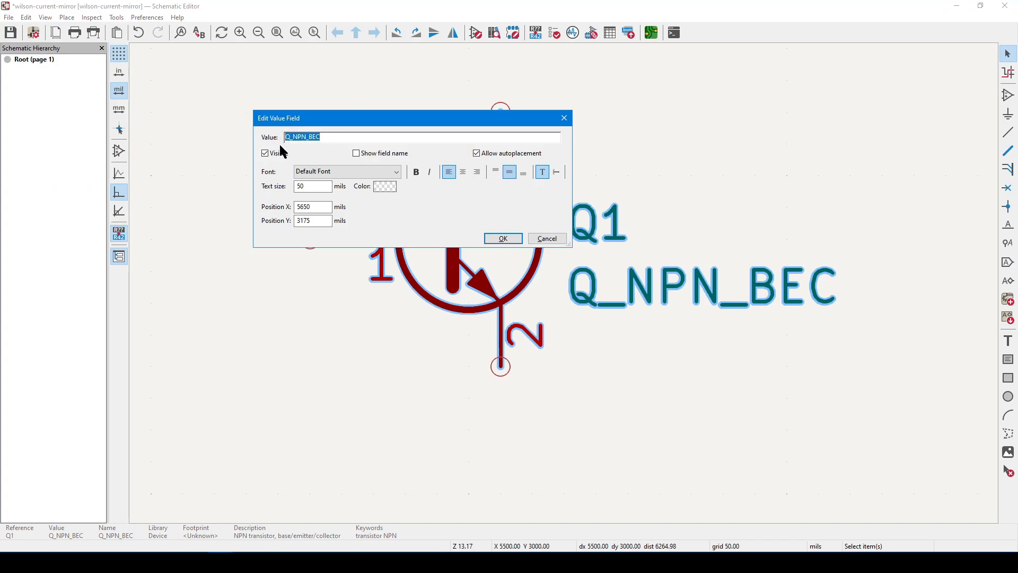
type("GENERIC")
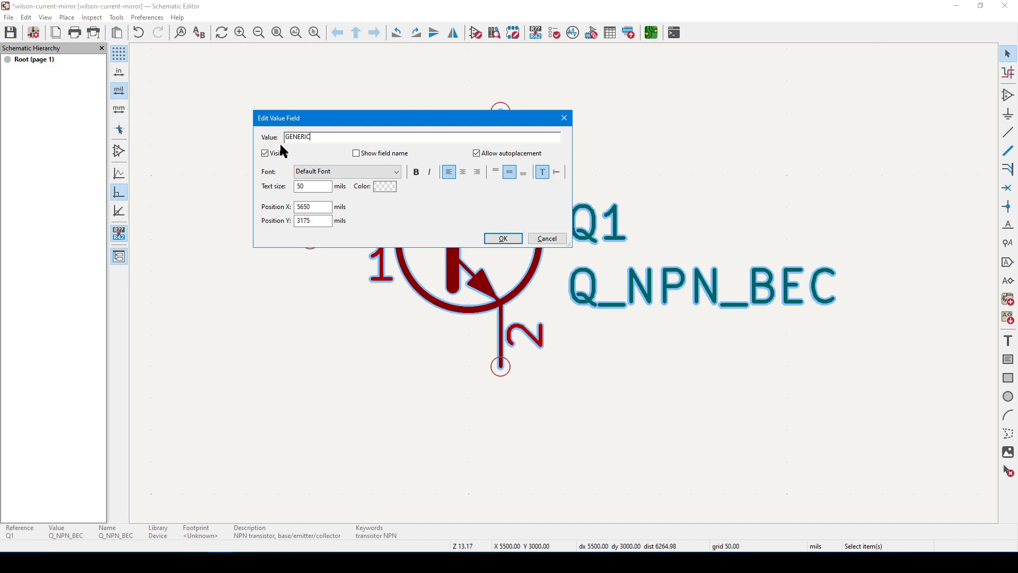
type("Q_NPN_BEC")
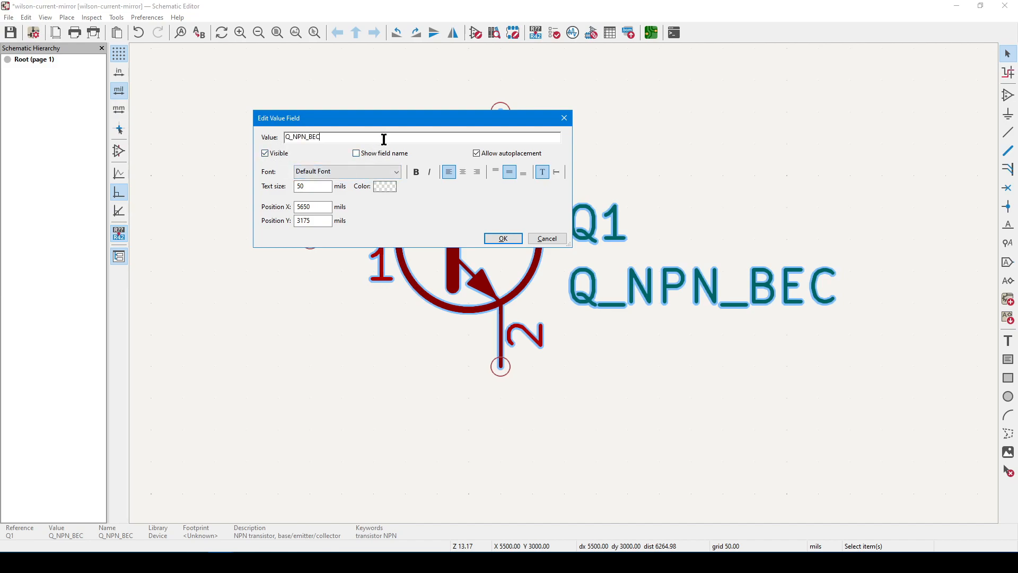
mouse_move(483, 213)
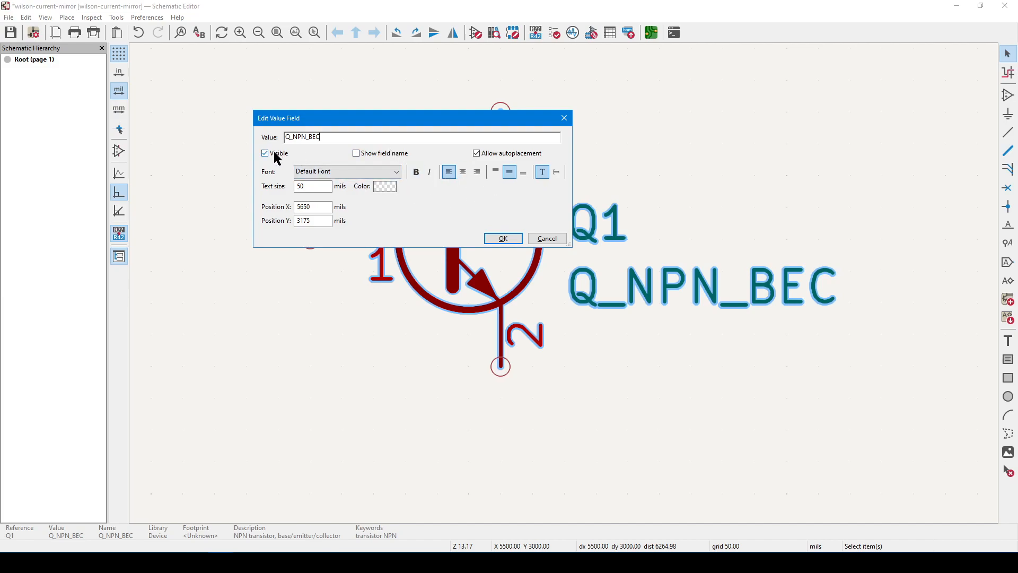
left_click(265, 153)
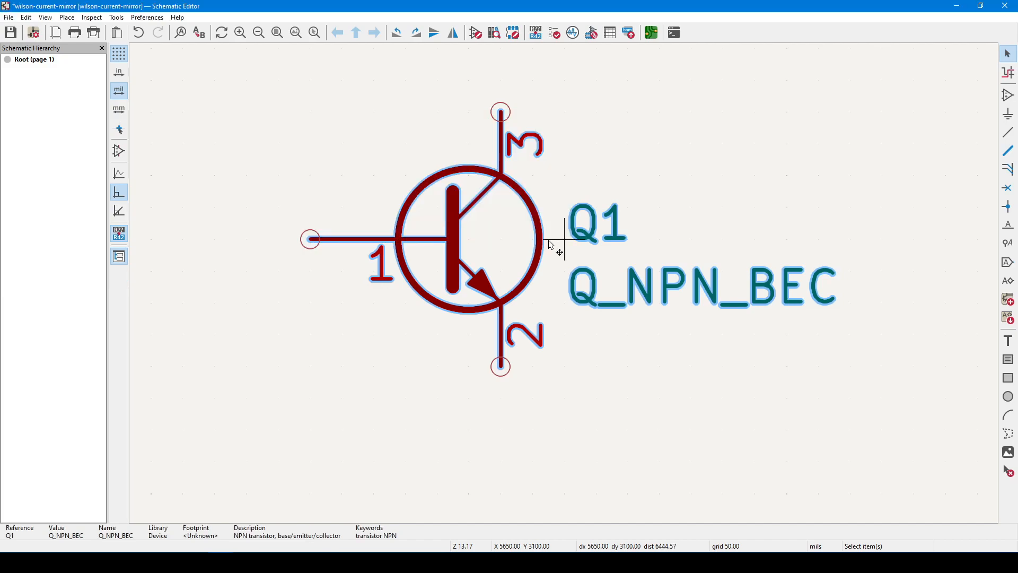
Filter for R_Small, choose it, and place resistor R1 above Q1
scroll("down", 3)
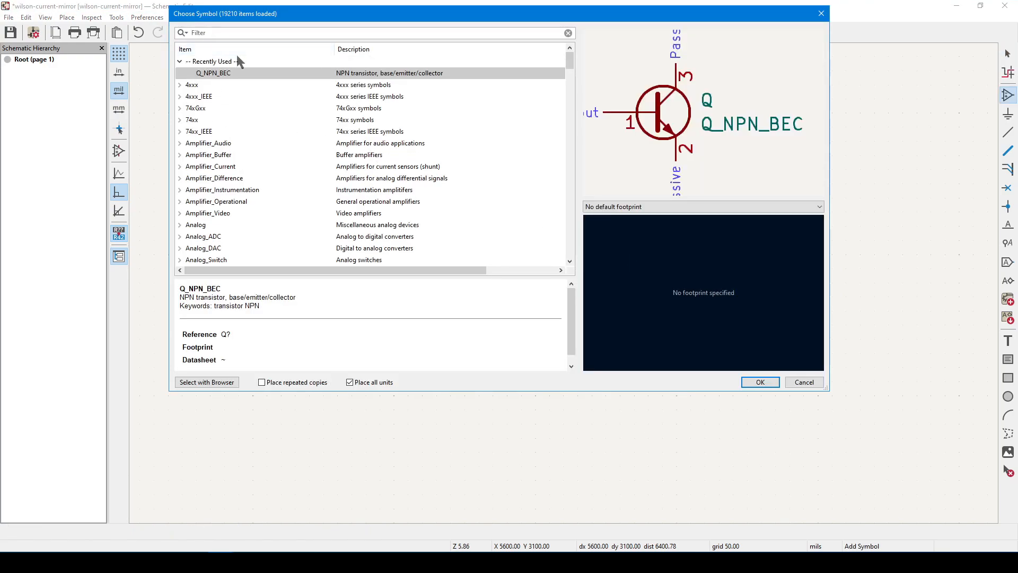
type("R_small")
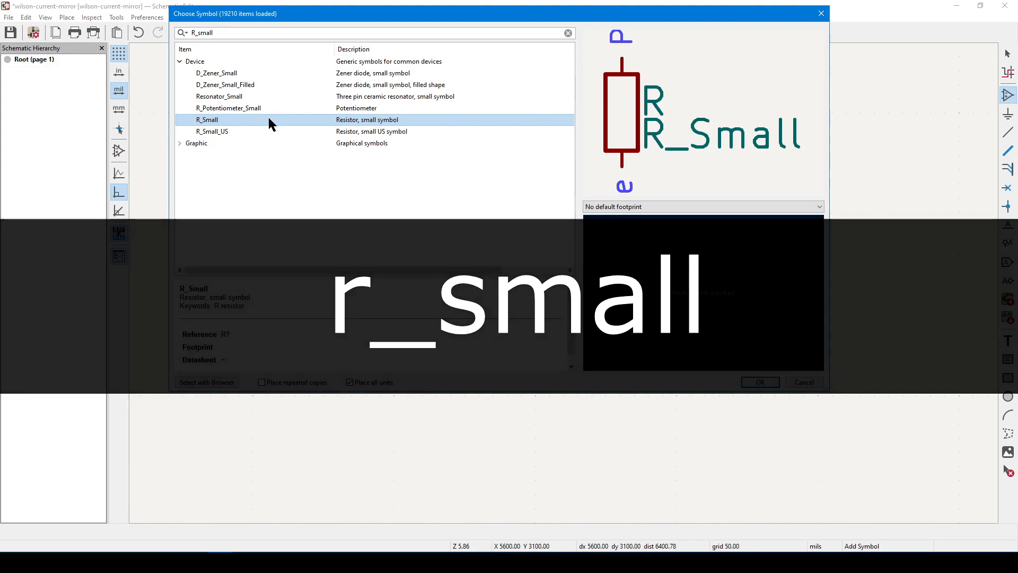
left_click(758, 382)
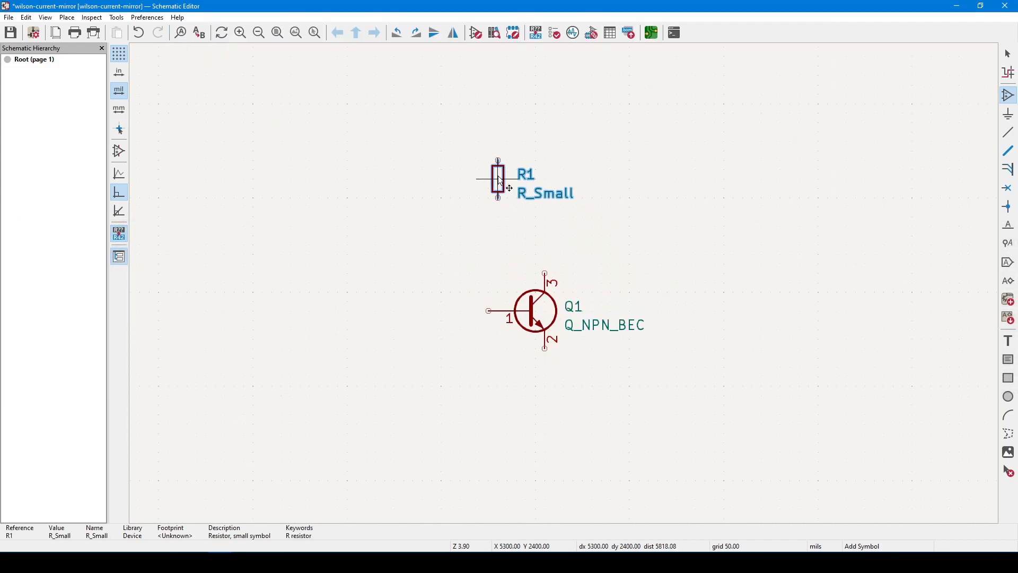
scroll("down", 3)
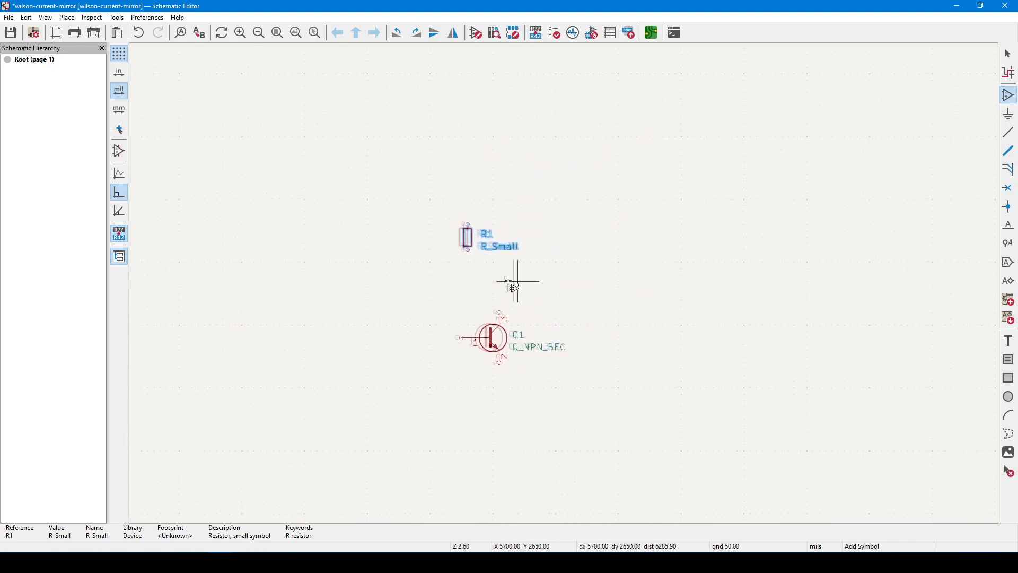
scroll("up", 3)
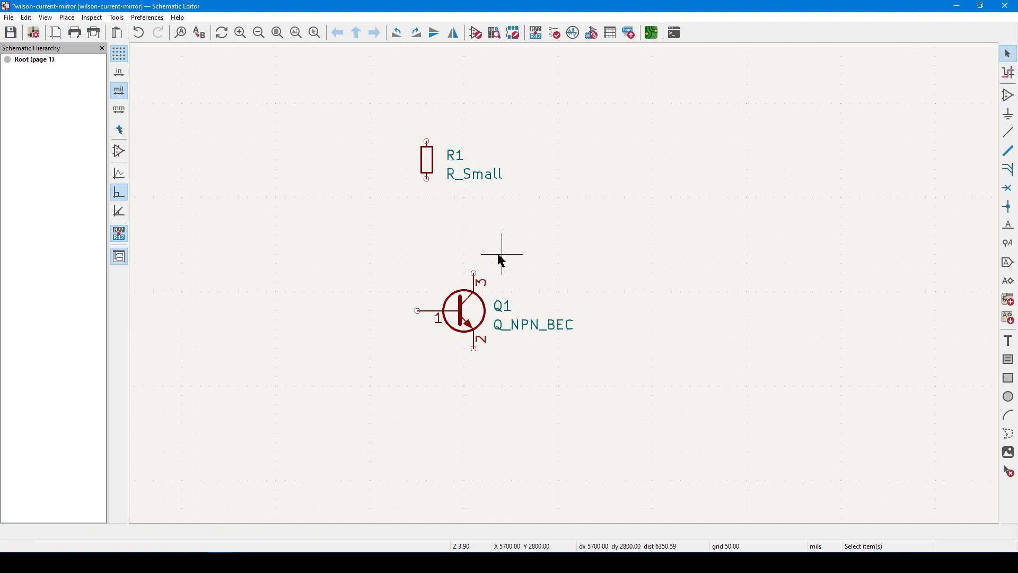
Duplicate Q1 into transistors Q2–Q5 to its right, then clear the selection
left_click(464, 312)
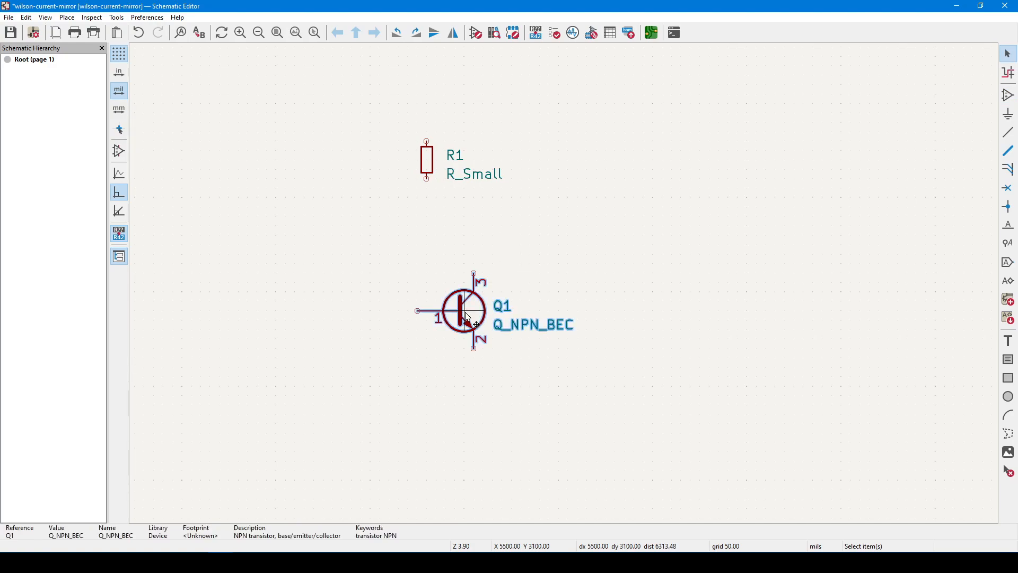
mouse_move(521, 313)
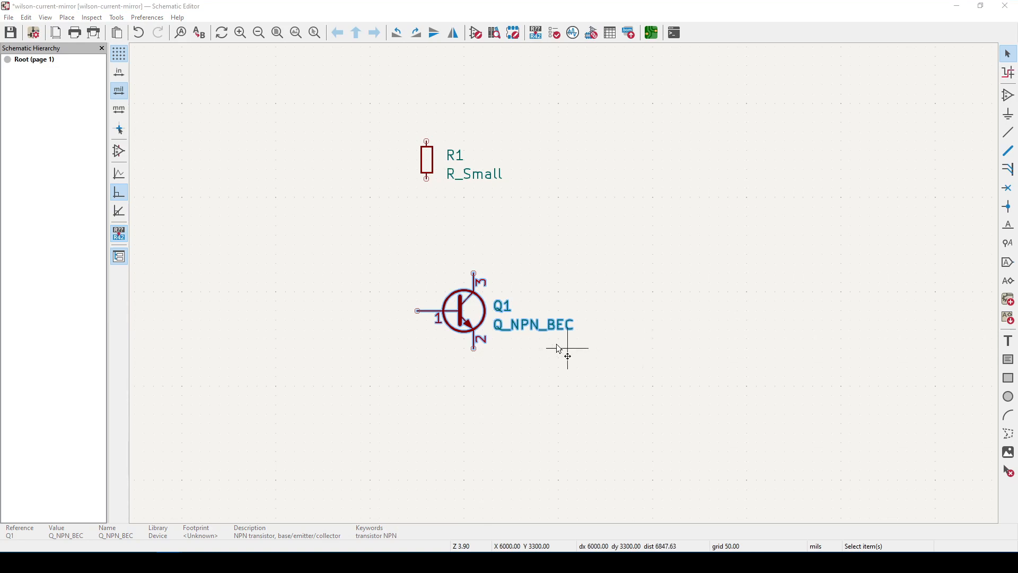
mouse_move(626, 304)
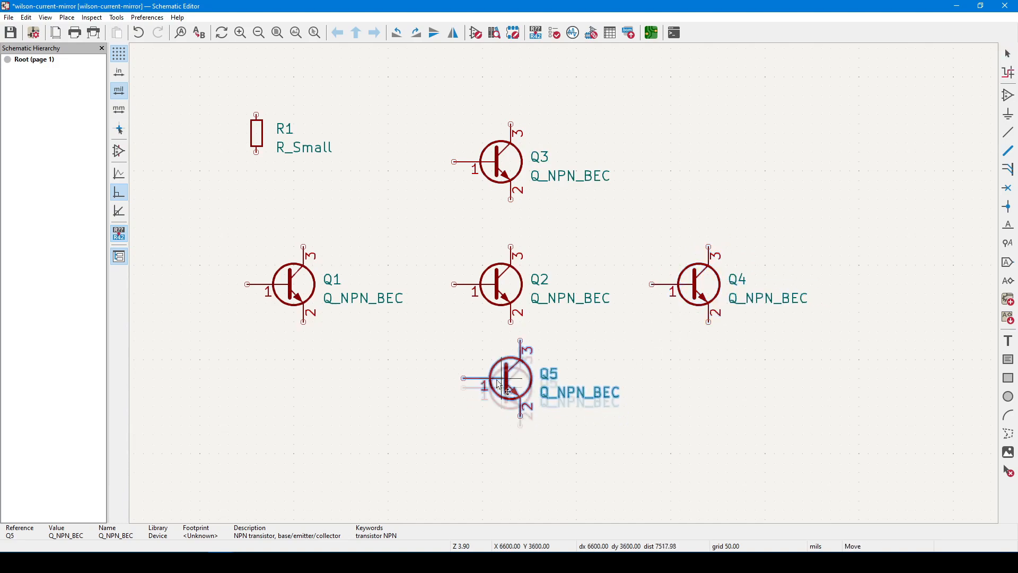
left_click(499, 376)
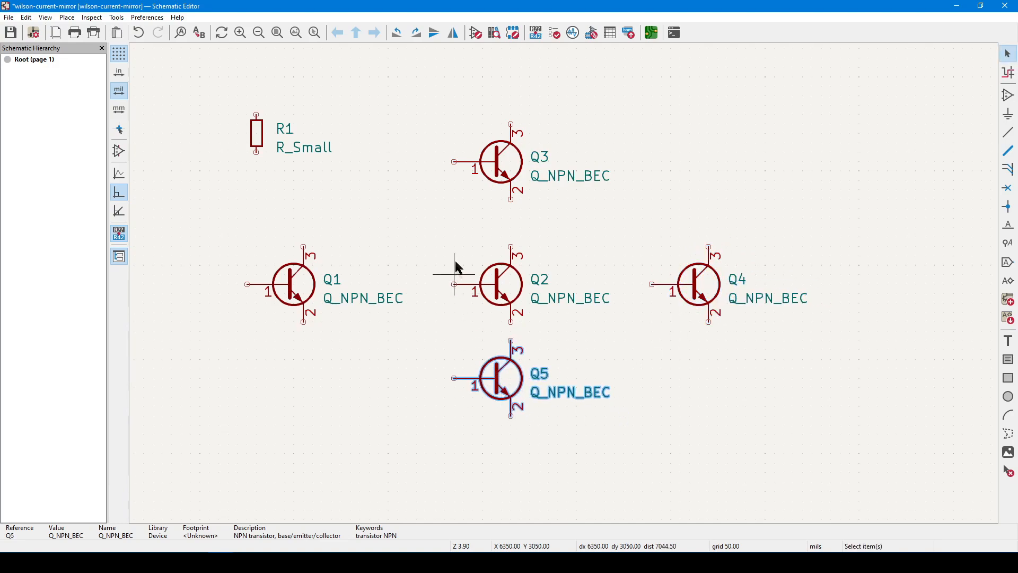
left_click(445, 249)
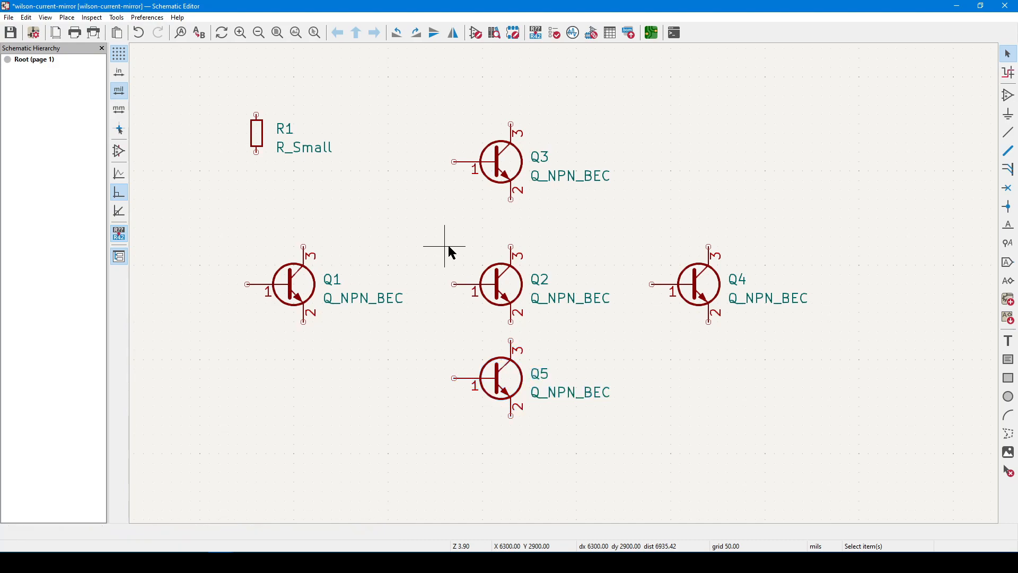
mouse_move(437, 239)
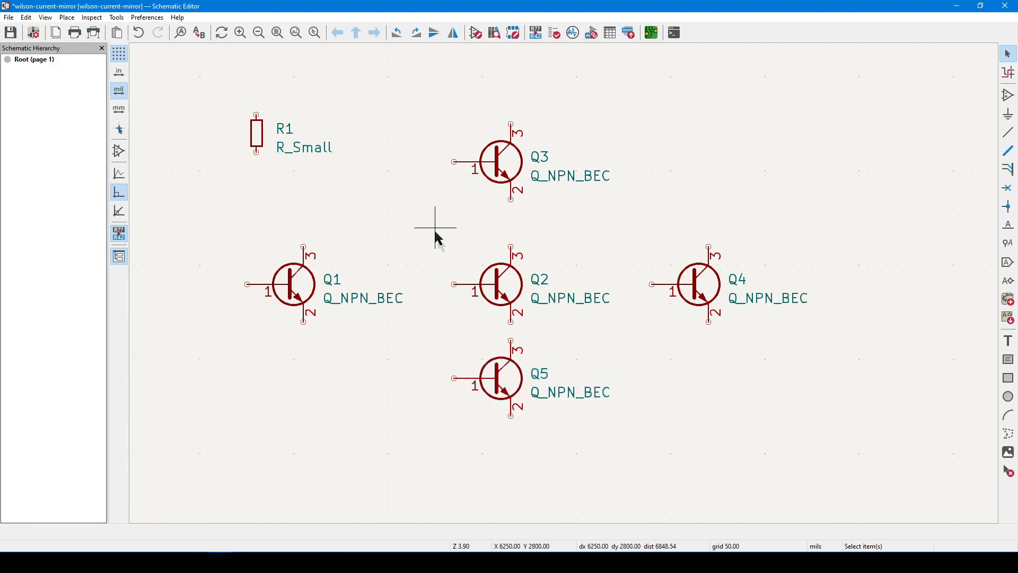
mouse_move(442, 246)
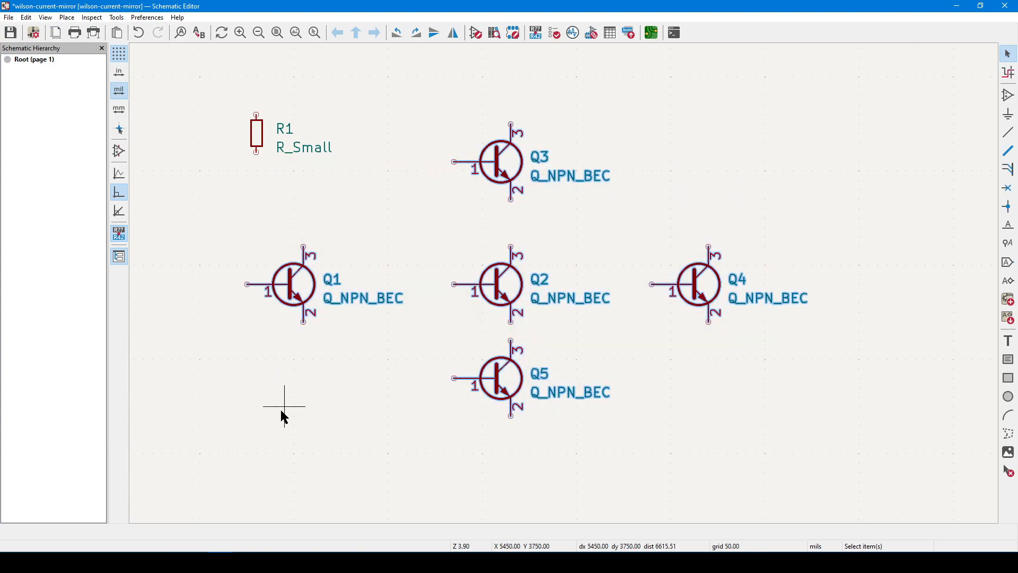
mouse_move(289, 403)
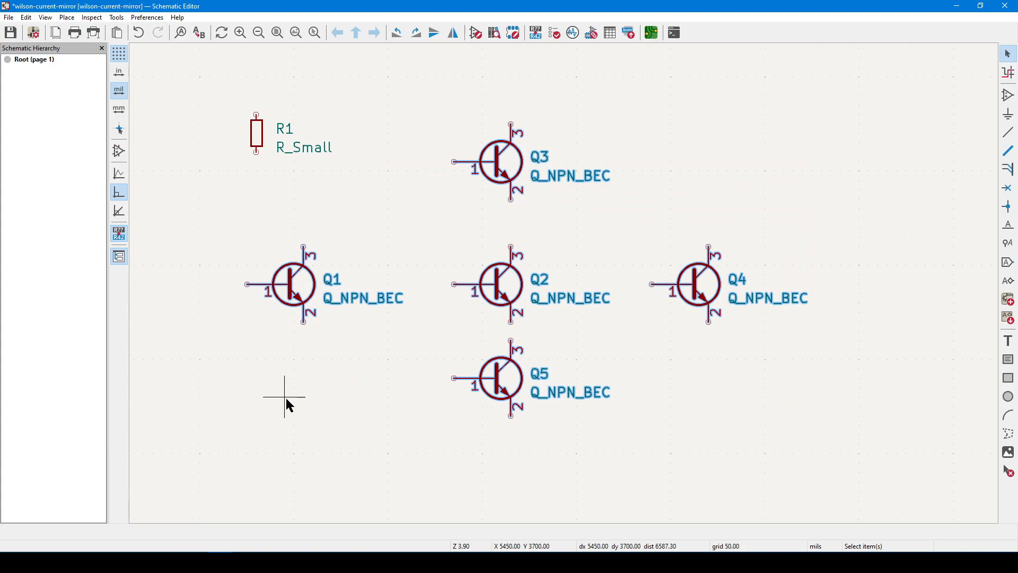
mouse_move(293, 394)
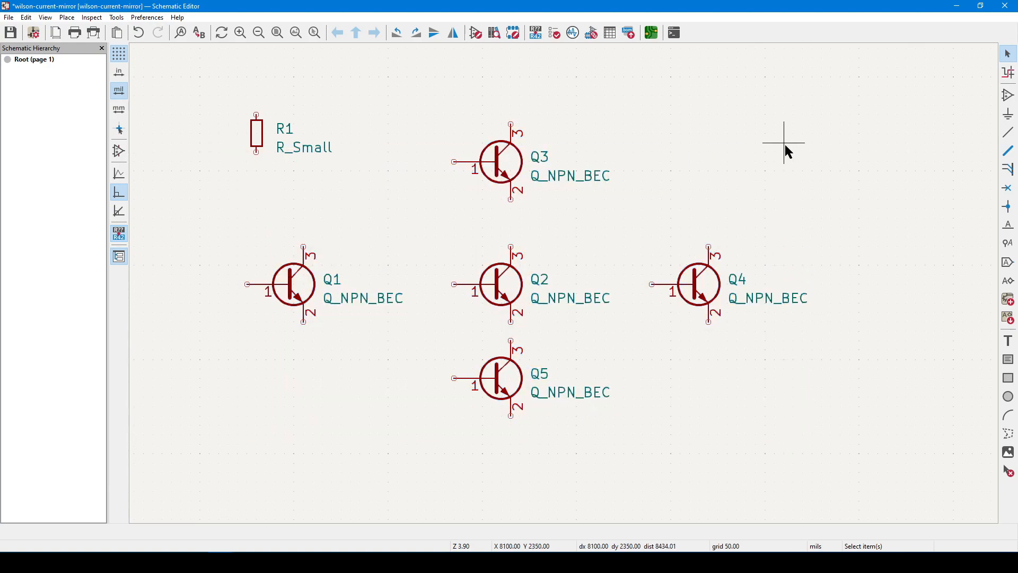
mouse_move(303, 405)
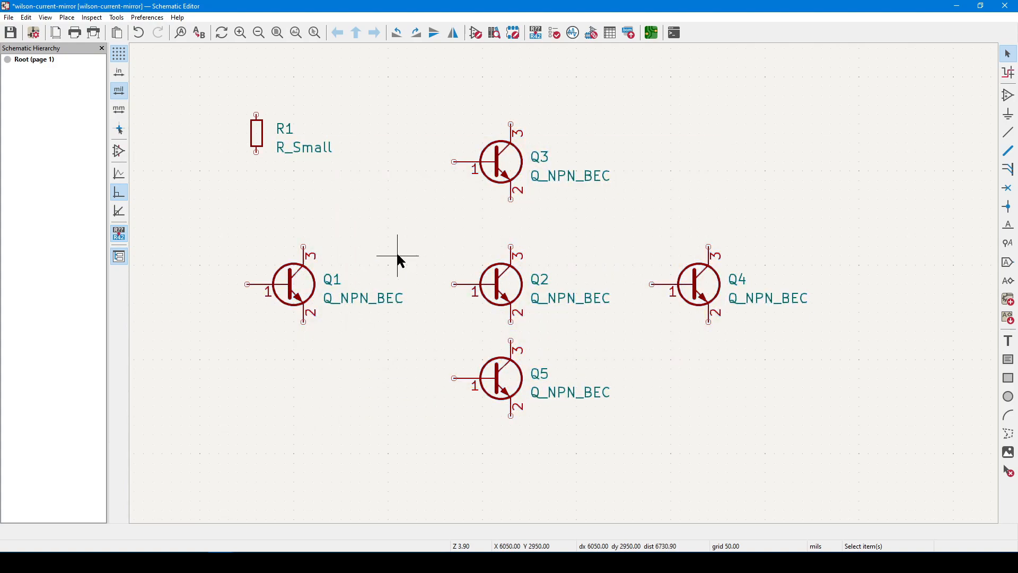
mouse_move(341, 201)
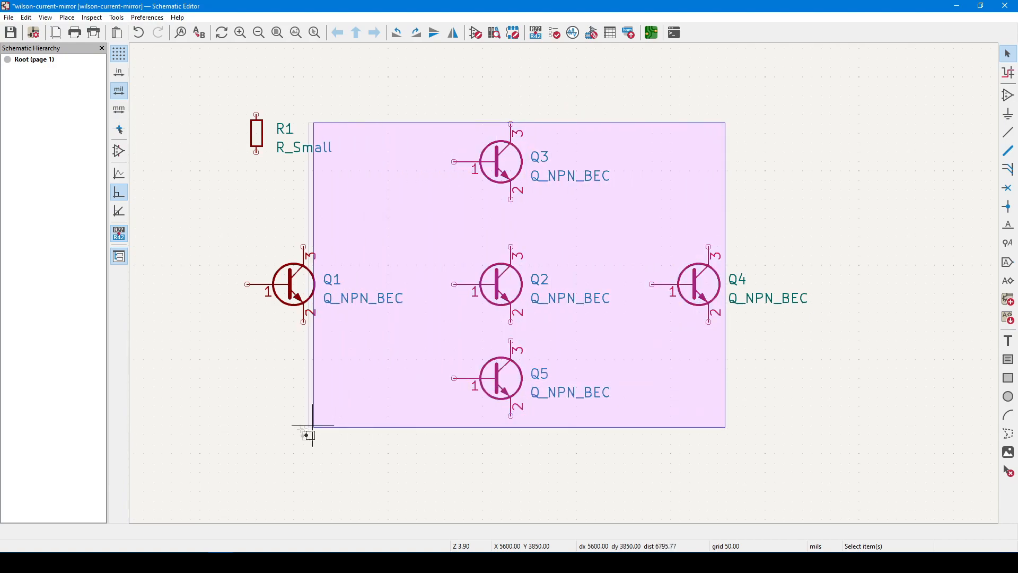
left_click(380, 347)
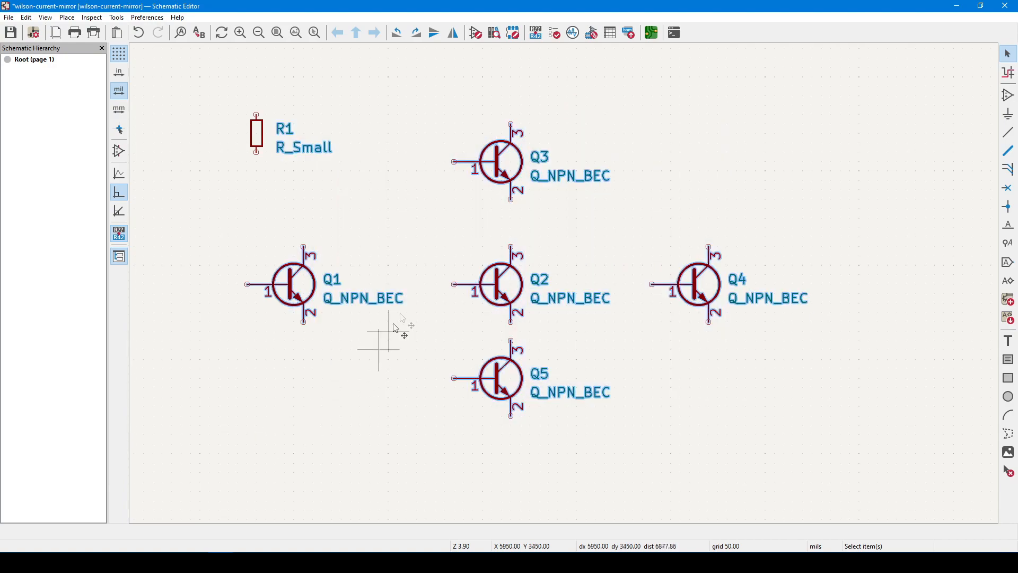
mouse_move(416, 286)
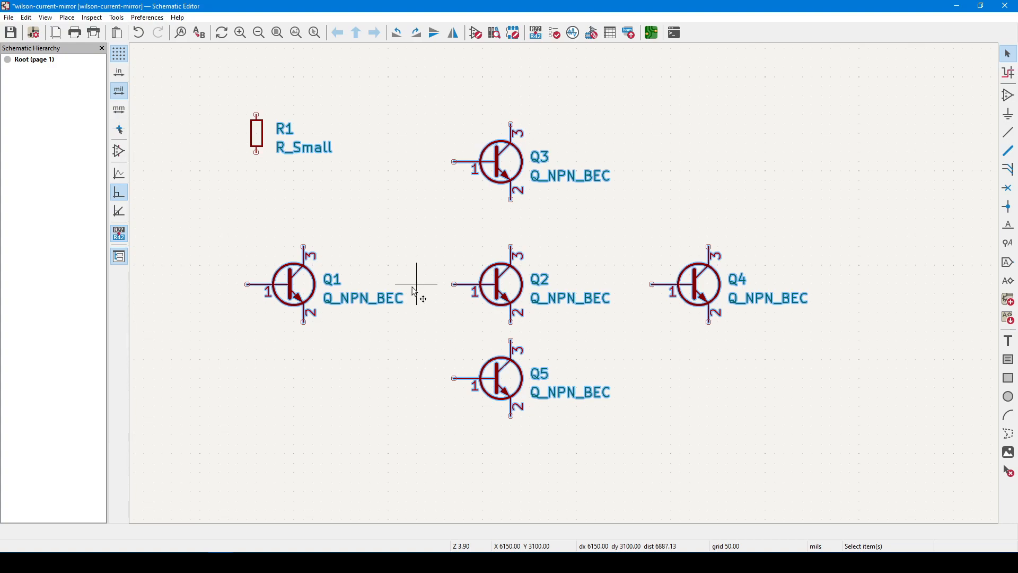
mouse_move(503, 292)
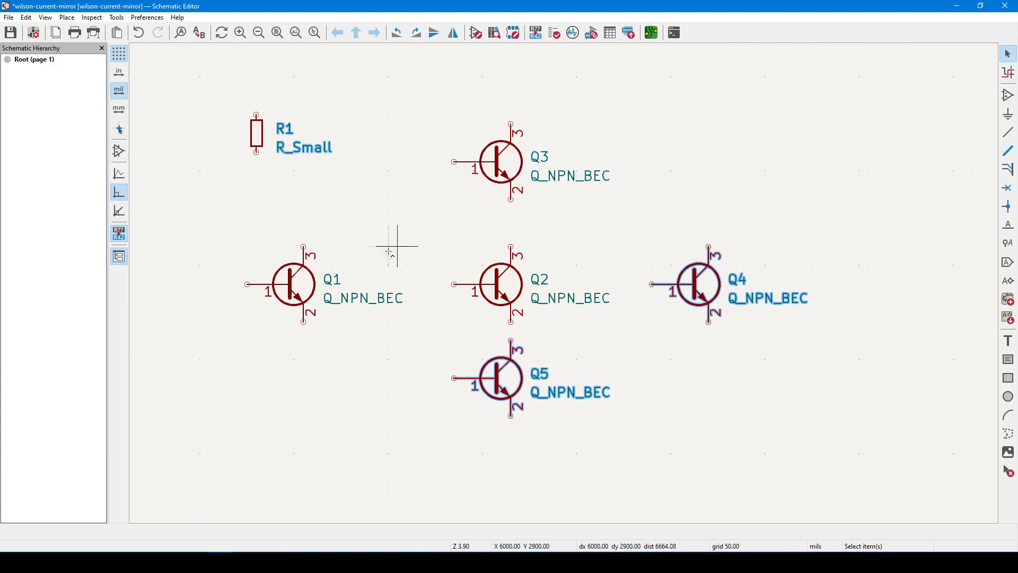
mouse_move(407, 334)
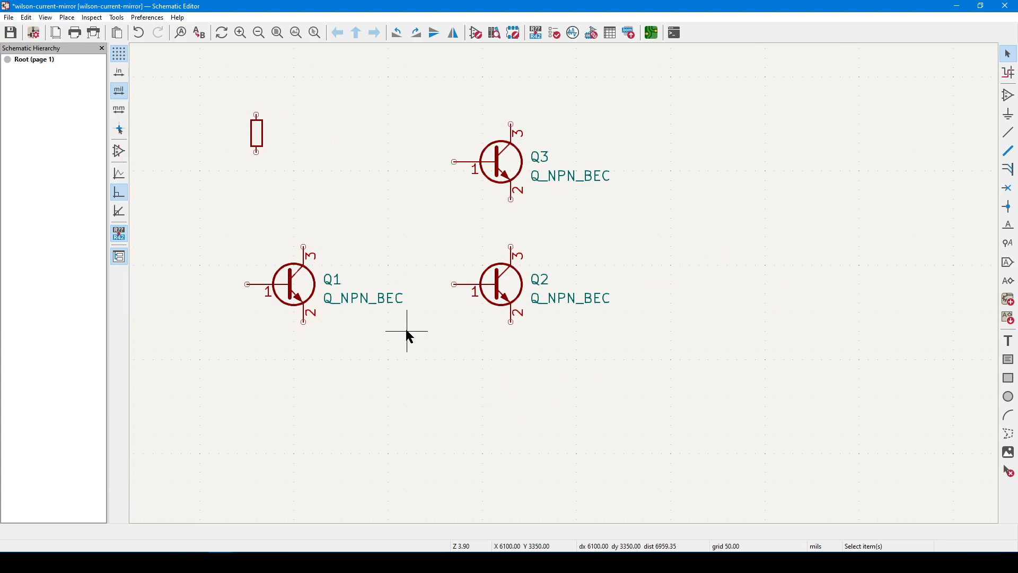
mouse_move(386, 301)
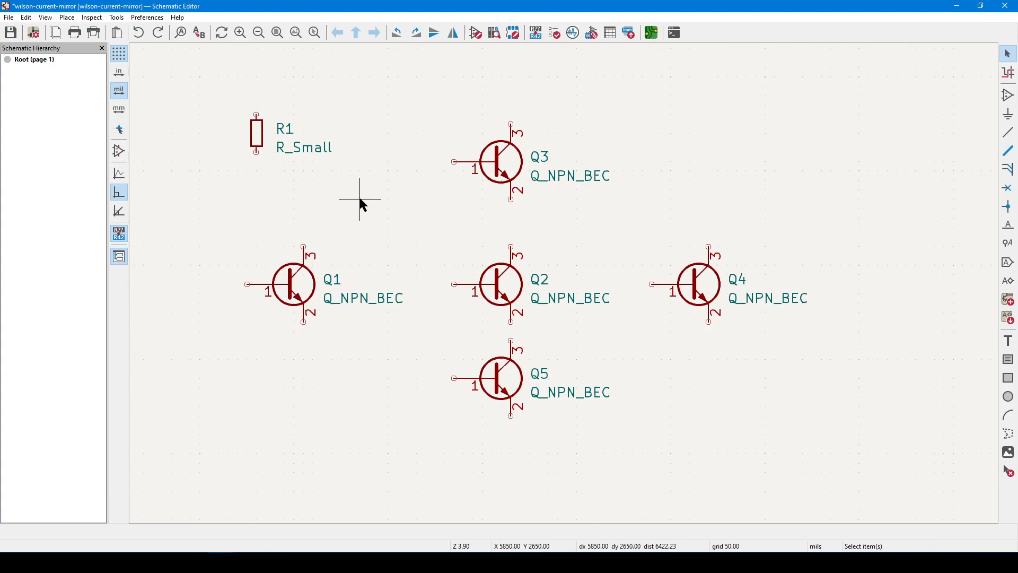
Mirror Q1 horizontally so its base points toward Q2, then deselect it
left_click(697, 284)
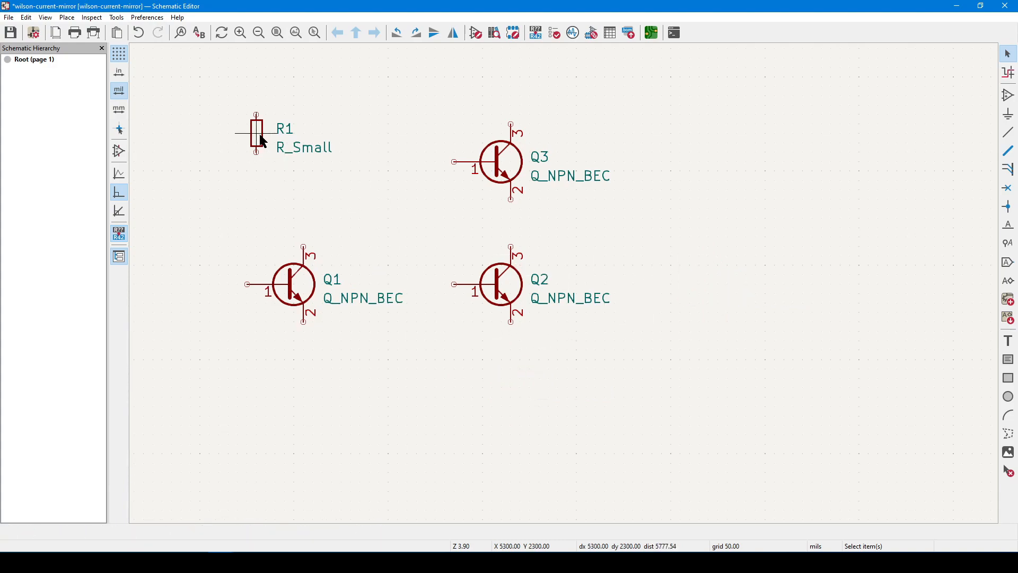
left_click(299, 282)
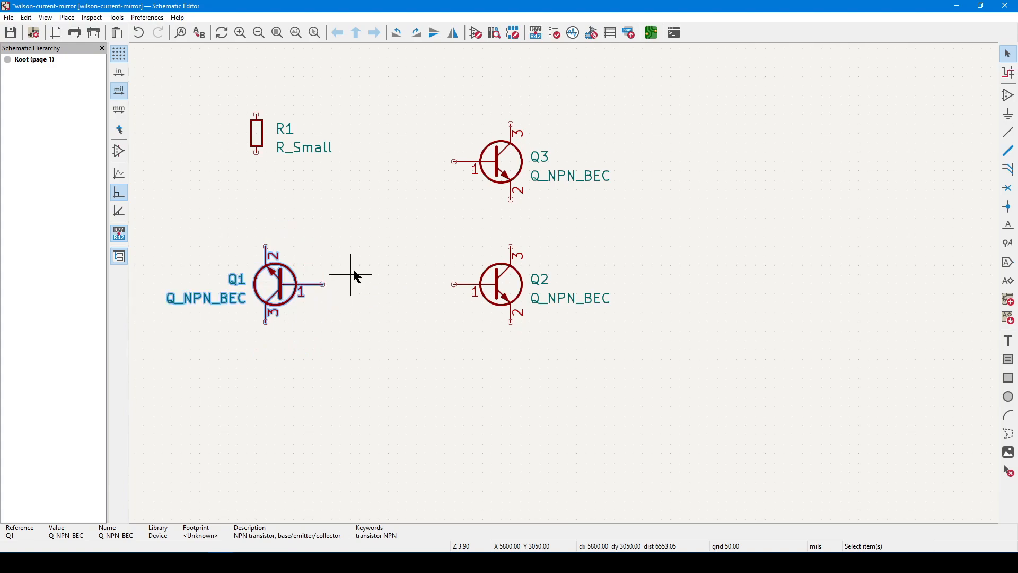
mouse_move(286, 272)
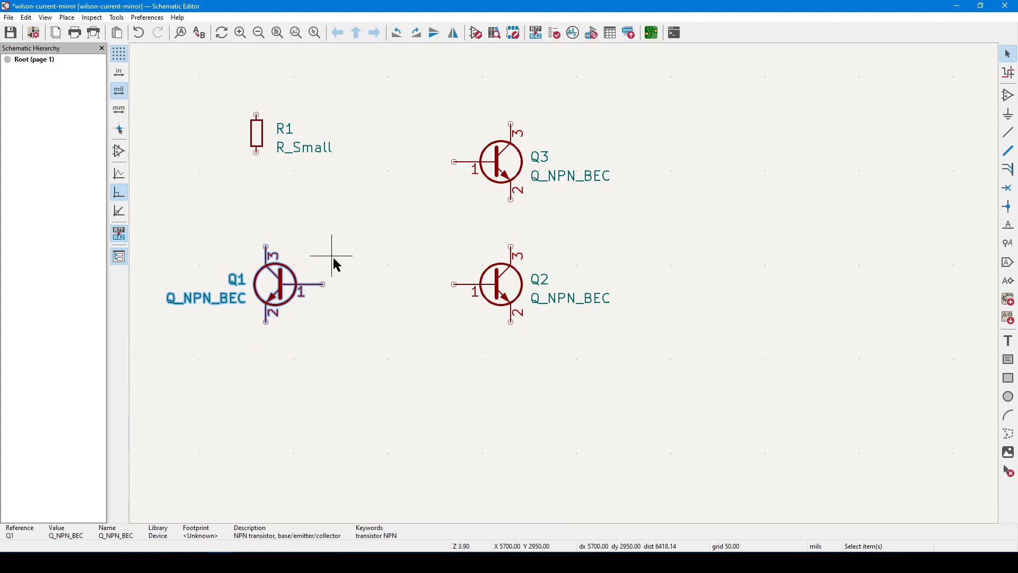
mouse_move(341, 250)
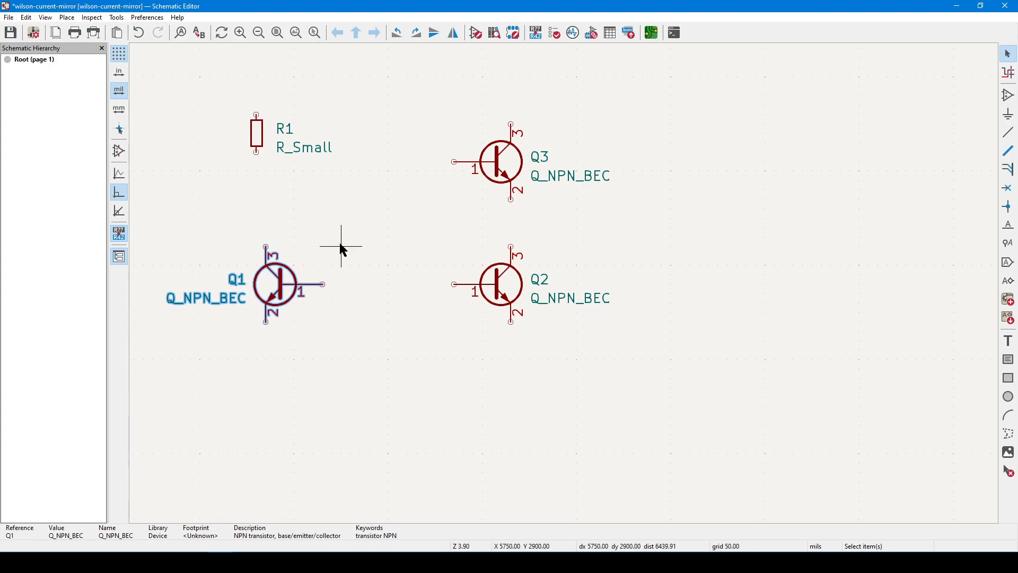
left_click(312, 285)
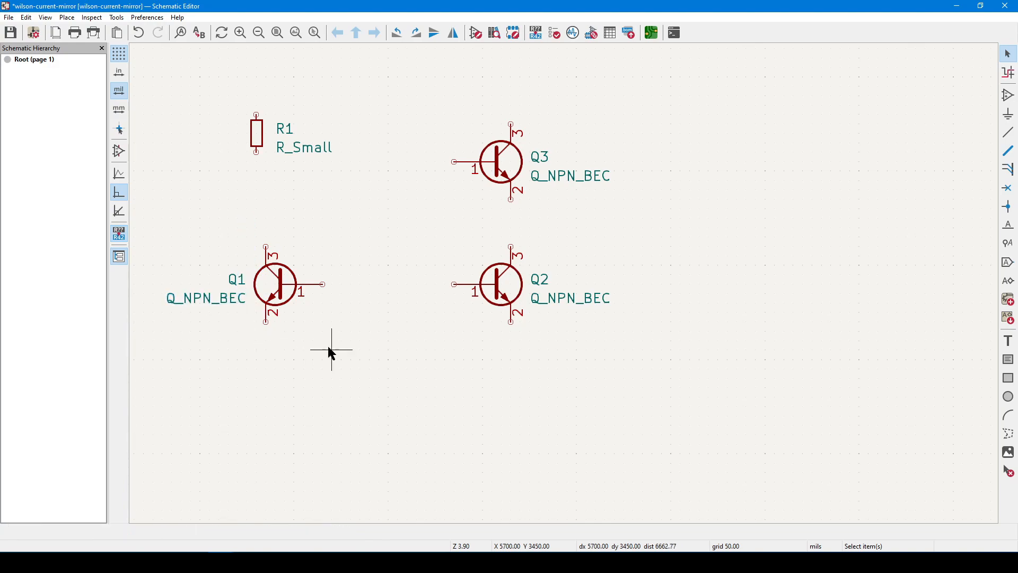
mouse_move(488, 323)
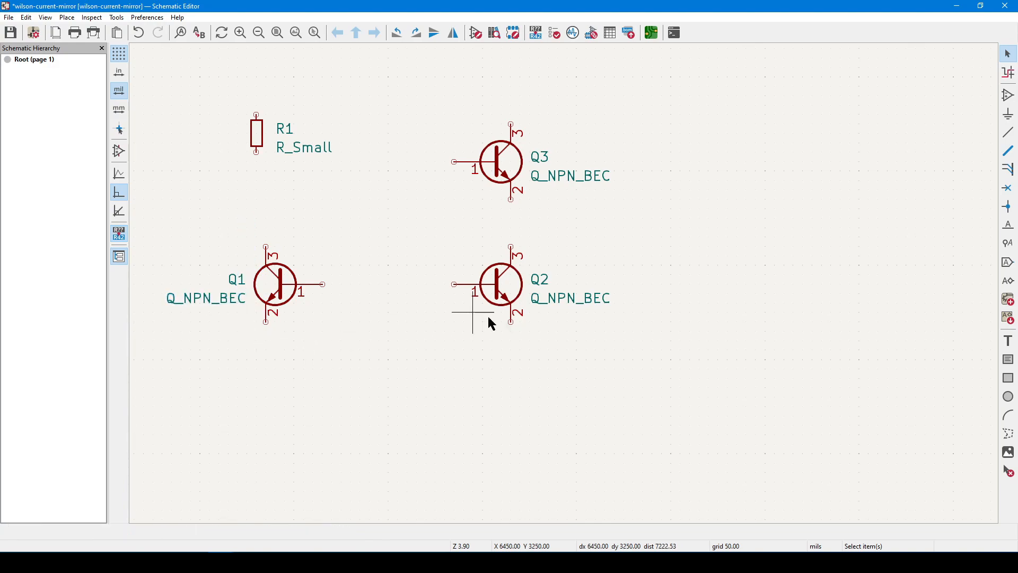
mouse_move(1007, 123)
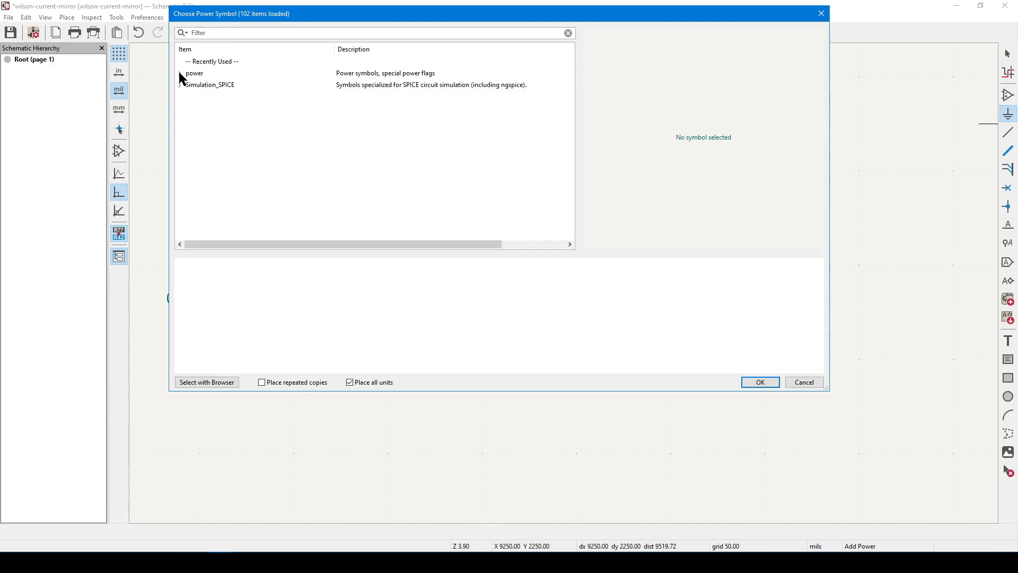
Expand the power library, filter for gnd and choose the GND symbol
left_click(179, 72)
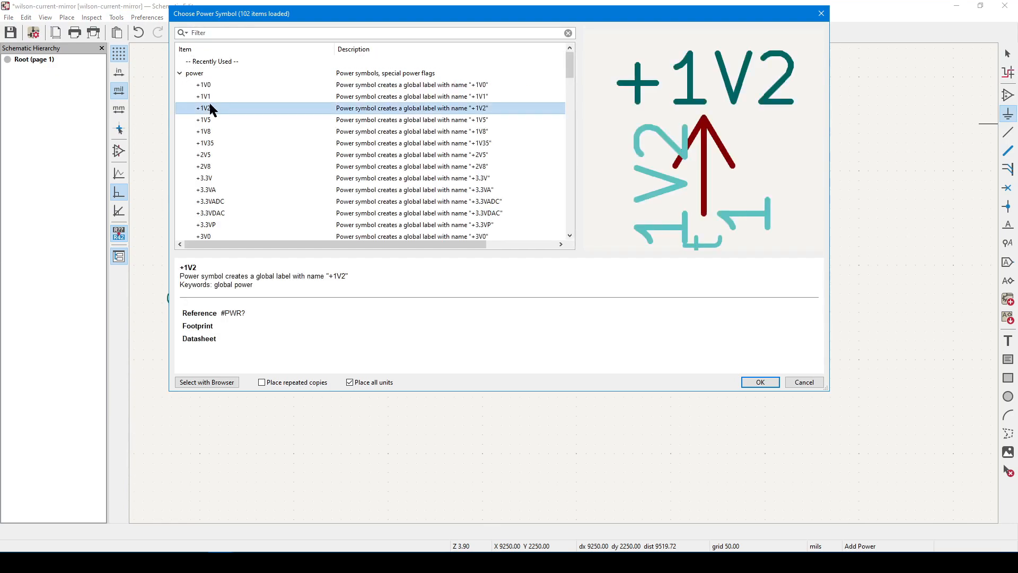
scroll("down", 3)
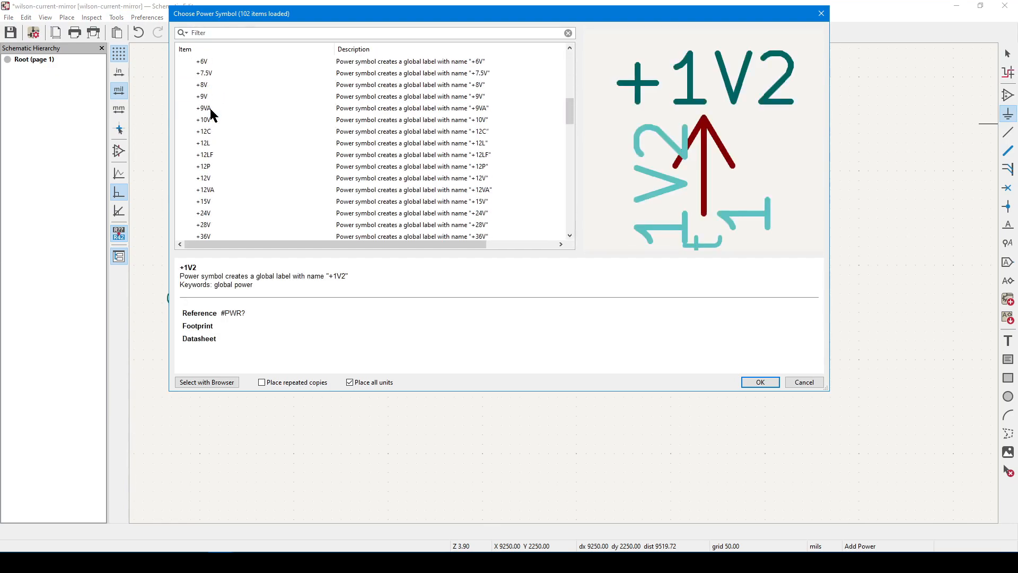
left_click(203, 108)
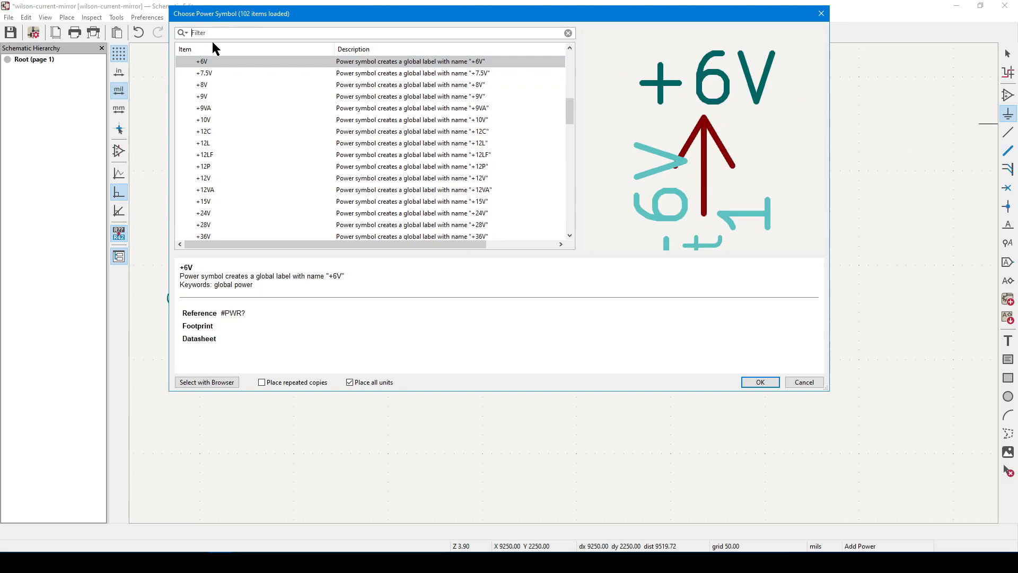
type("gnd")
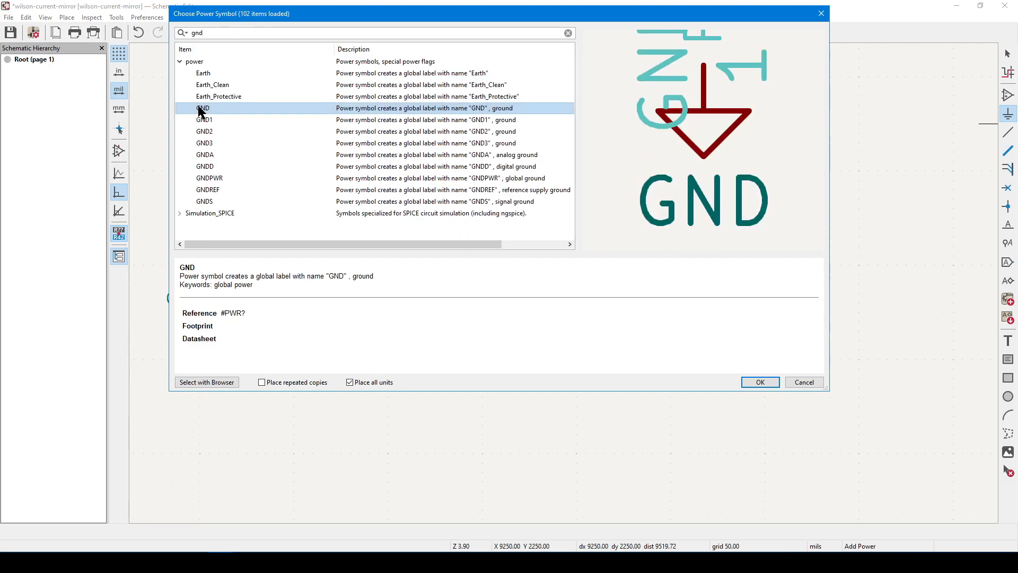
left_click(758, 382)
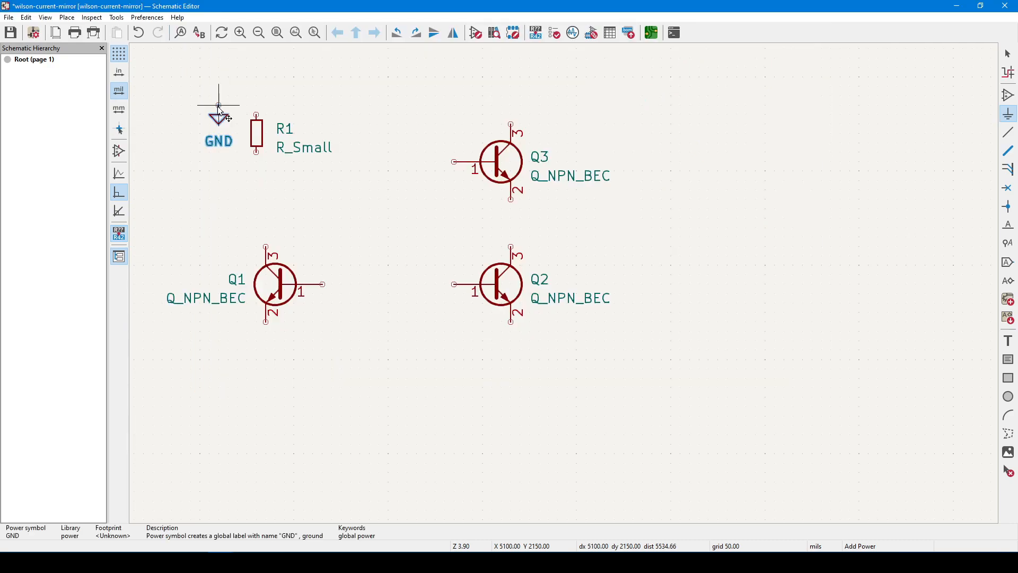
mouse_move(388, 374)
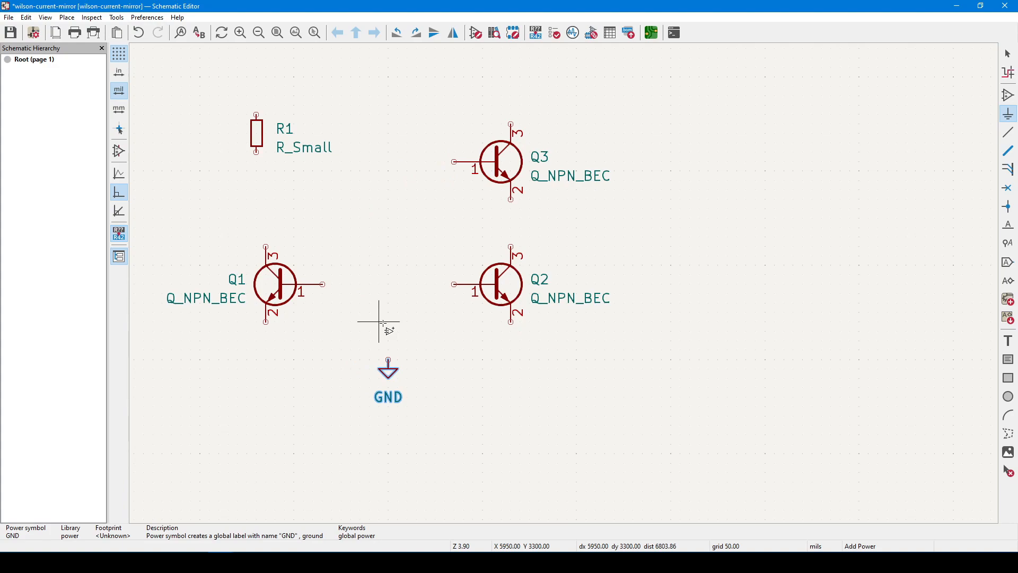
mouse_move(387, 285)
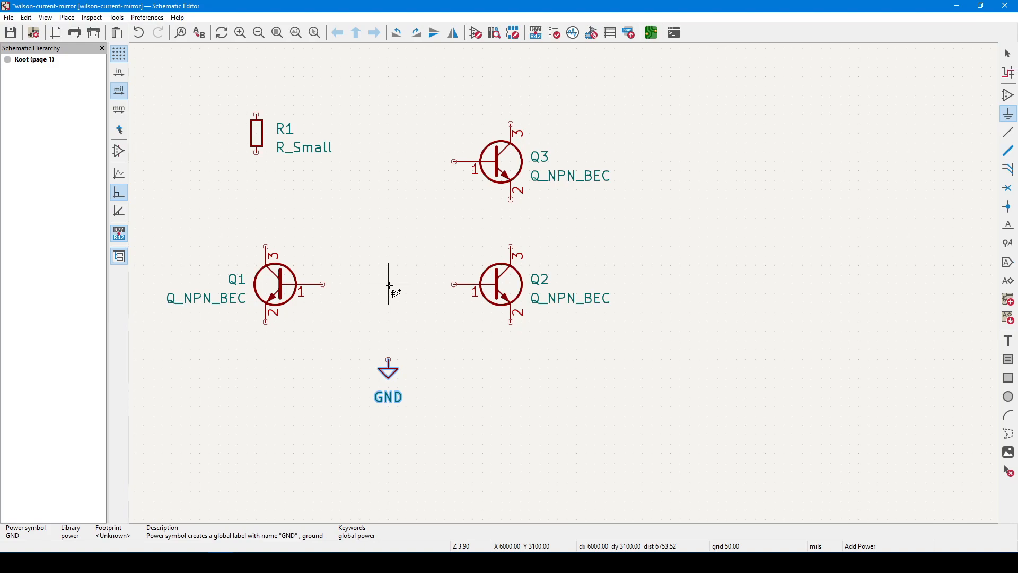
mouse_move(445, 219)
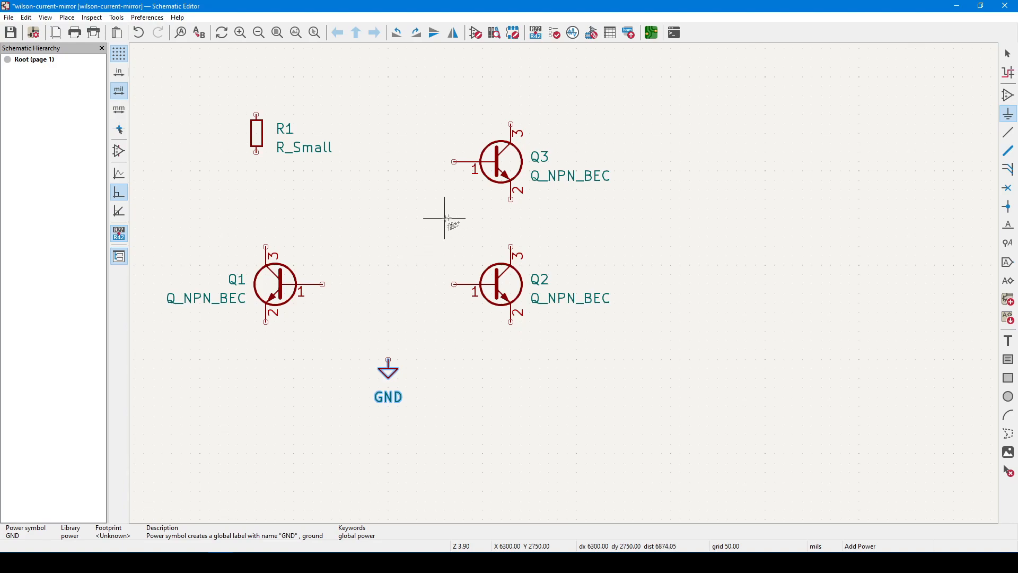
mouse_move(387, 376)
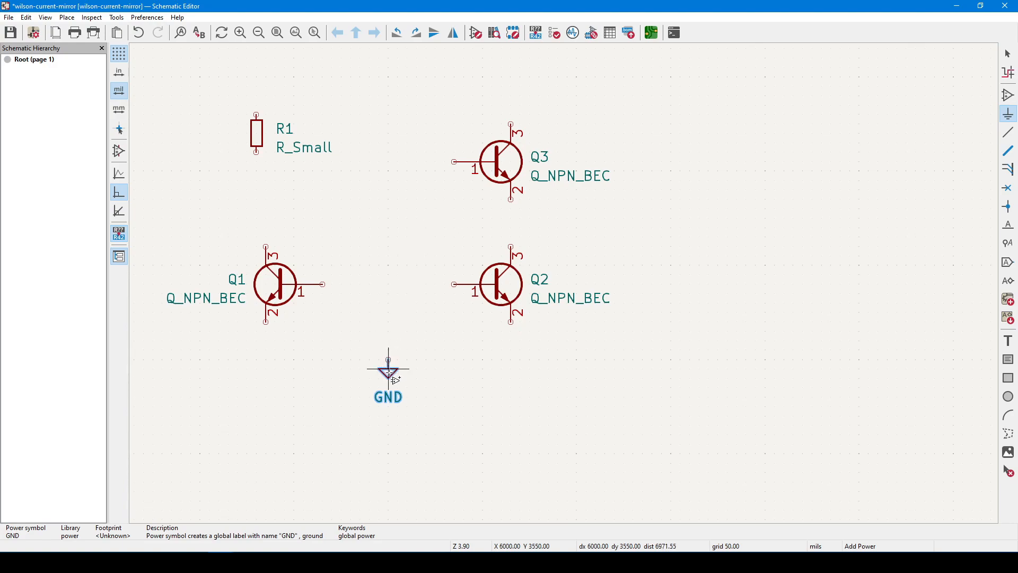
mouse_move(993, 144)
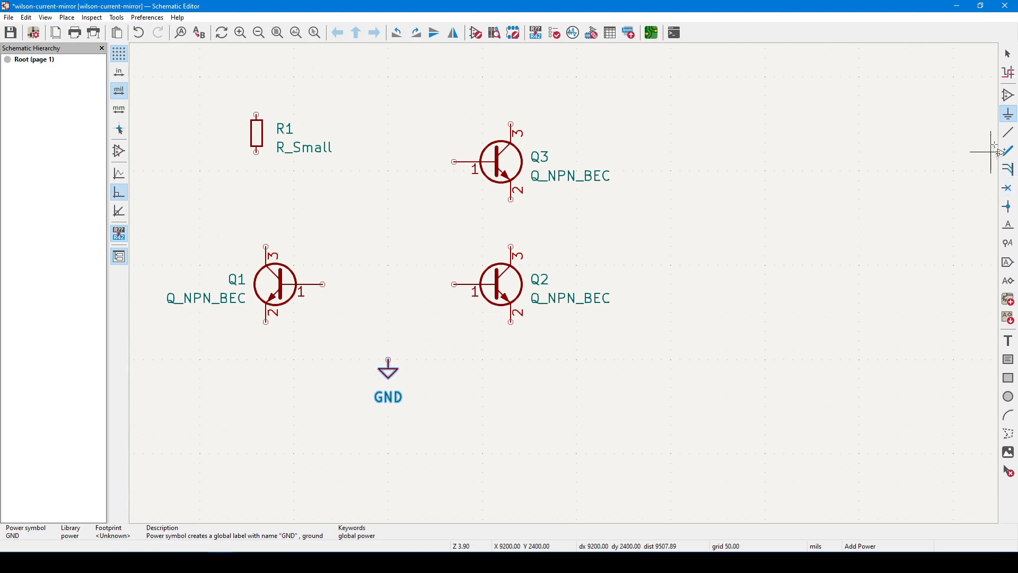
mouse_move(1009, 137)
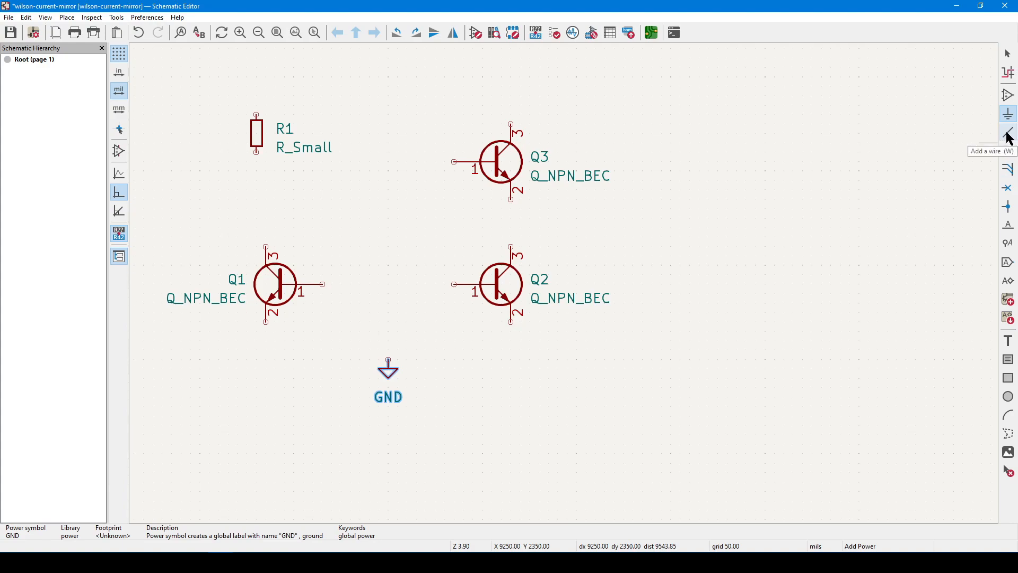
Wire Q1's base to Q2's base, start a wire from Q3's emitter, and move R1 above Q1
left_click(1007, 133)
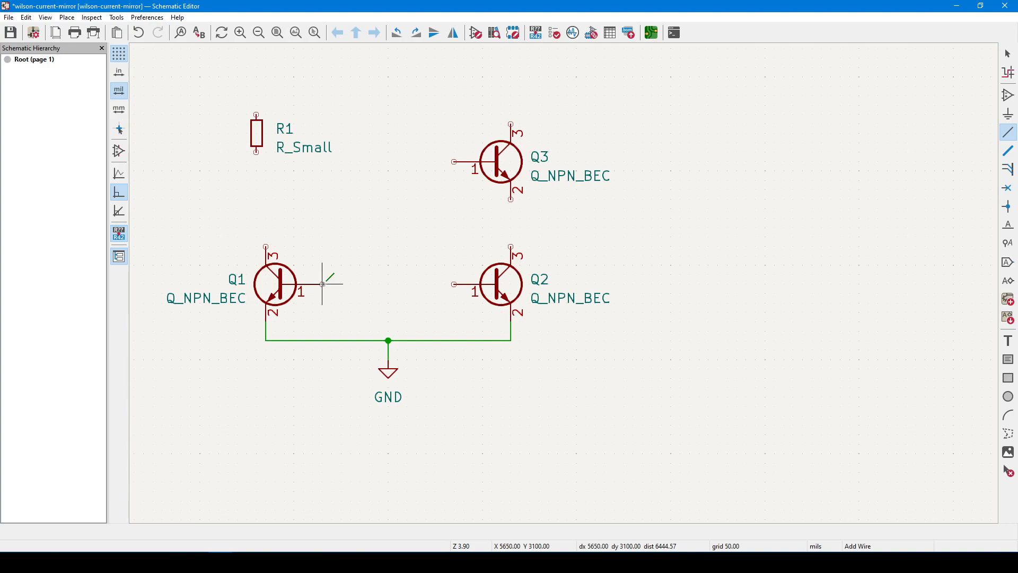
left_click(454, 283)
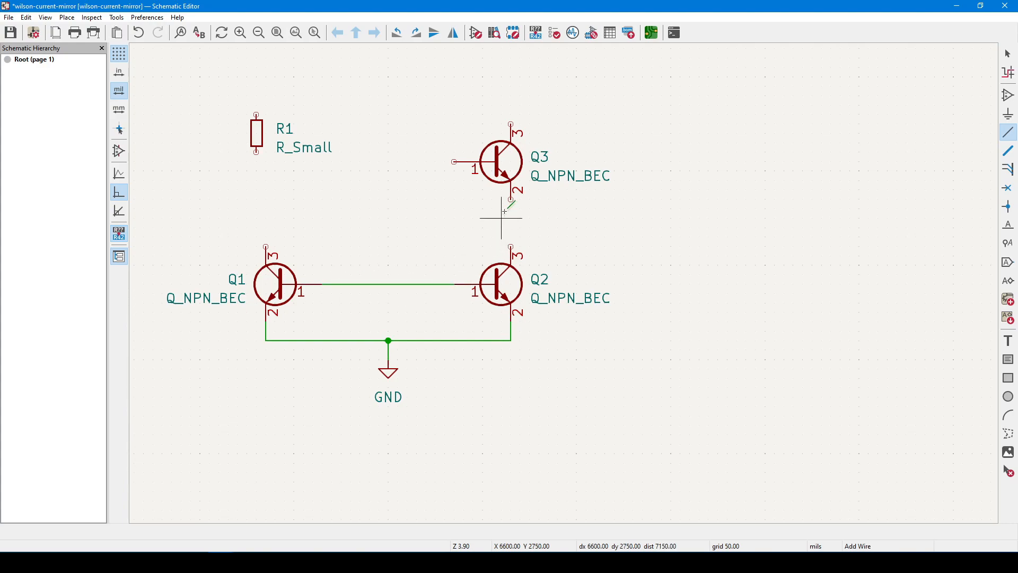
left_click(650, 32)
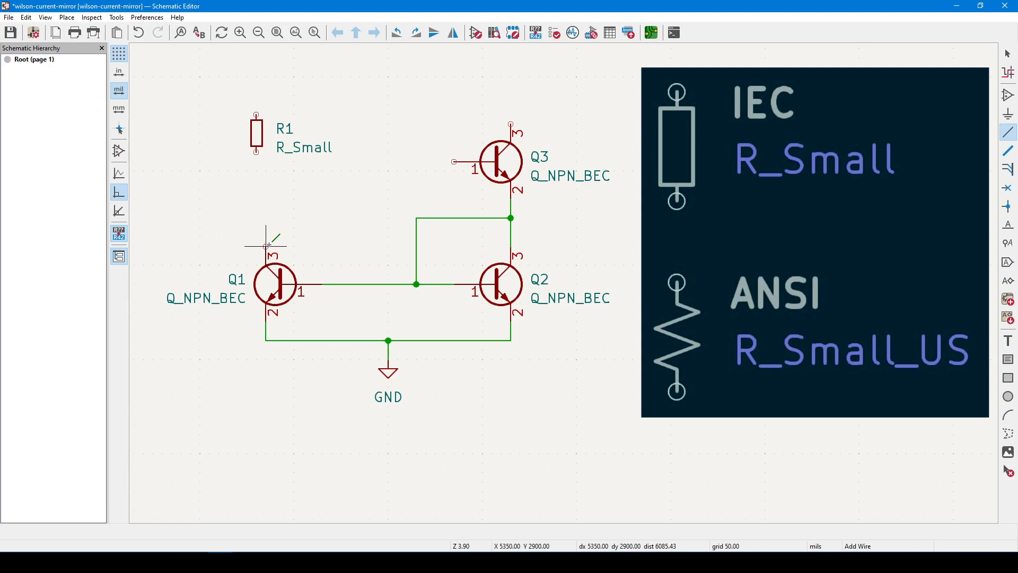
mouse_move(323, 209)
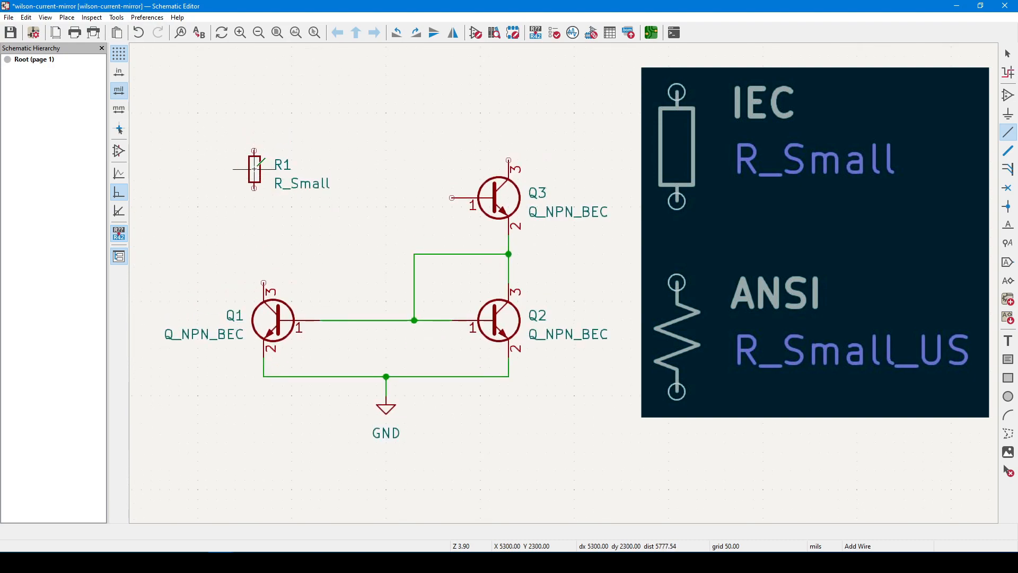
left_click_drag(254, 172, 263, 116)
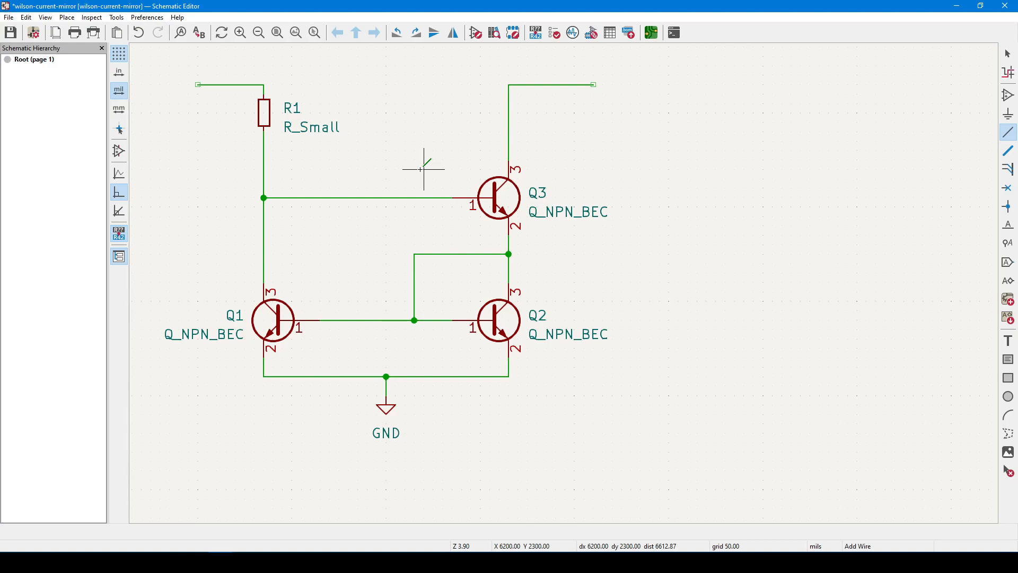
Nudge Q3 slightly lower so its base aligns with R1's wire
key("Escape")
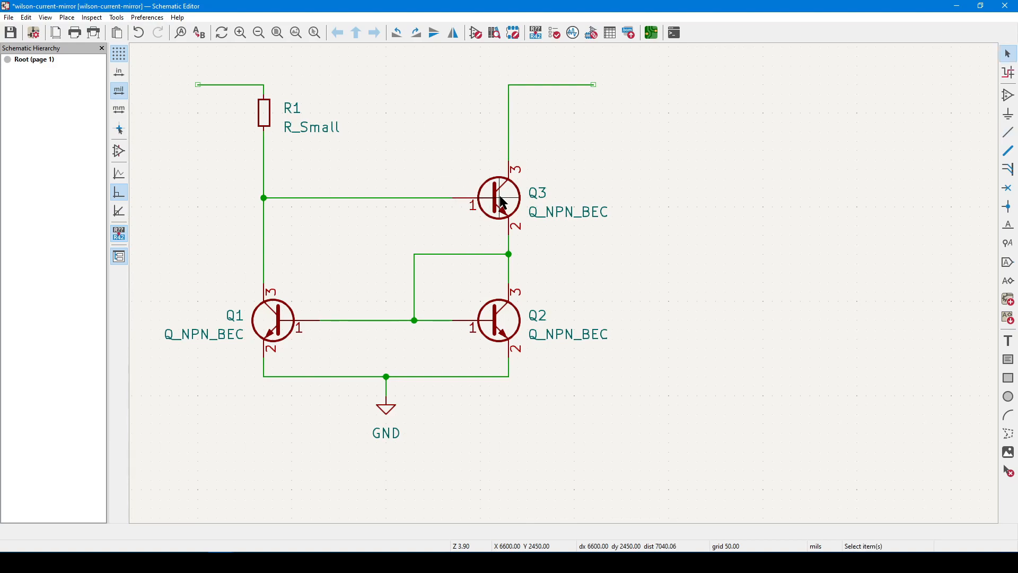
left_click(499, 196)
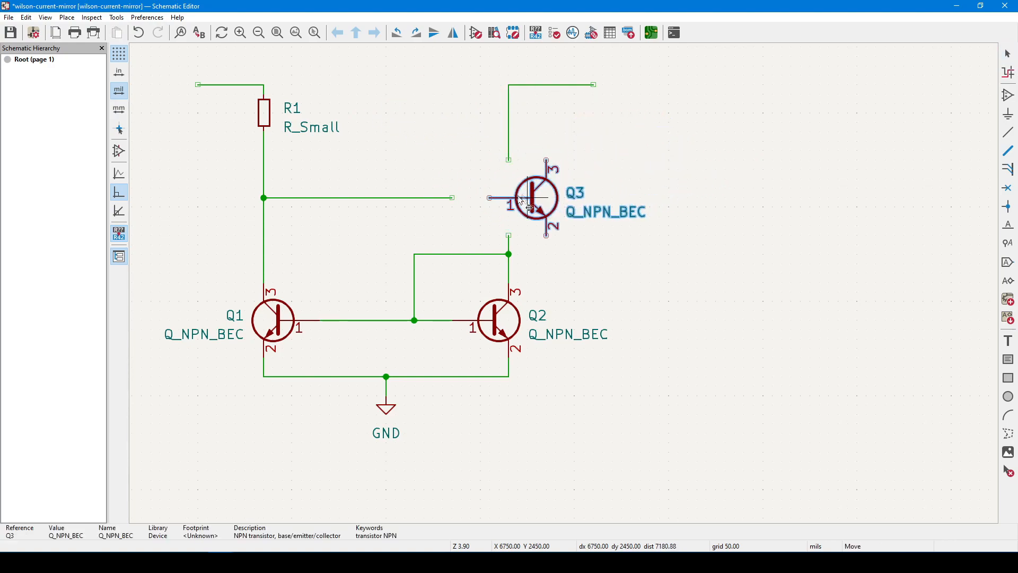
left_click(497, 198)
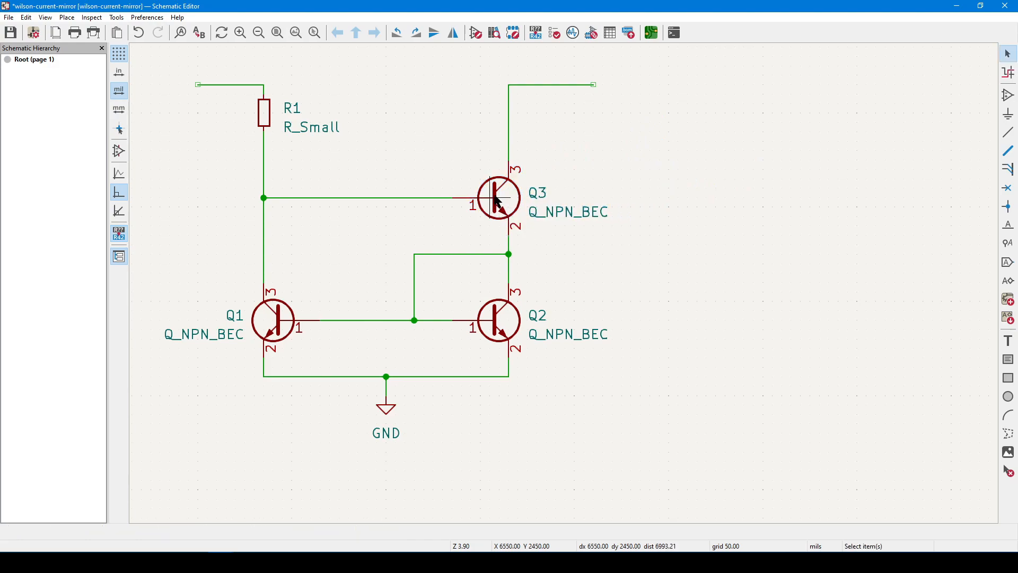
left_click(499, 198)
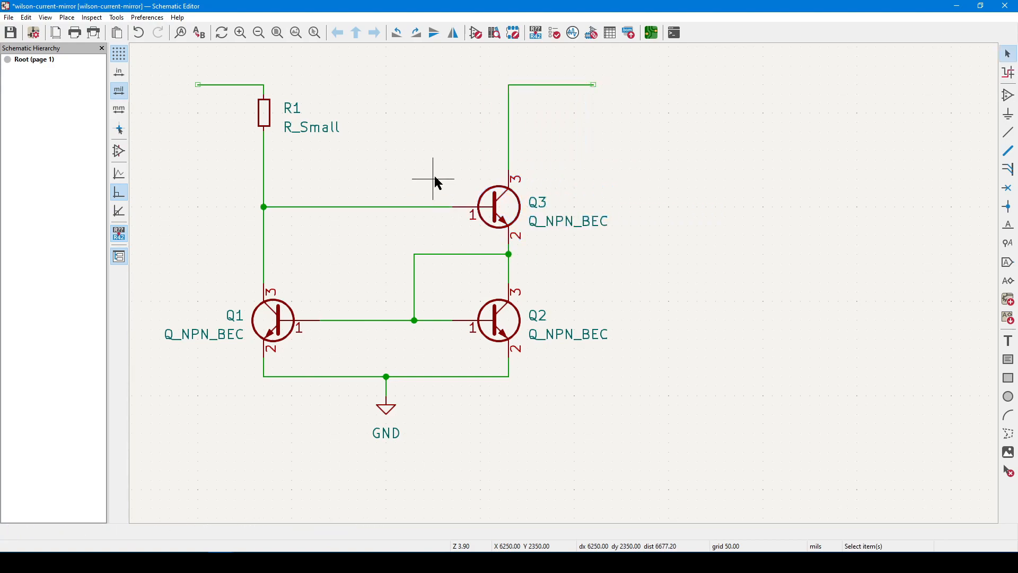
scroll("down", 3)
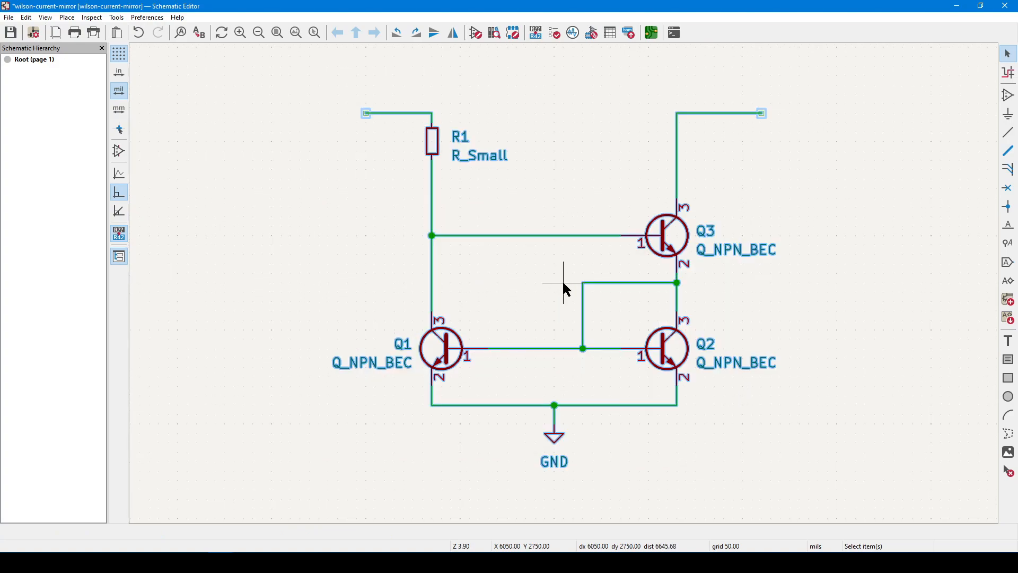
mouse_move(573, 272)
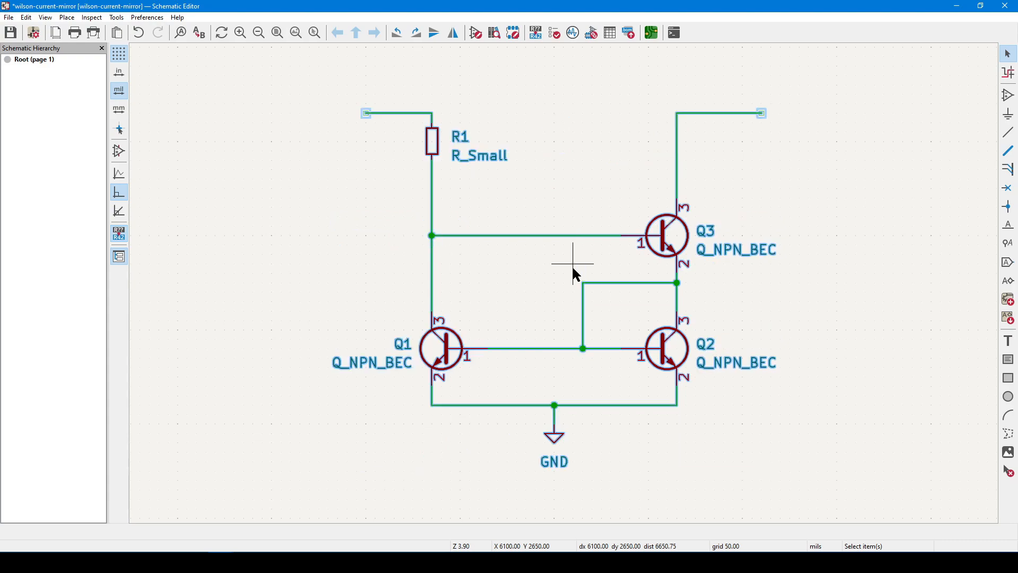
mouse_move(572, 272)
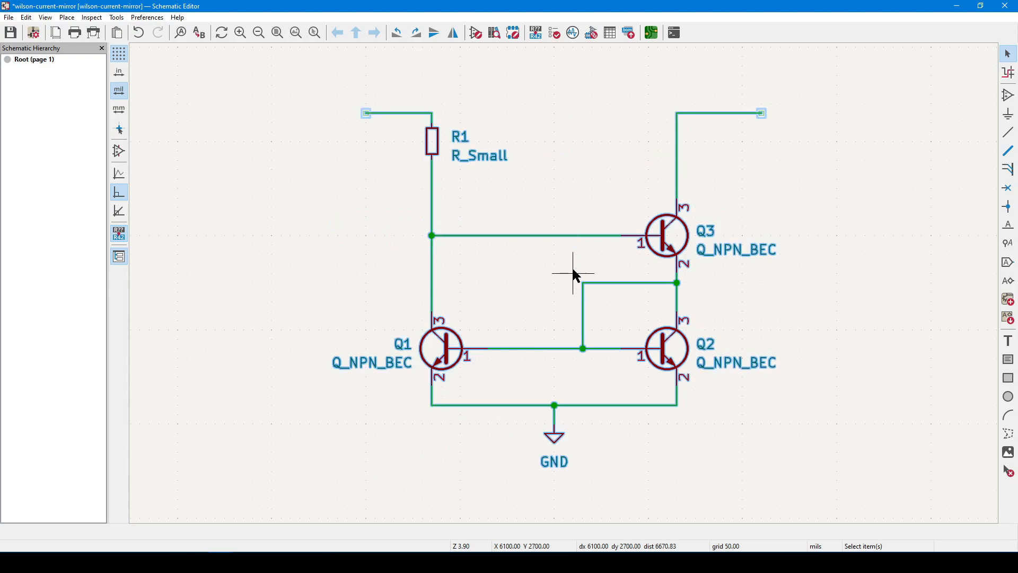